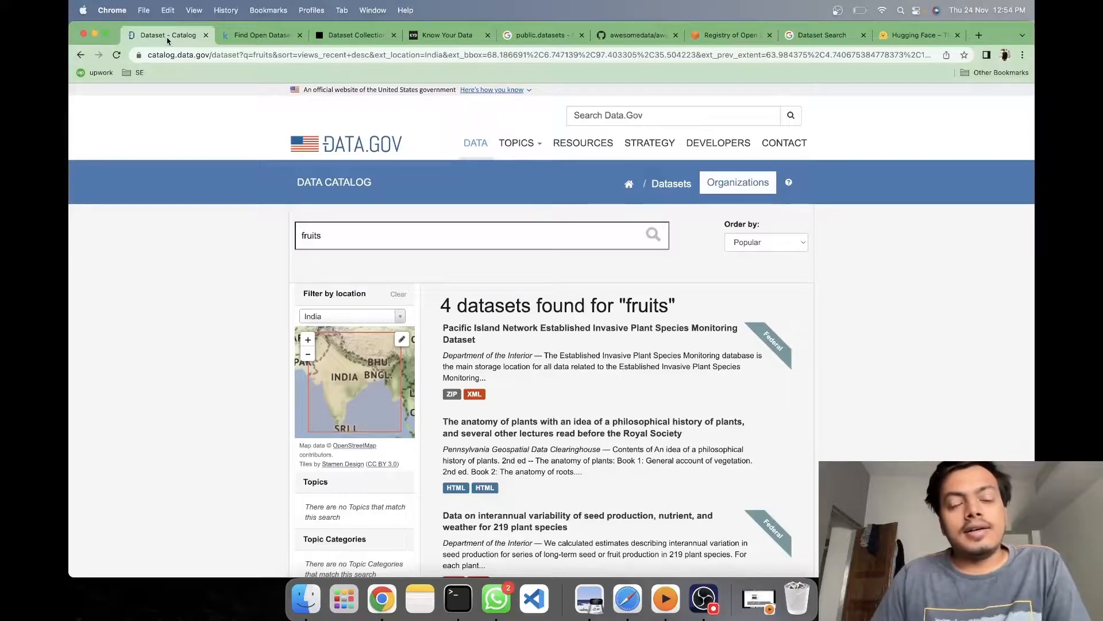
pyautogui.moveTo(206, 158)
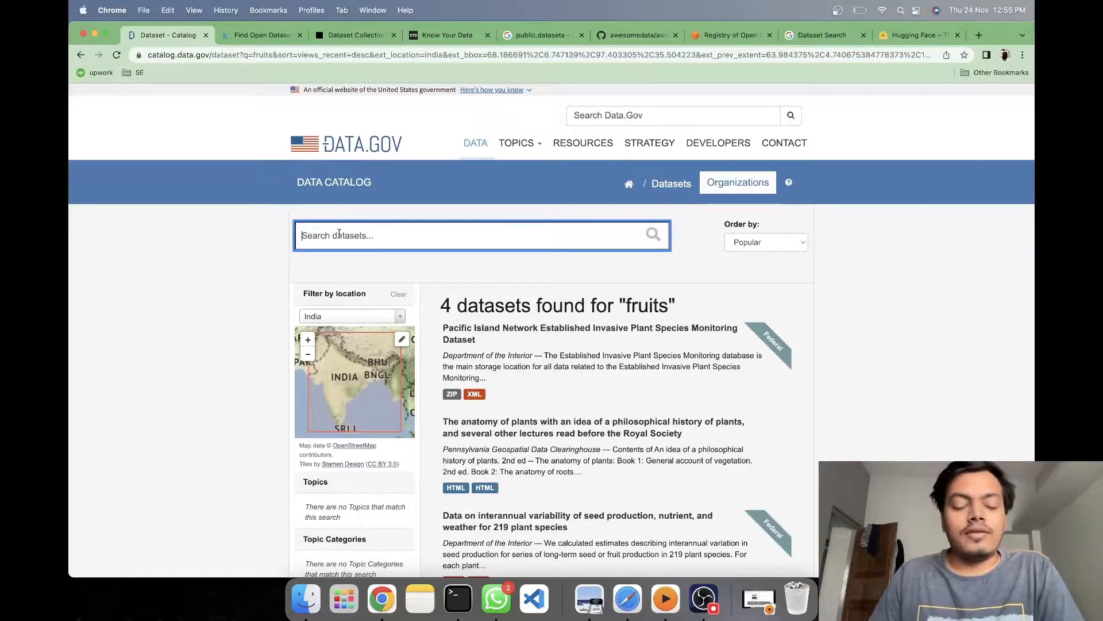
# - Show Kaggle's trending Datasets page, then DataHub's topic Collections page
pyautogui.scroll(-3)
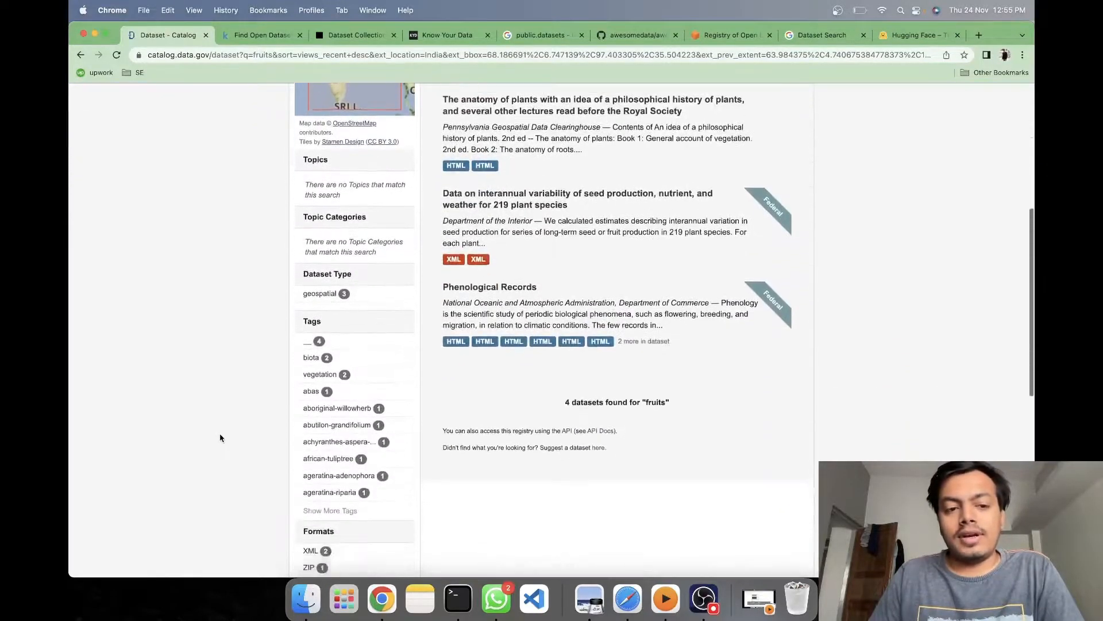
pyautogui.scroll(-3)
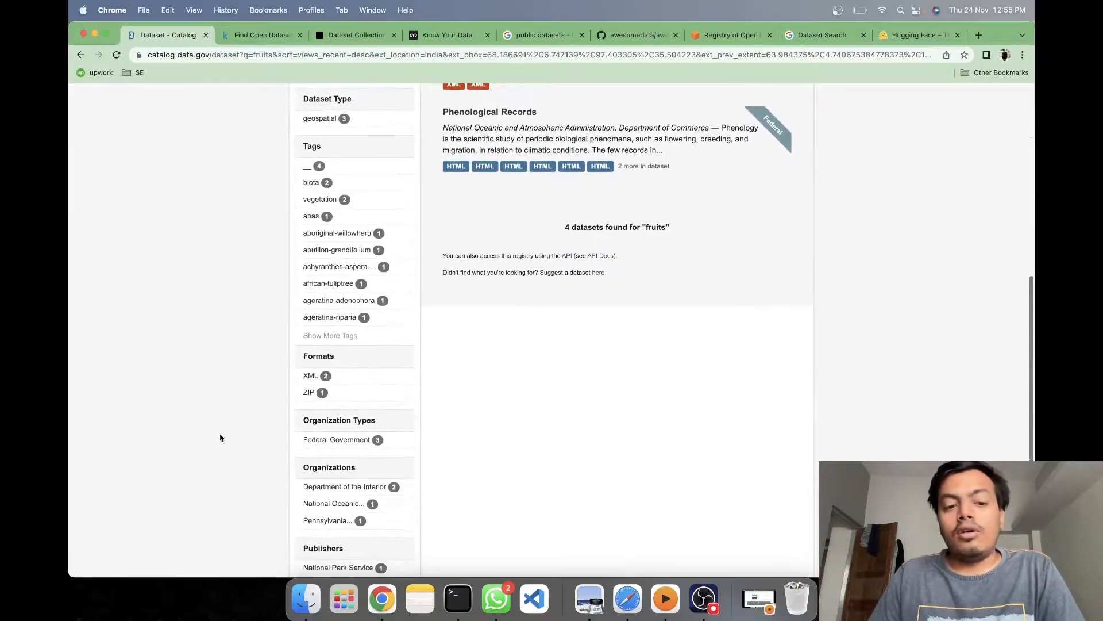
pyautogui.scroll(-3)
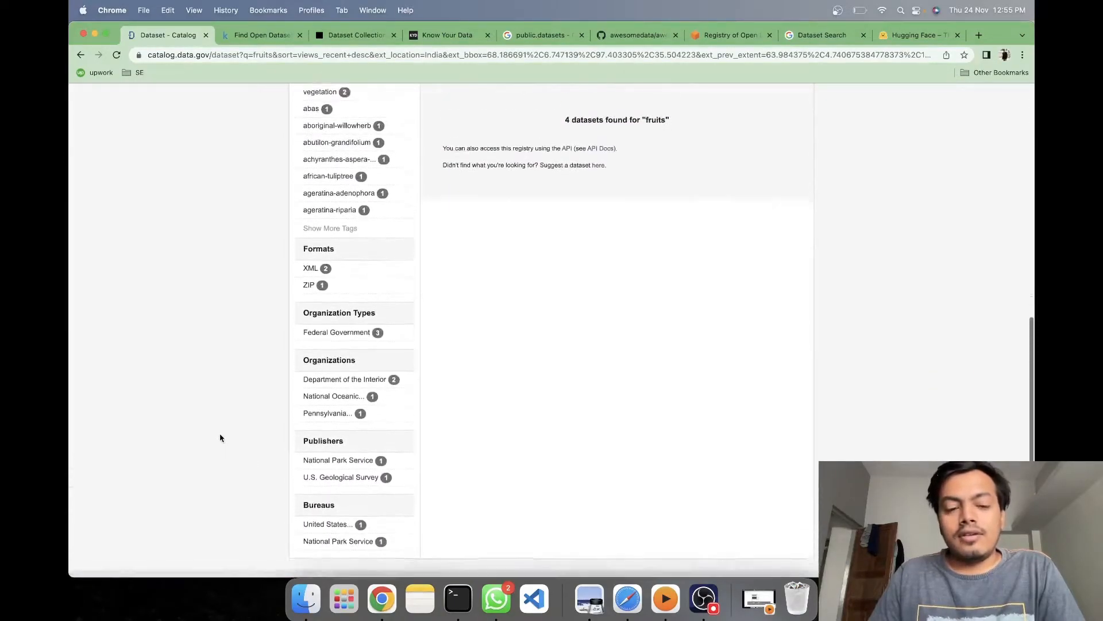
pyautogui.scroll(-3)
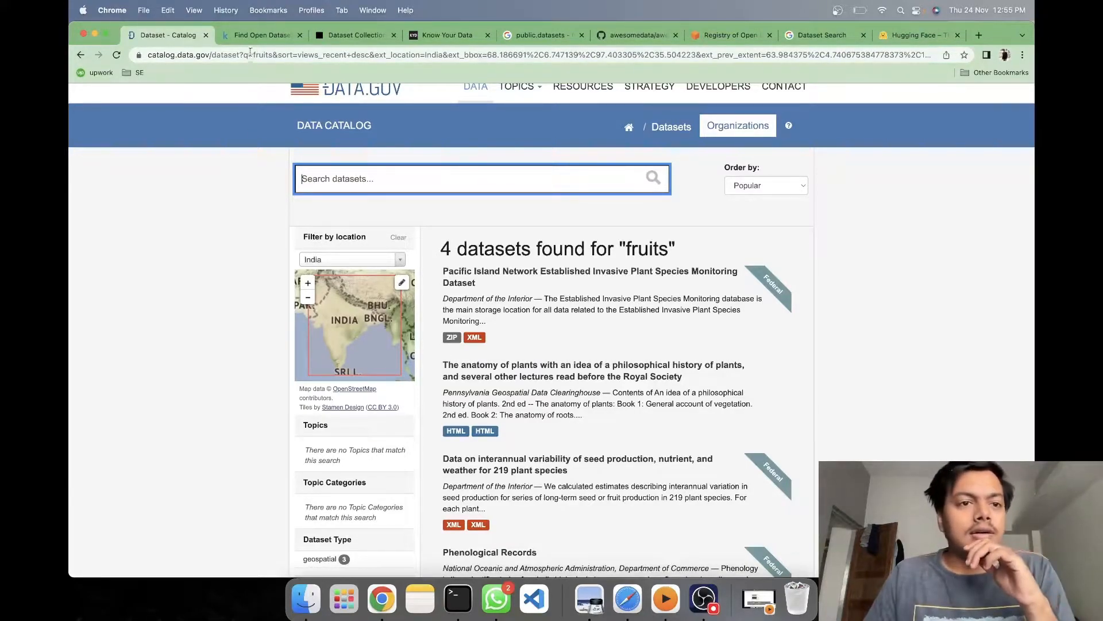
pyautogui.click(262, 35)
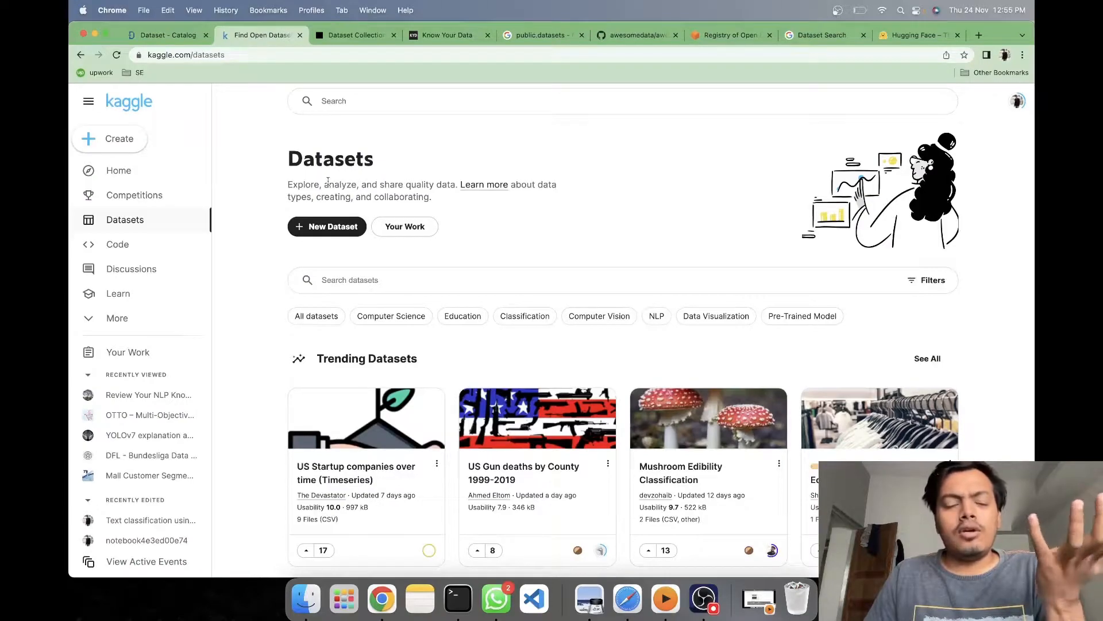
pyautogui.moveTo(479, 256)
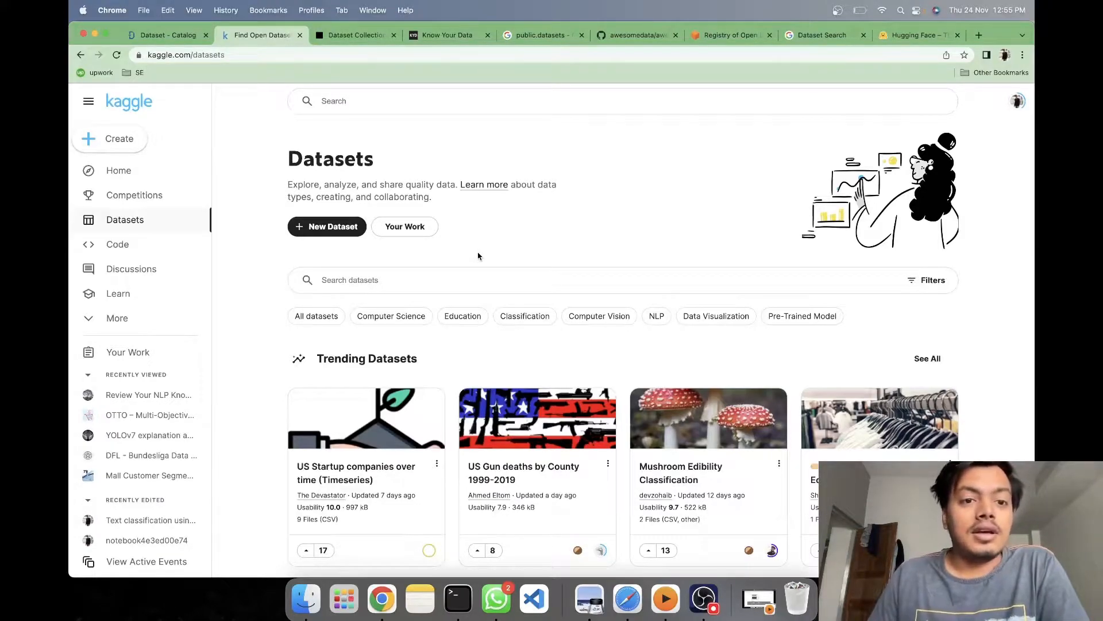
pyautogui.click(355, 35)
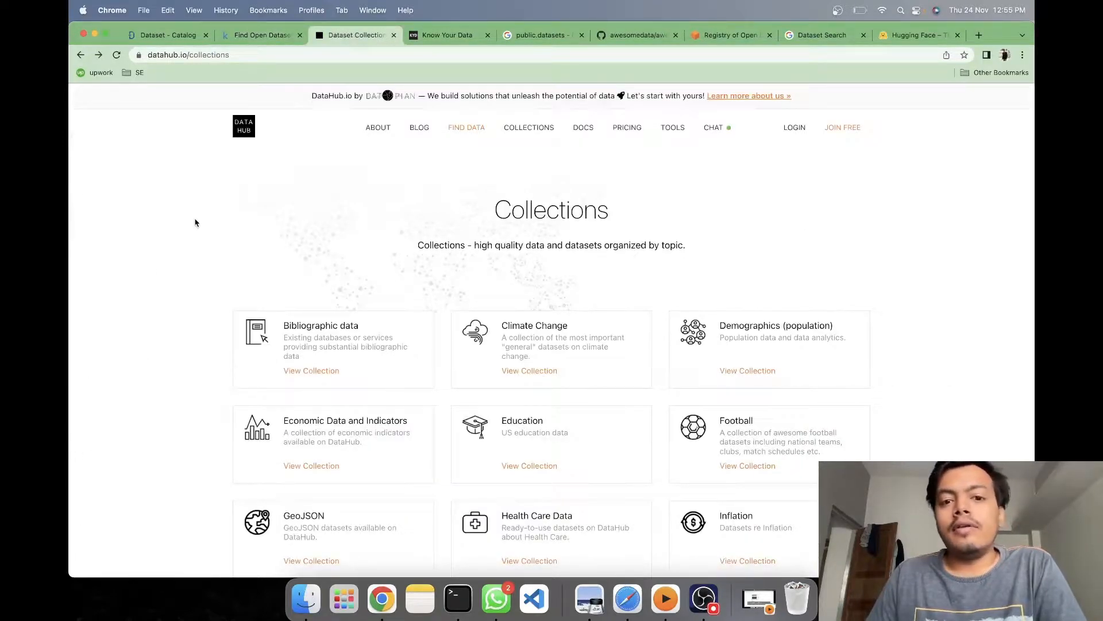
# - Scroll DataHub's collections grid past Logistics, Movies and Stock Market Data, then open Football
pyautogui.scroll(-3)
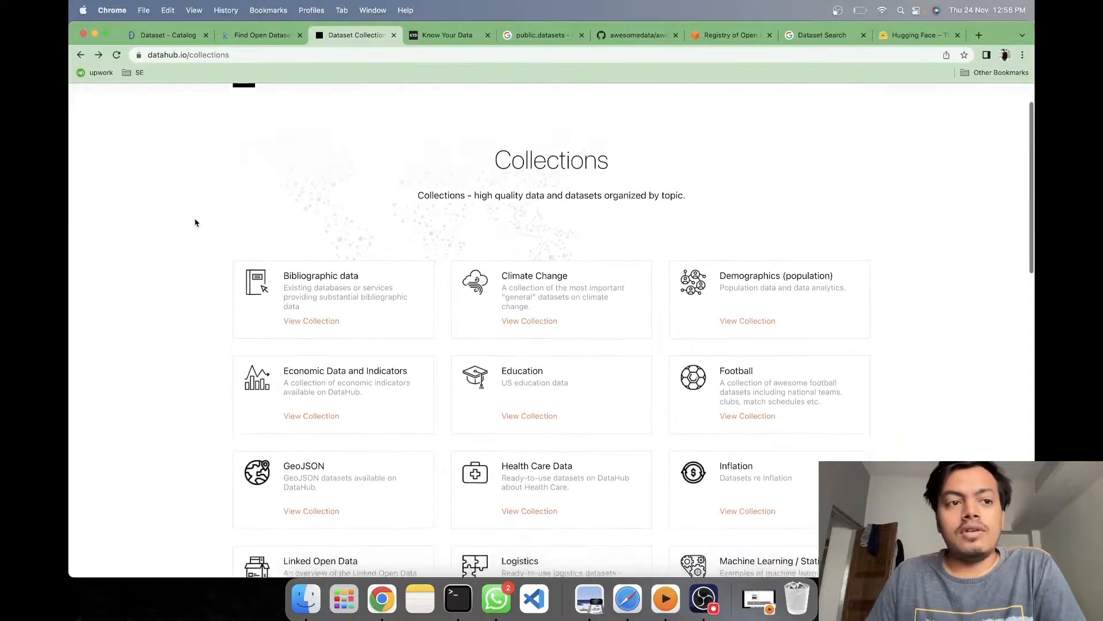
pyautogui.scroll(-3)
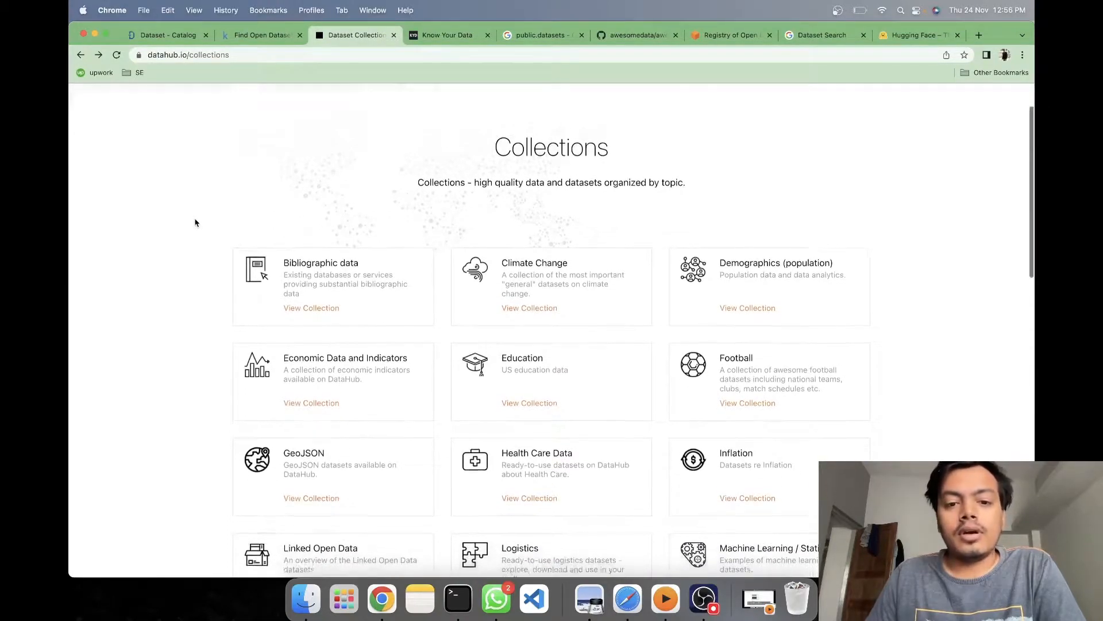
pyautogui.scroll(-3)
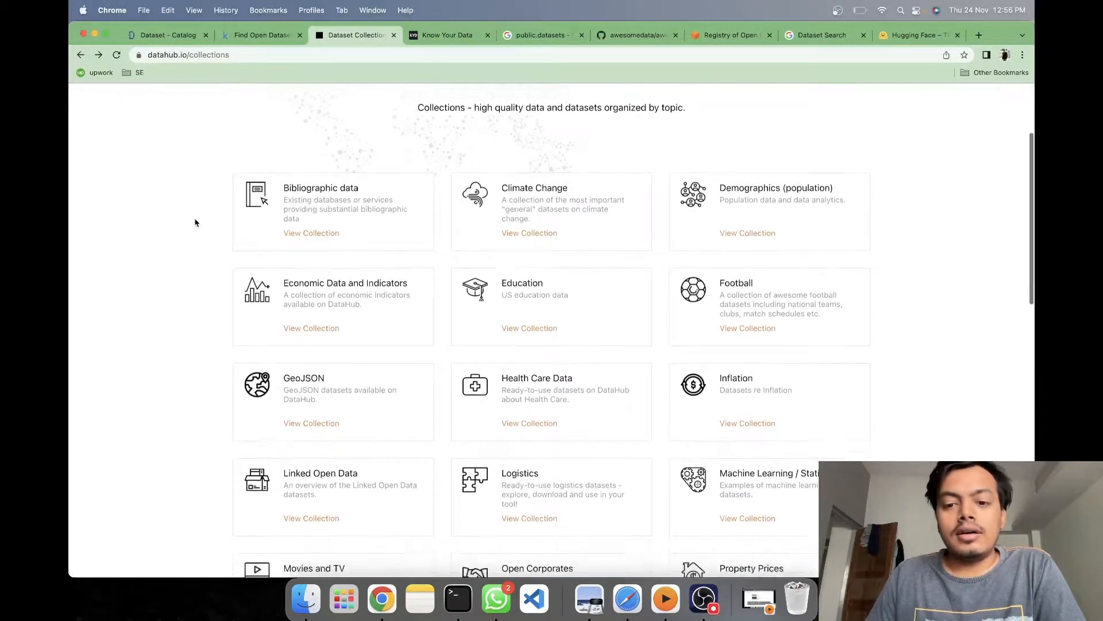
pyautogui.scroll(-3)
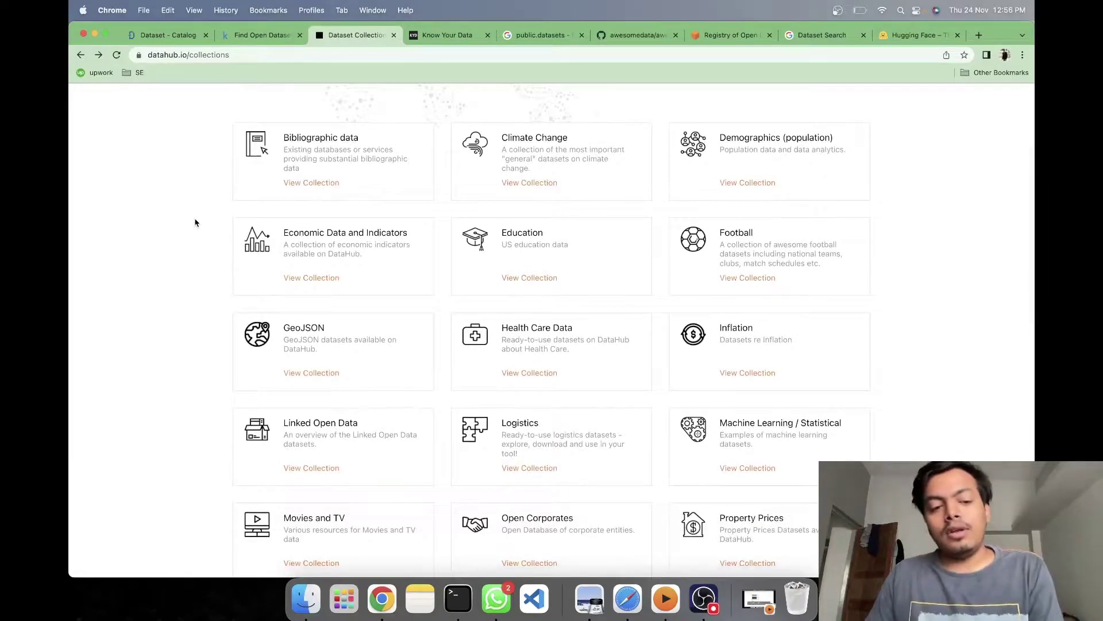
pyautogui.scroll(-3)
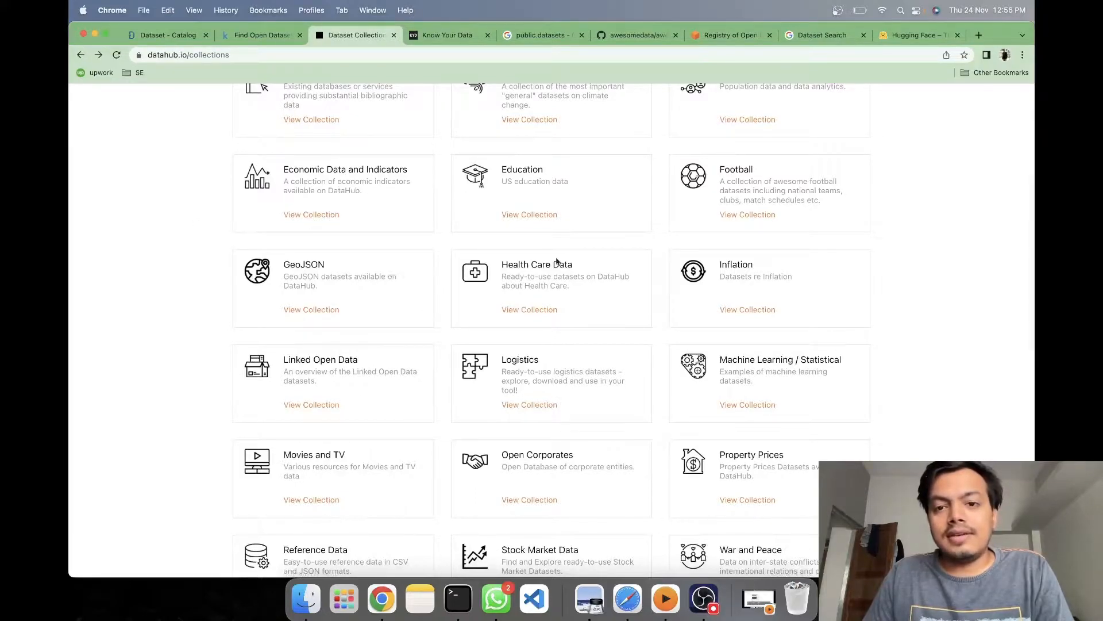
pyautogui.click(736, 169)
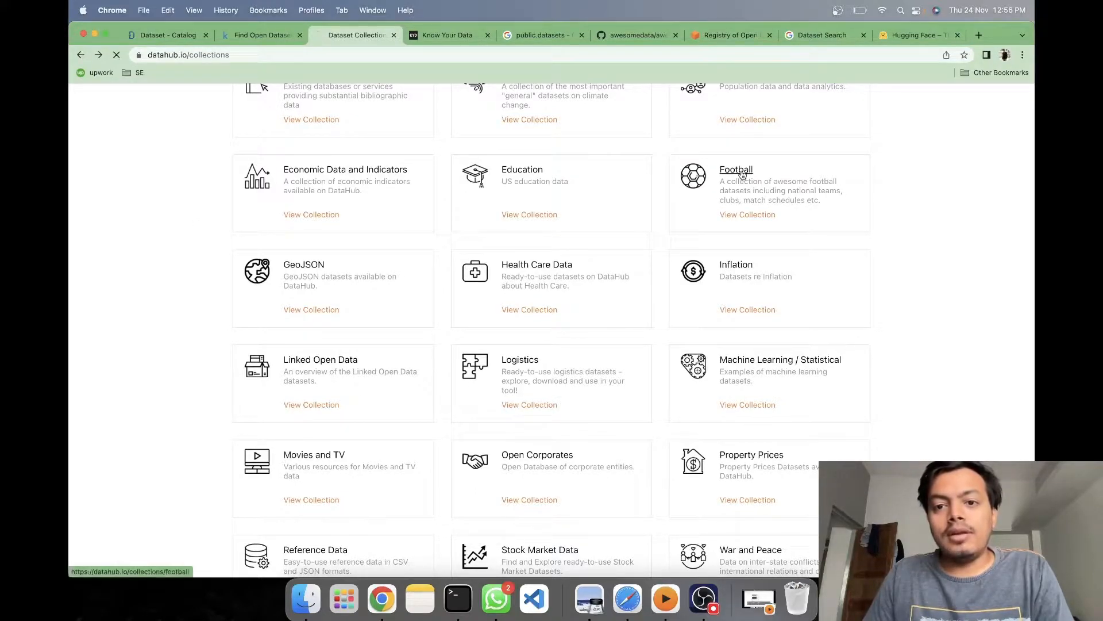
# - Scroll through the Football Data collection's dataset links and apps down to the footer
pyautogui.click(736, 169)
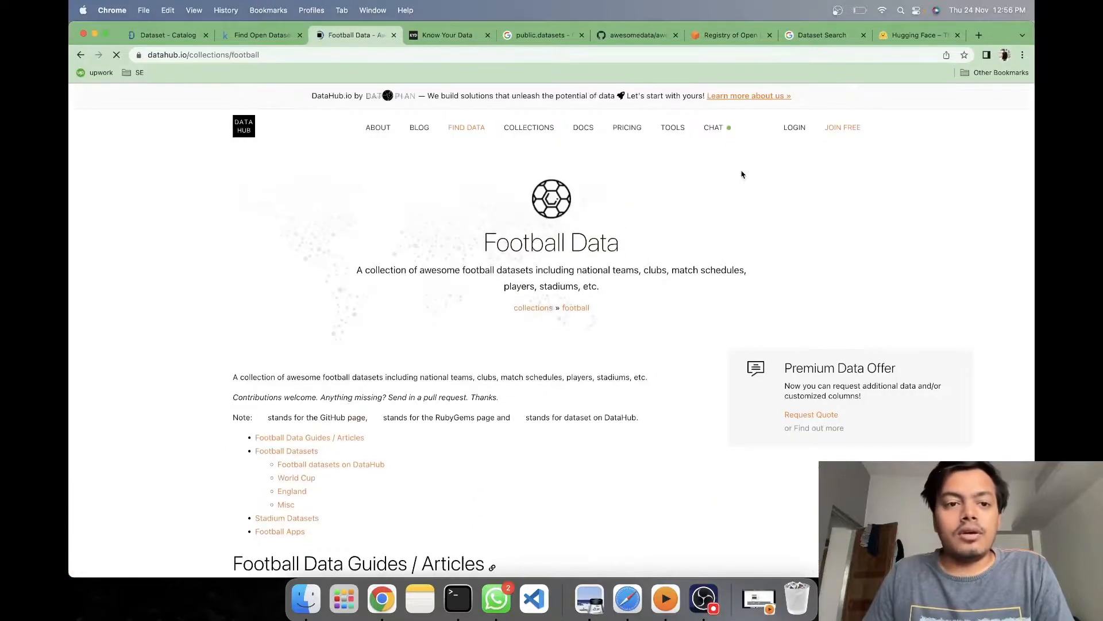
pyautogui.scroll(-3)
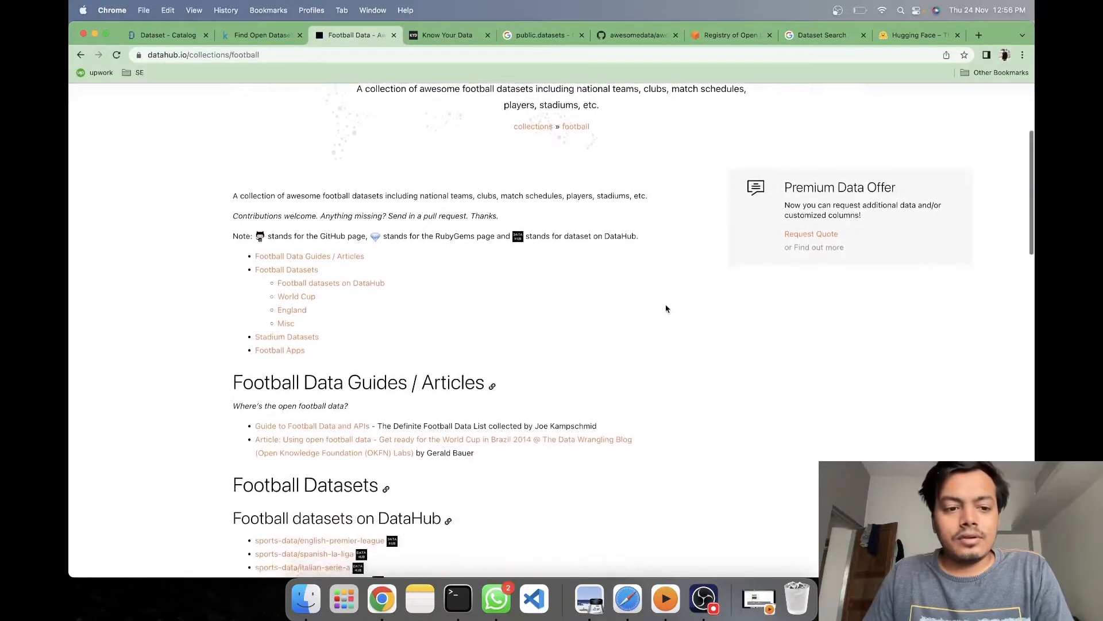
pyautogui.scroll(-3)
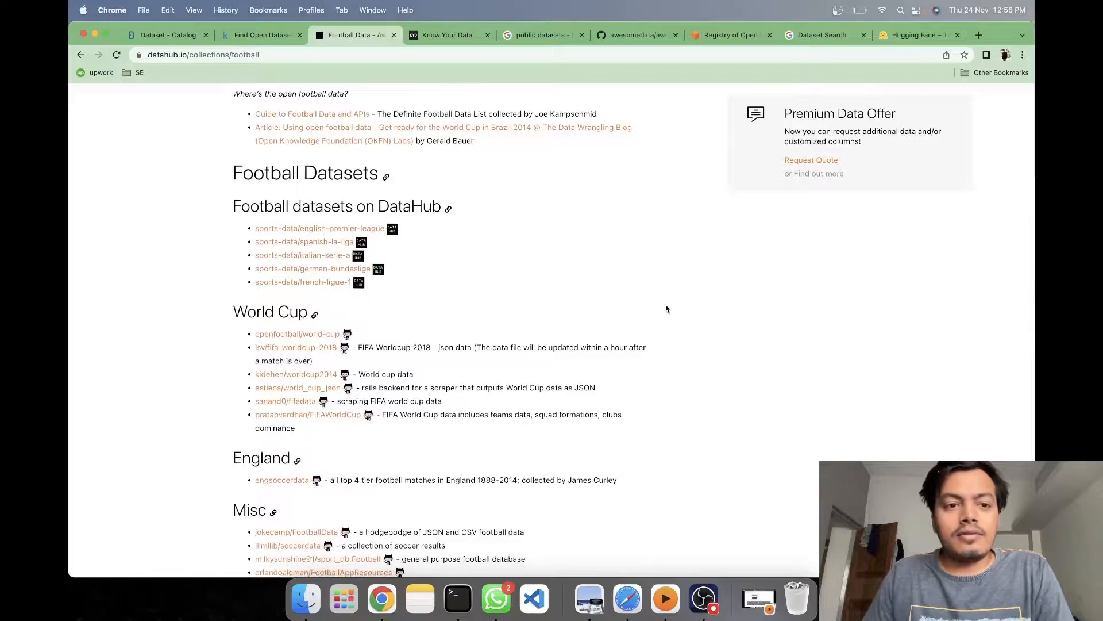
pyautogui.scroll(-3)
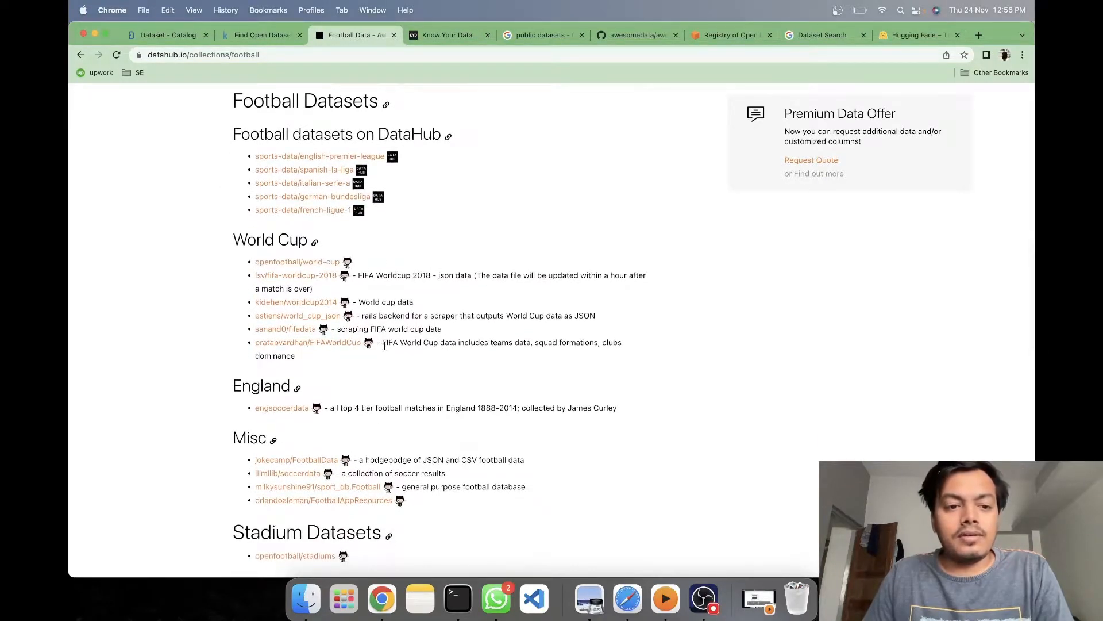
pyautogui.scroll(-3)
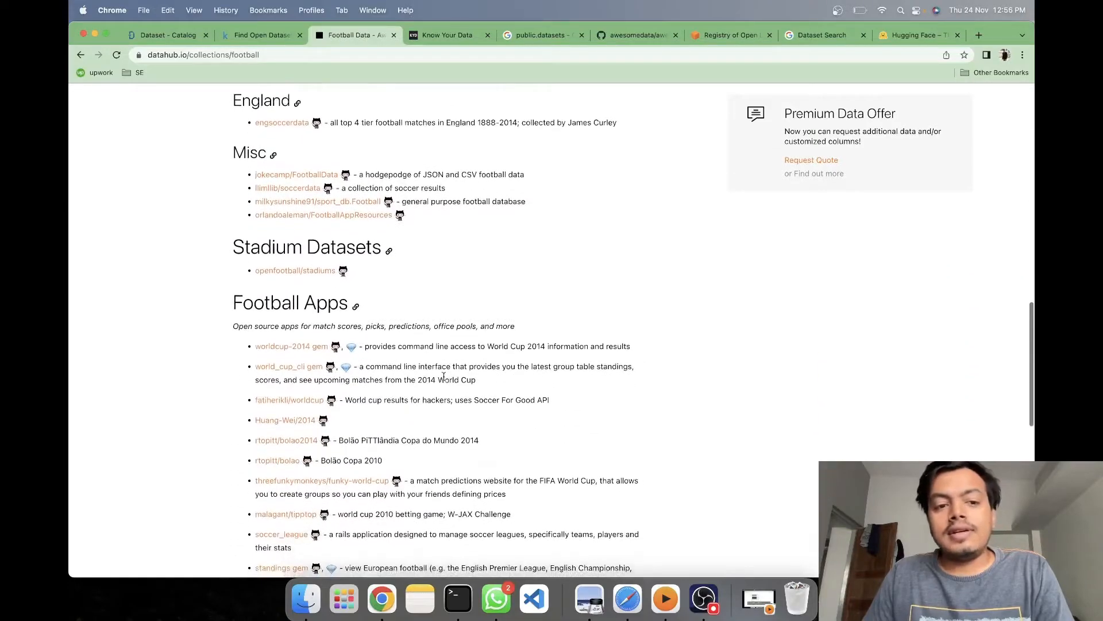
pyautogui.scroll(-3)
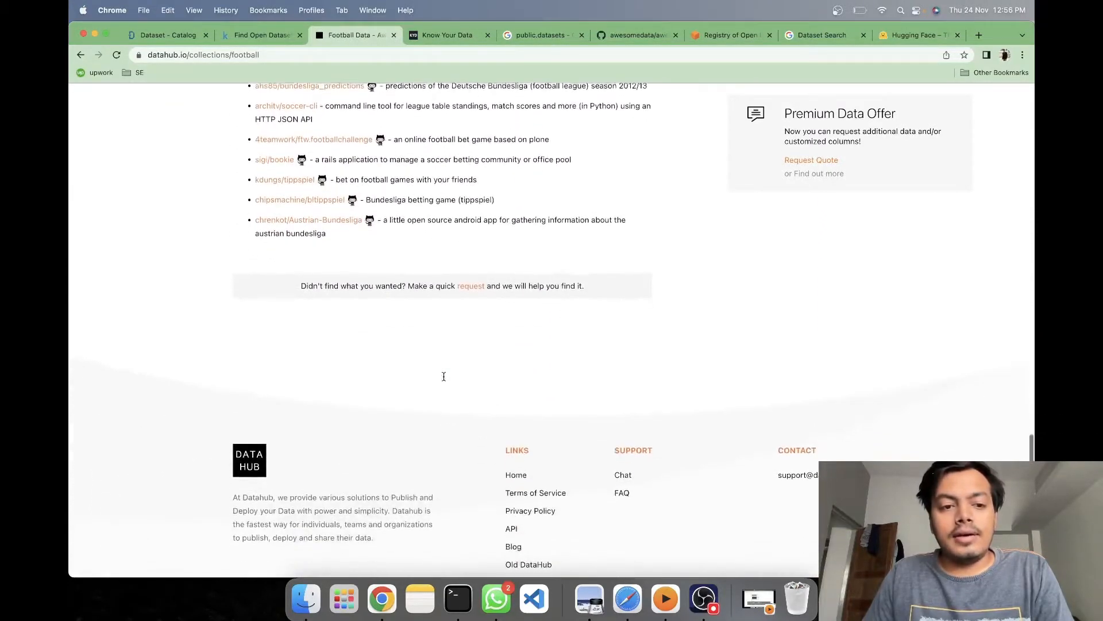
# - Scroll the page back up and down, then switch to Google's Know Your Data site
pyautogui.scroll(3)
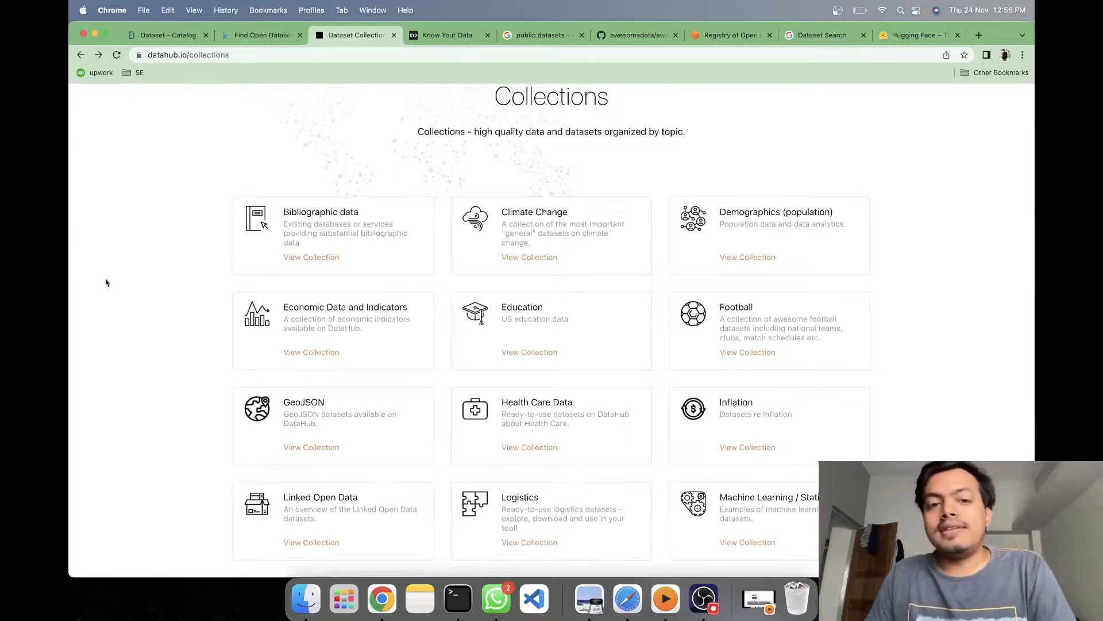
pyautogui.scroll(-3)
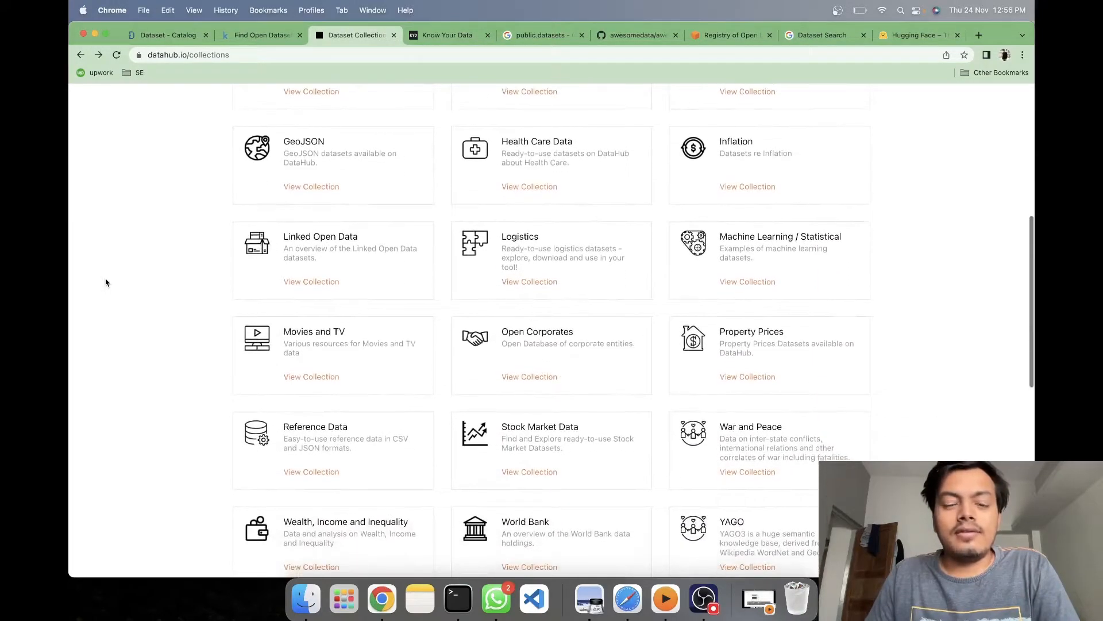
pyautogui.click(446, 35)
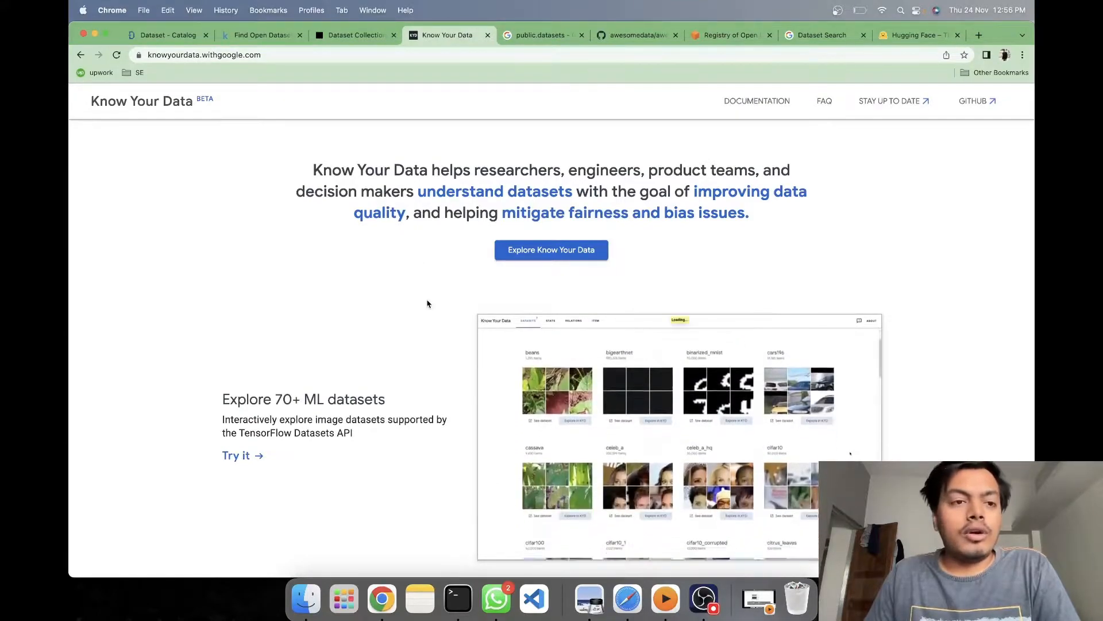
# - Browse Know Your Data's dataset, filter and fairness features, then launch its explorer
pyautogui.scroll(-3)
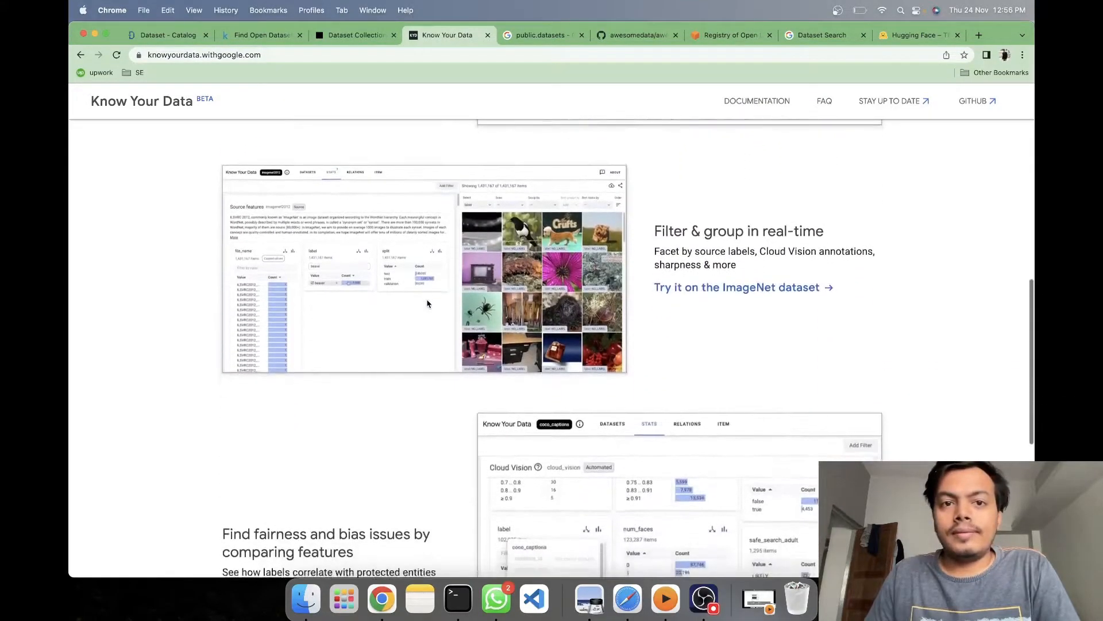
pyautogui.scroll(3)
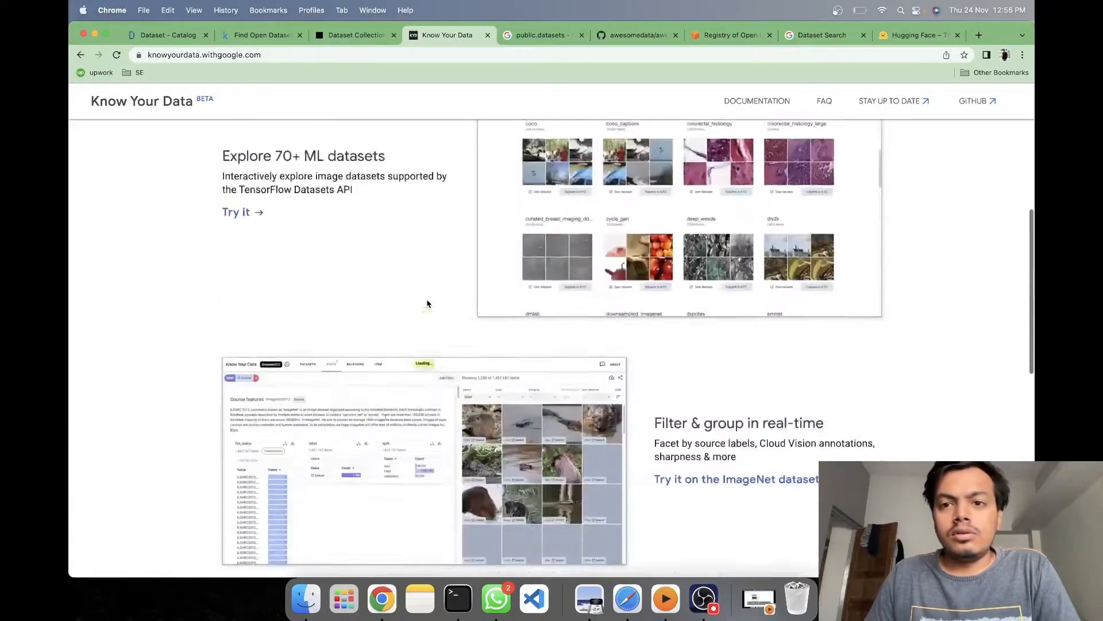
pyautogui.scroll(-3)
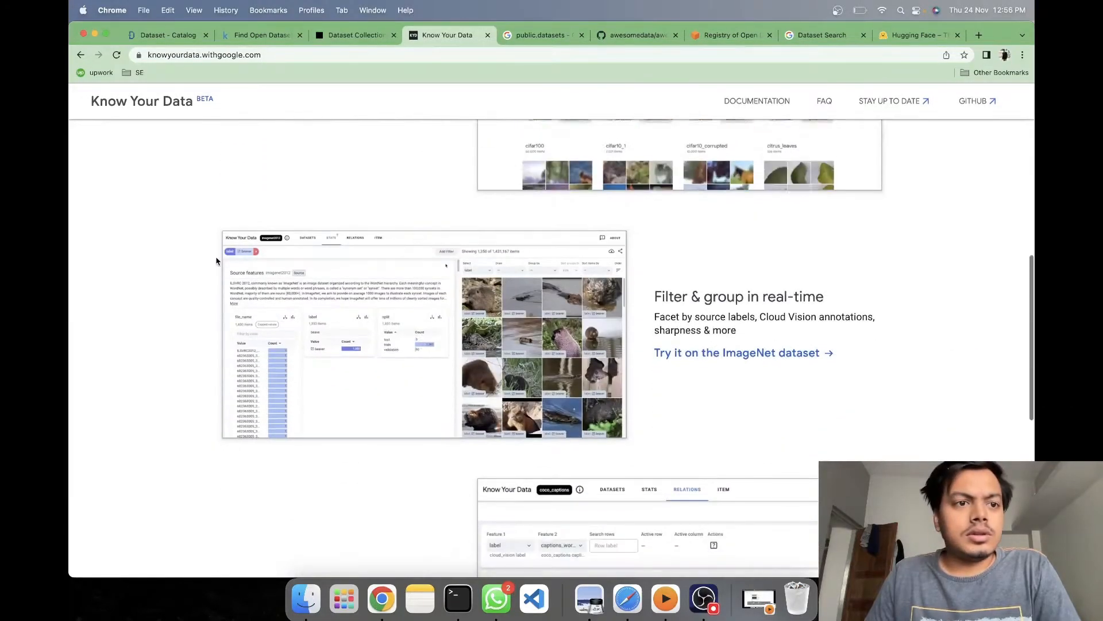
pyautogui.scroll(3)
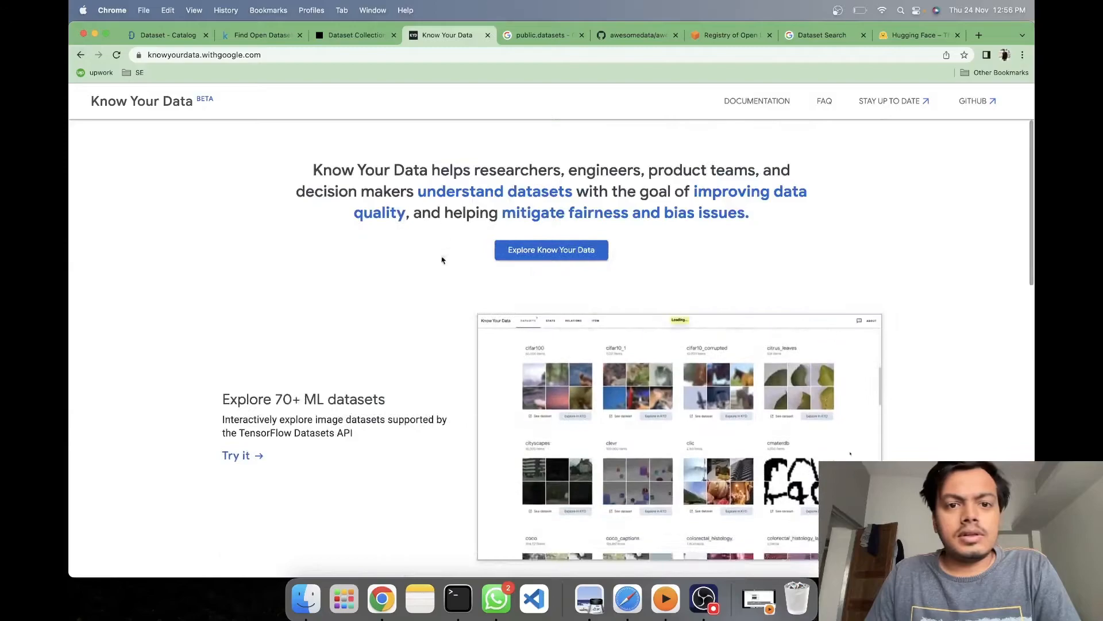
pyautogui.click(552, 249)
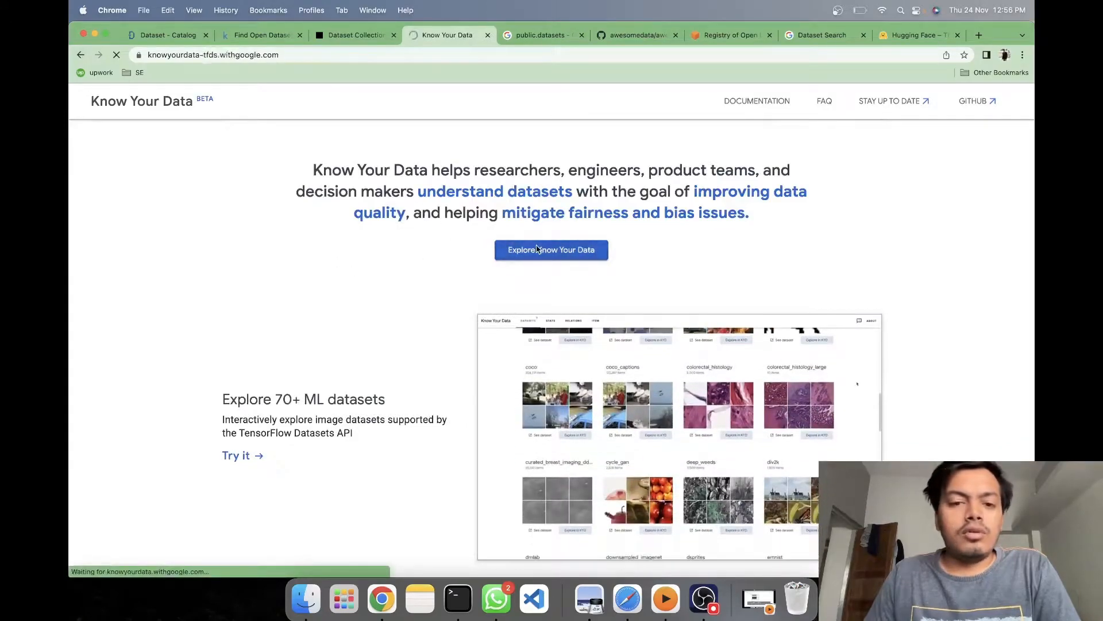
pyautogui.click(551, 249)
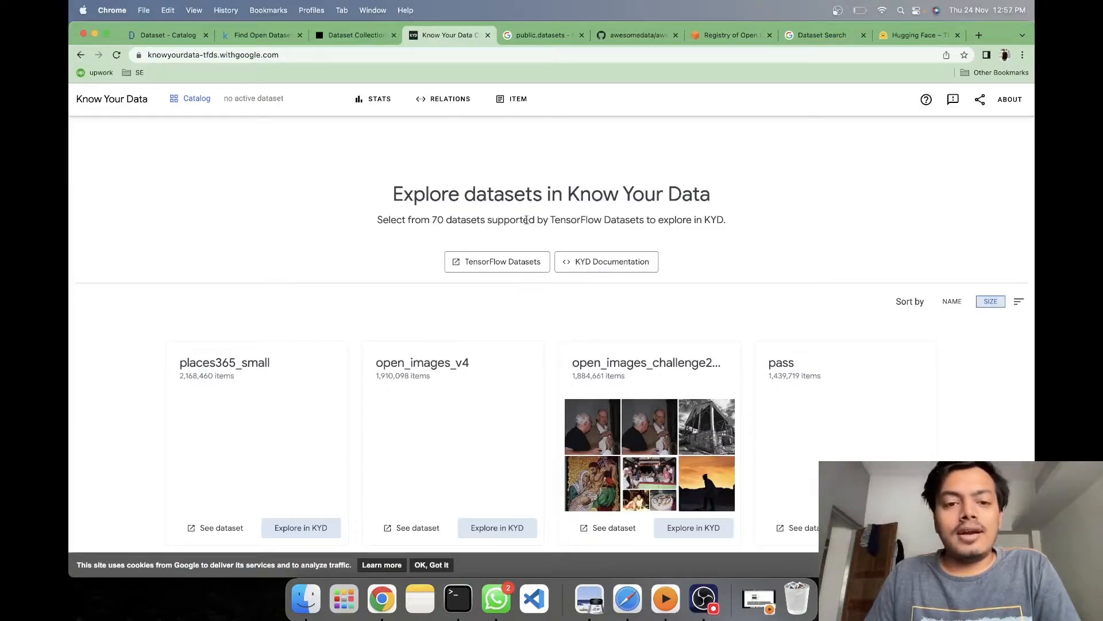
pyautogui.moveTo(474, 295)
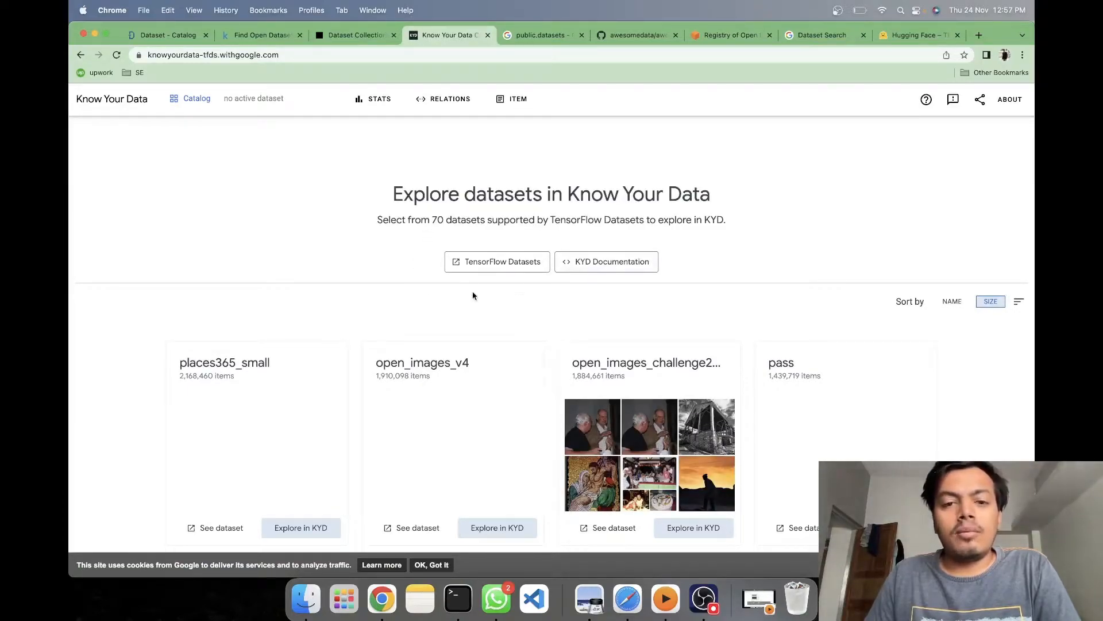
pyautogui.scroll(-3)
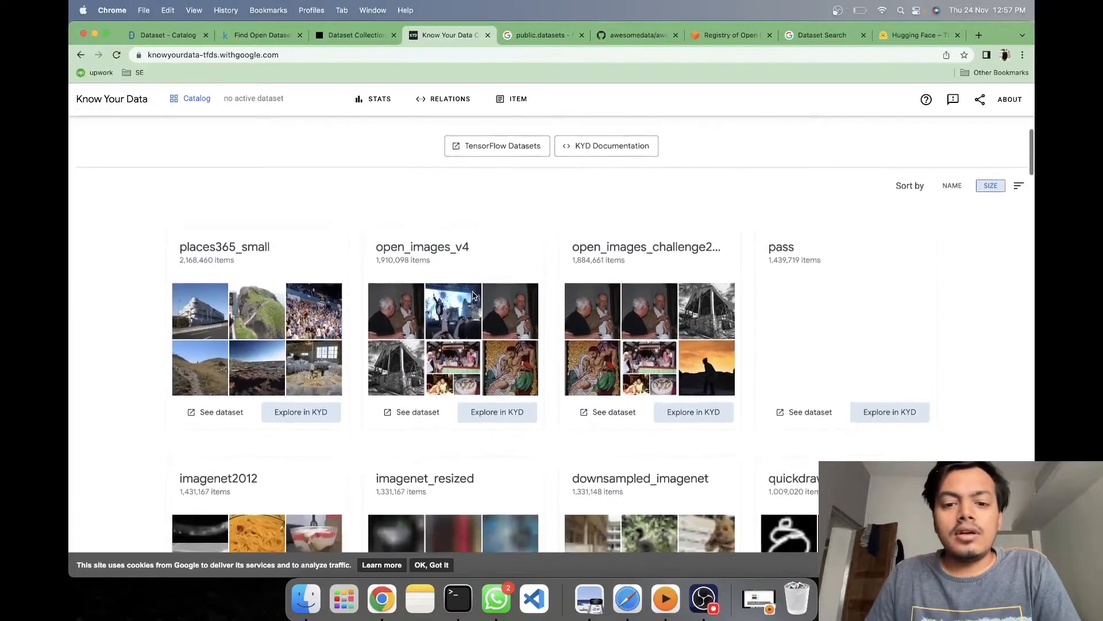
pyautogui.scroll(-3)
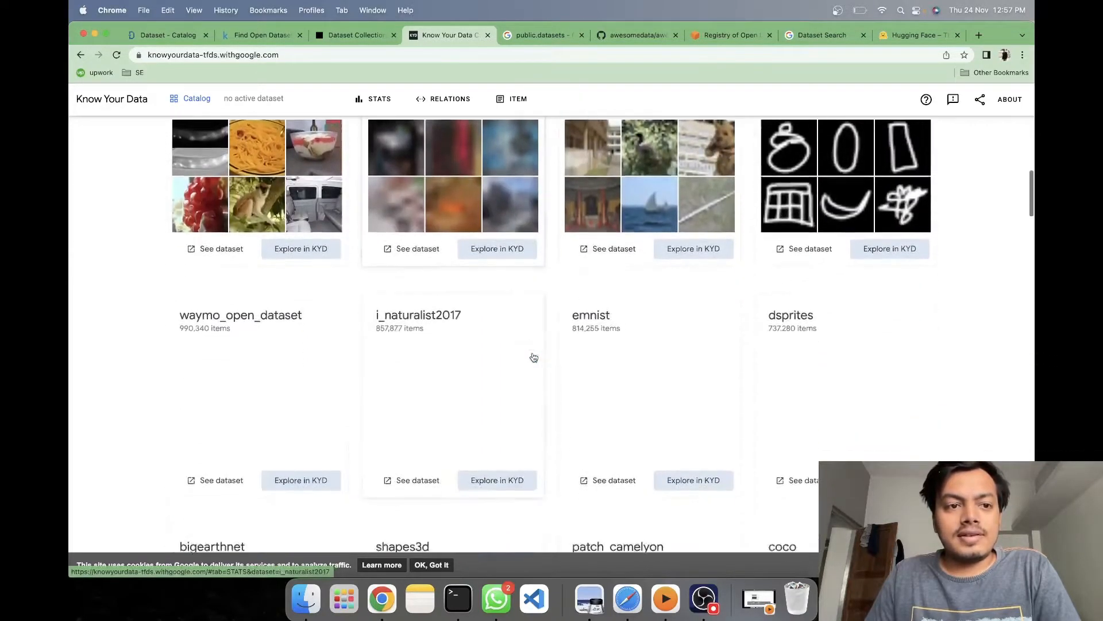
pyautogui.scroll(-3)
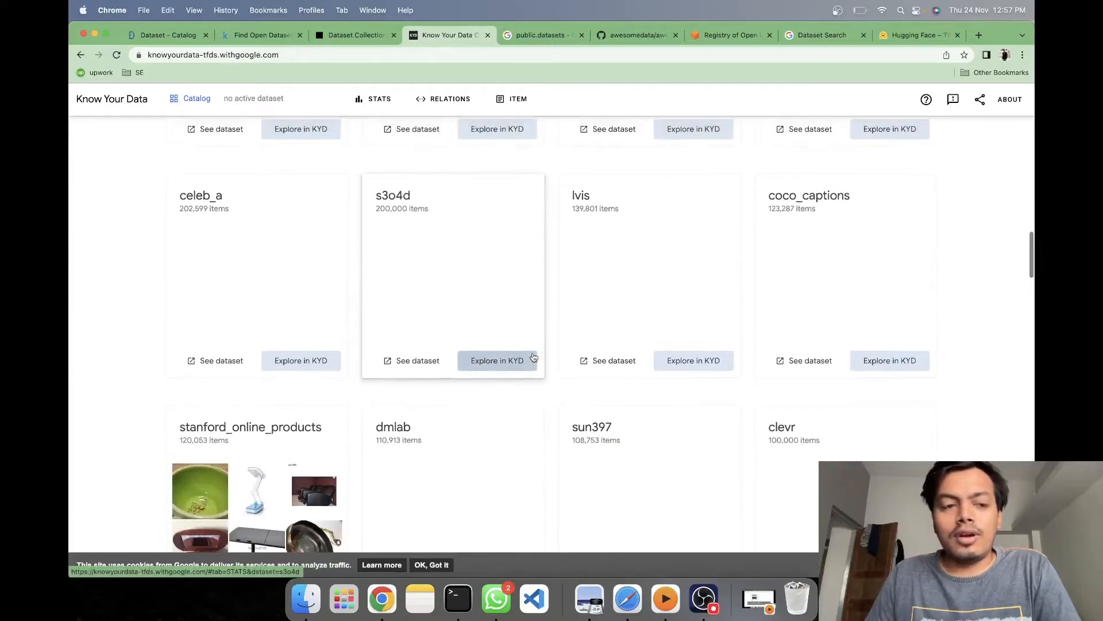
pyautogui.scroll(-3)
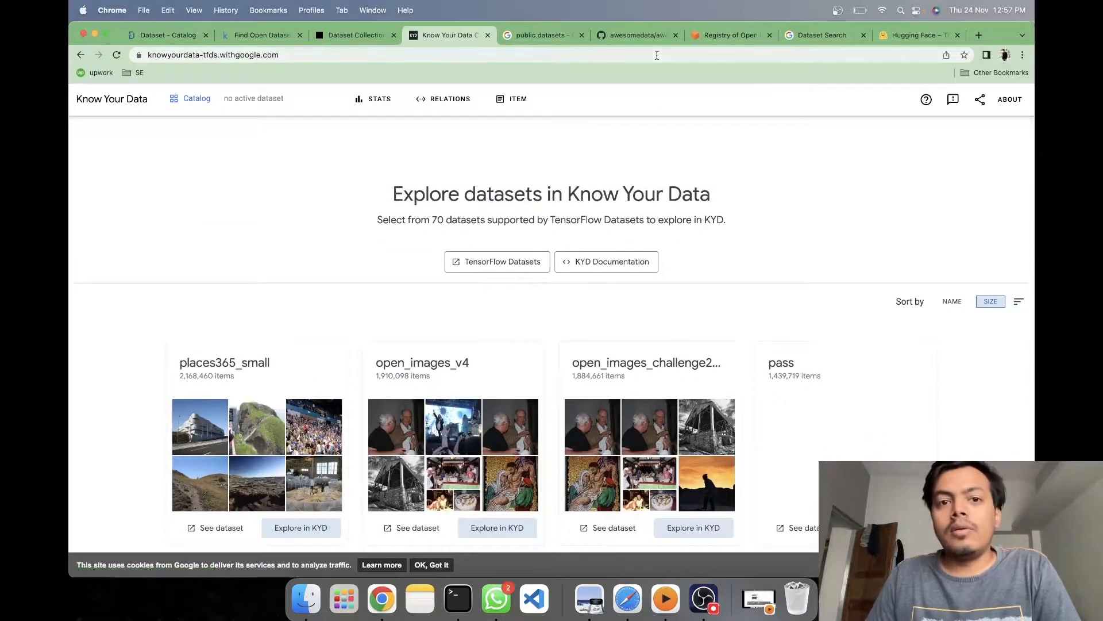
pyautogui.moveTo(557, 100)
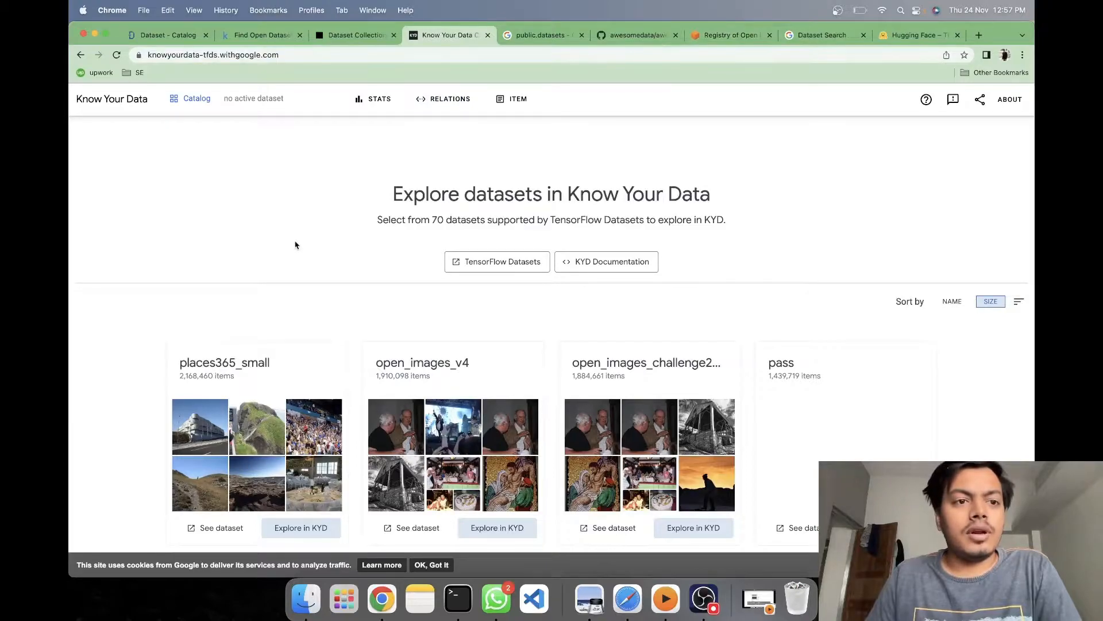
pyautogui.scroll(-3)
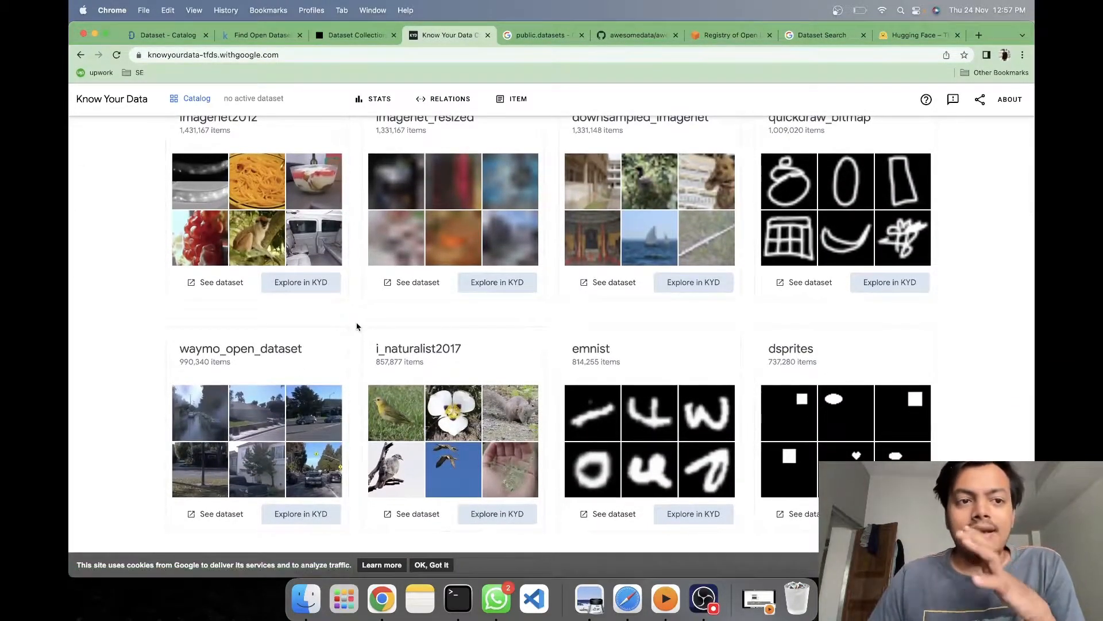
pyautogui.scroll(-3)
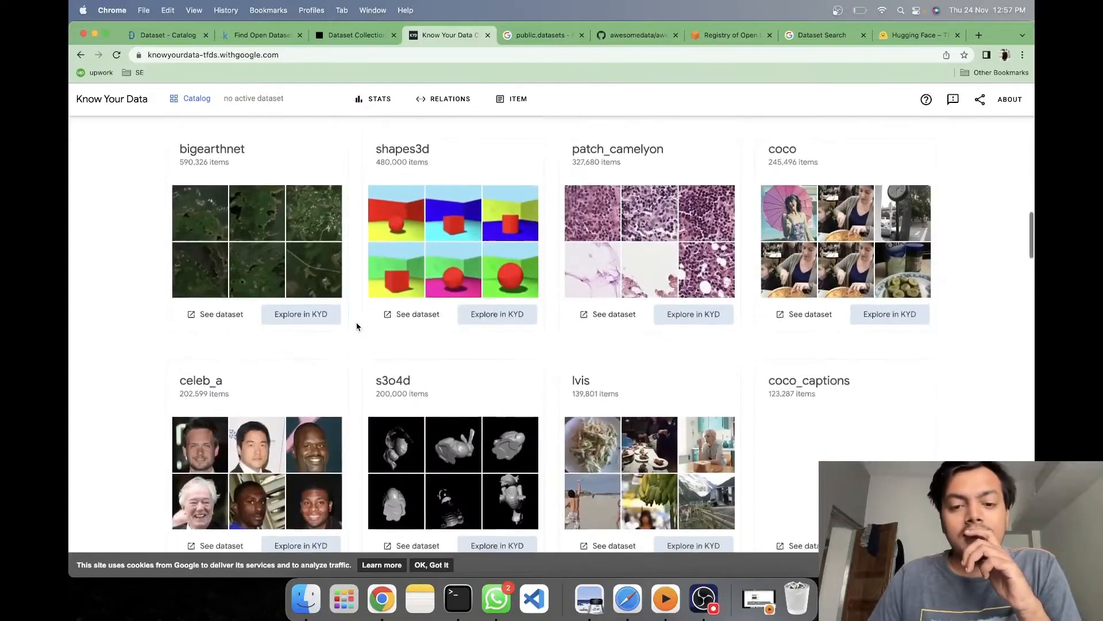
pyautogui.scroll(-3)
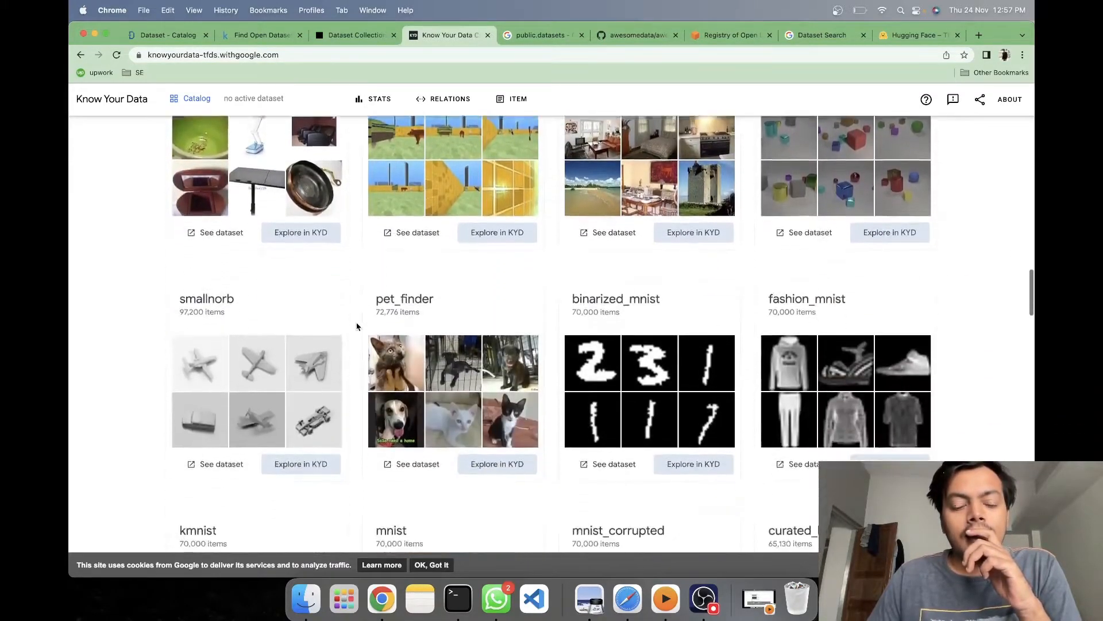
pyautogui.scroll(-3)
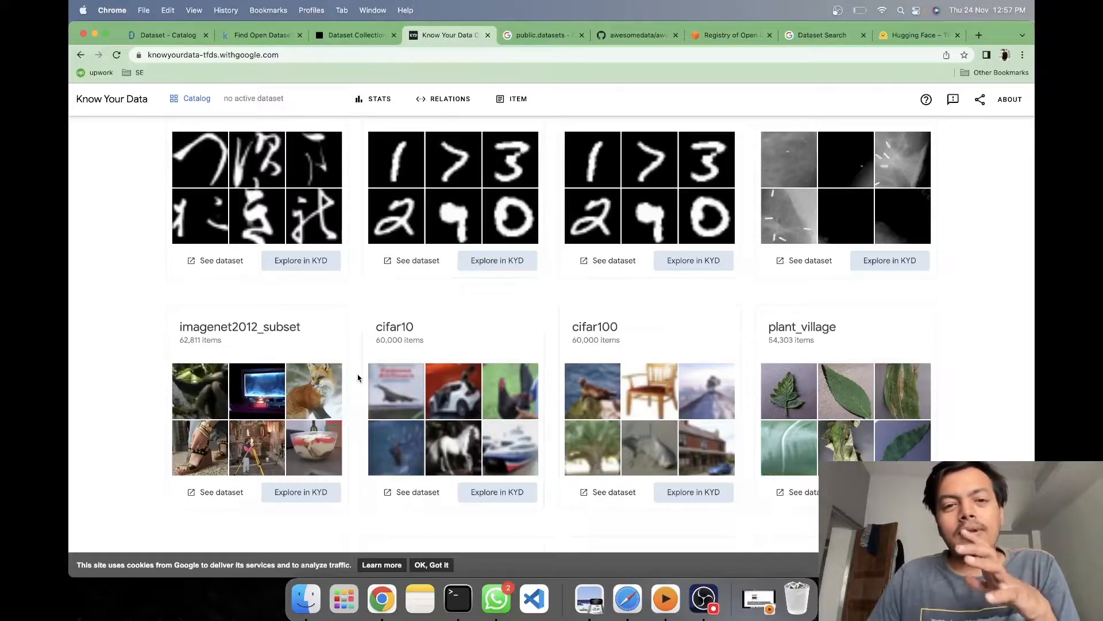
pyautogui.scroll(-3)
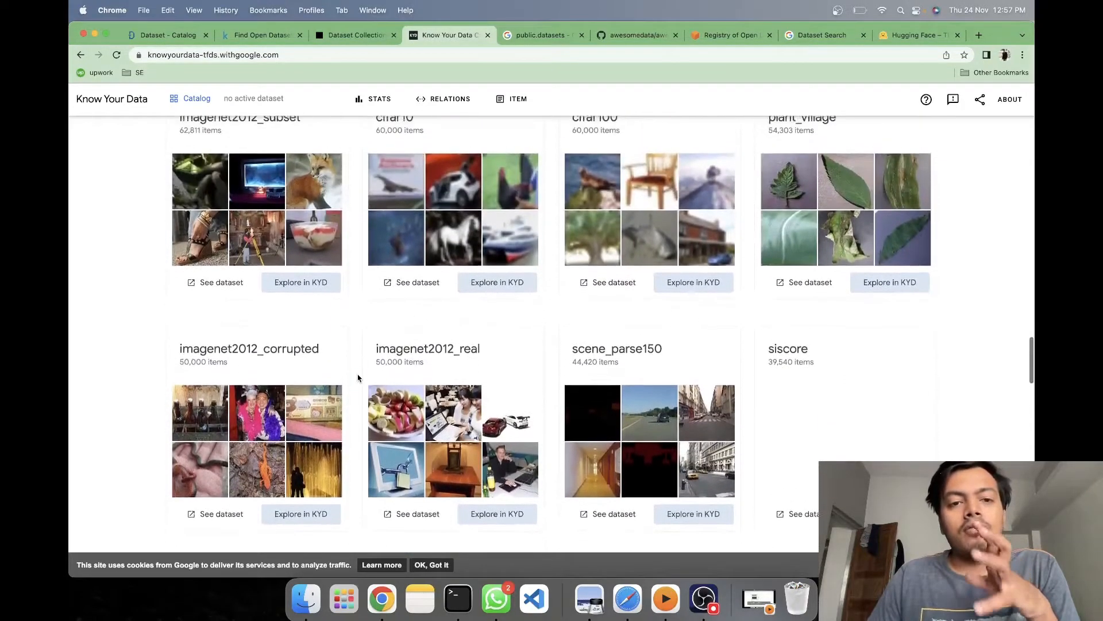
pyautogui.scroll(3)
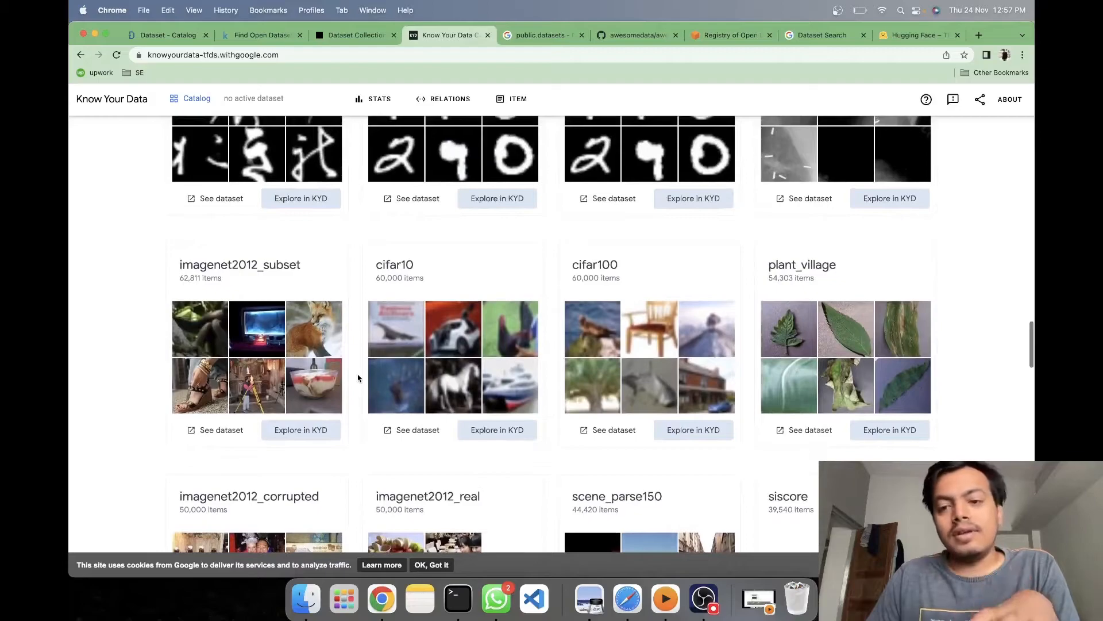
pyautogui.moveTo(406, 281)
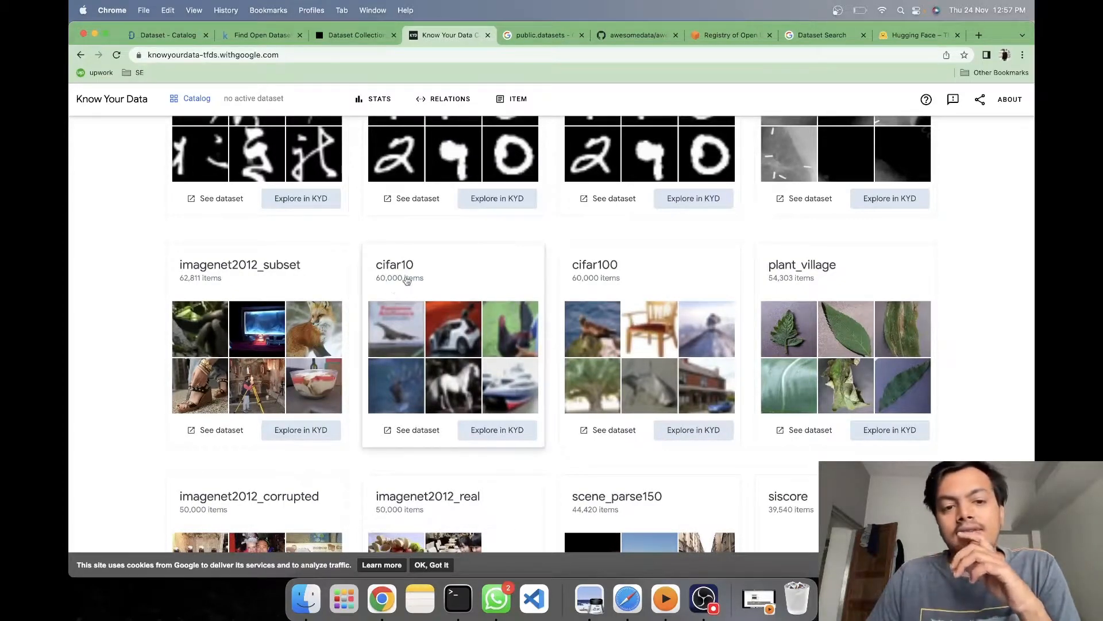
pyautogui.moveTo(296, 288)
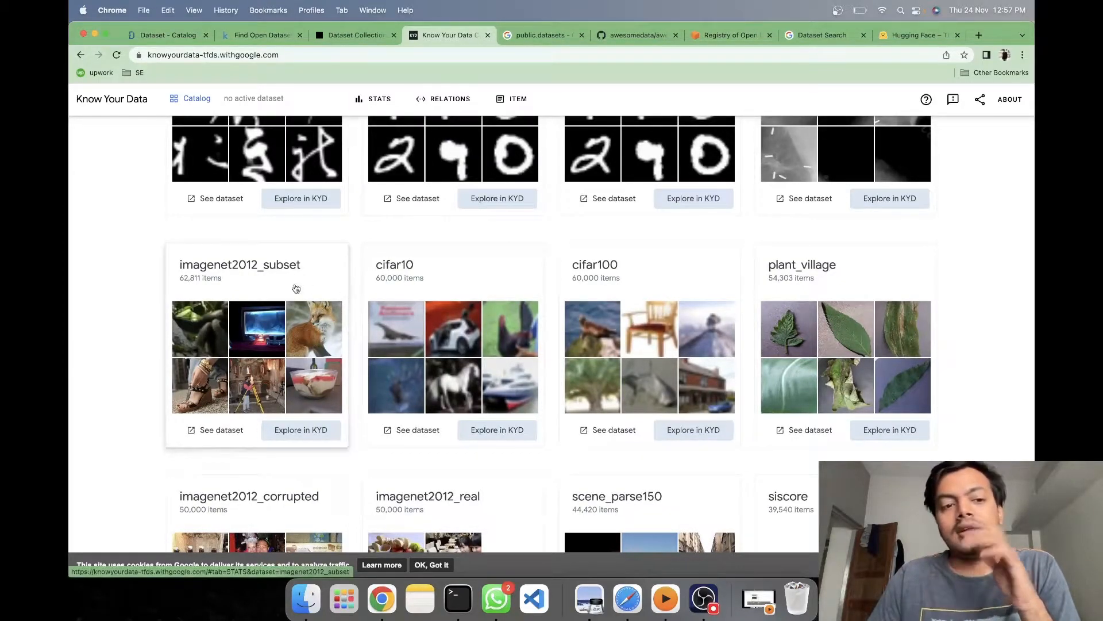
pyautogui.moveTo(373, 290)
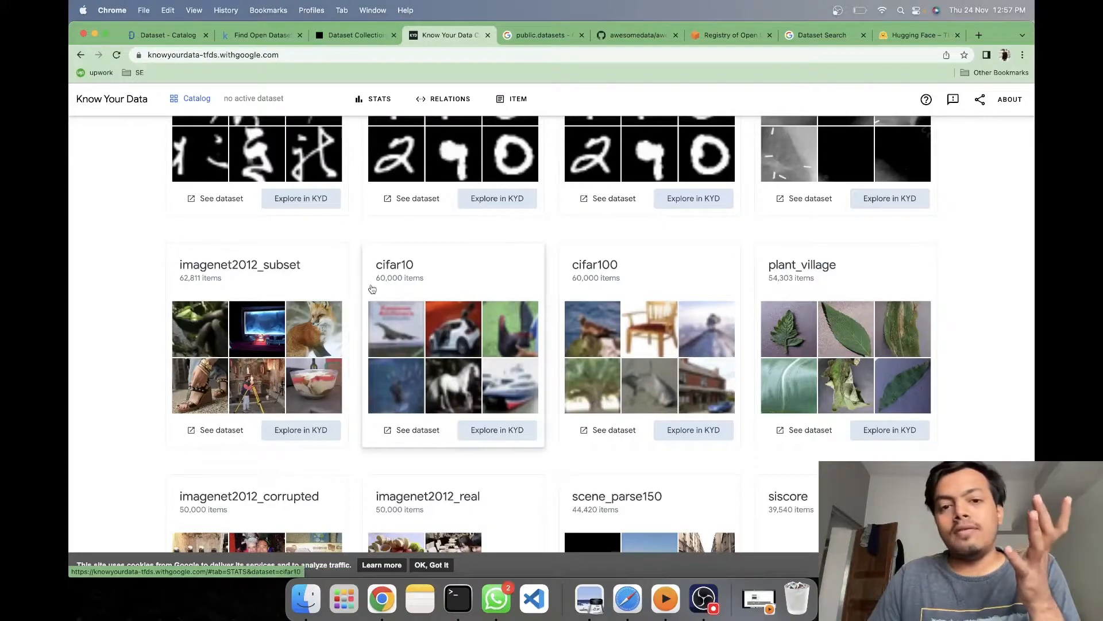
pyautogui.moveTo(383, 290)
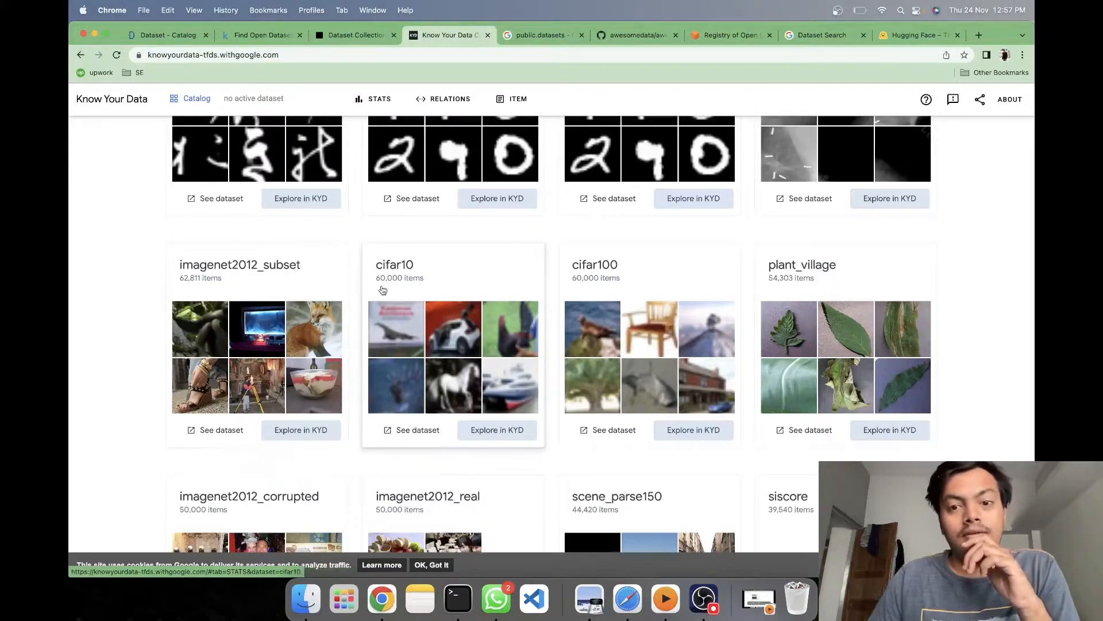
pyautogui.scroll(-3)
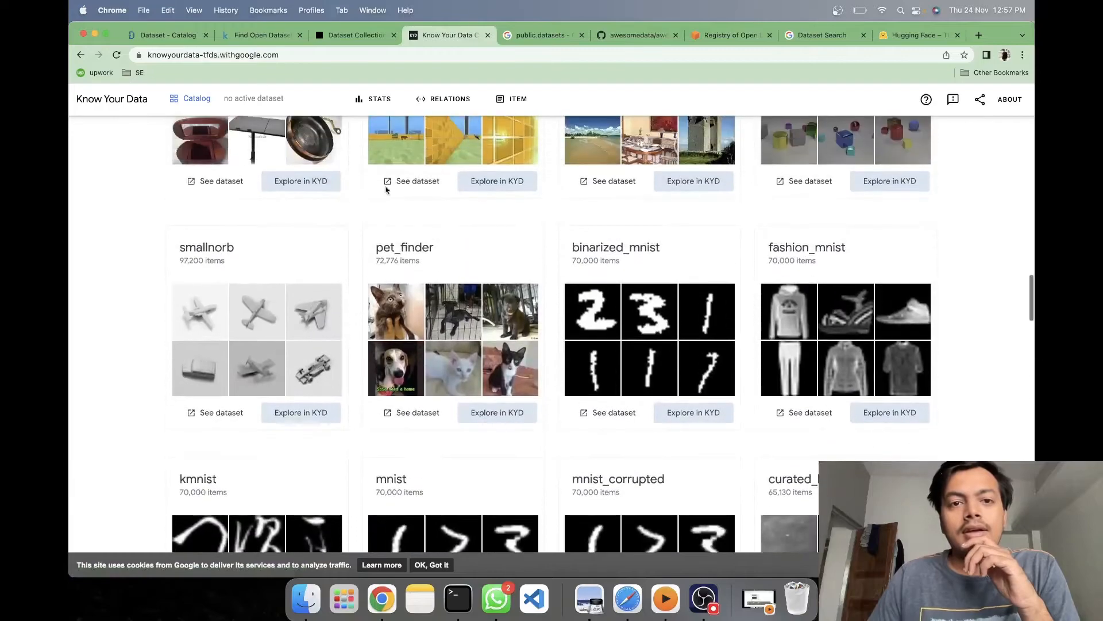
# - Show the 'public.datasets' Google results and scroll past the BigQuery and GitHub entries
pyautogui.click(541, 35)
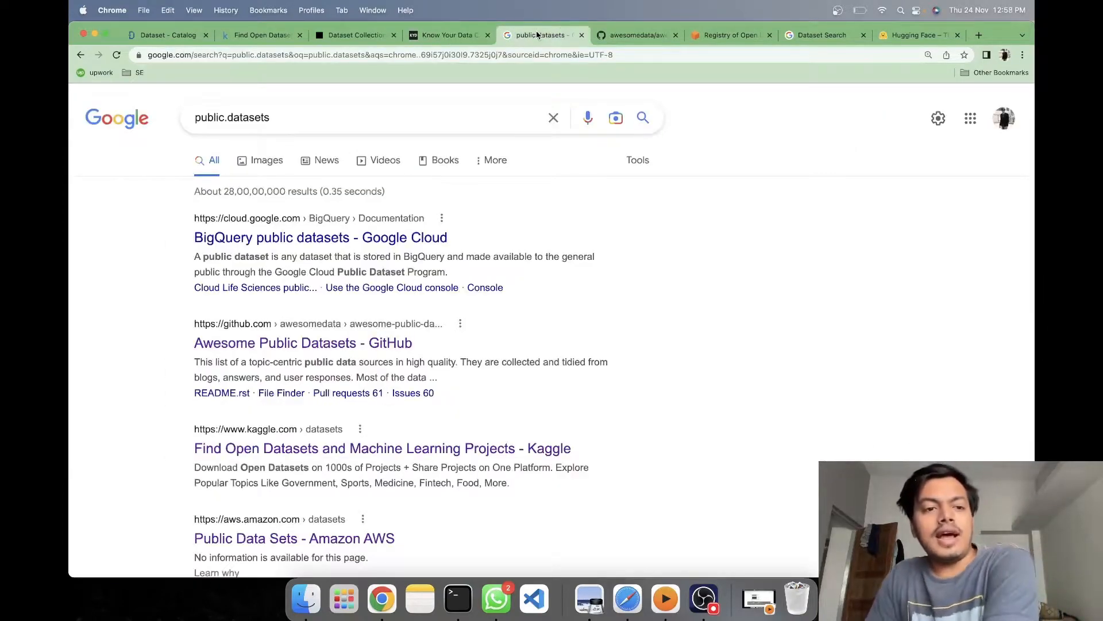
pyautogui.moveTo(409, 237)
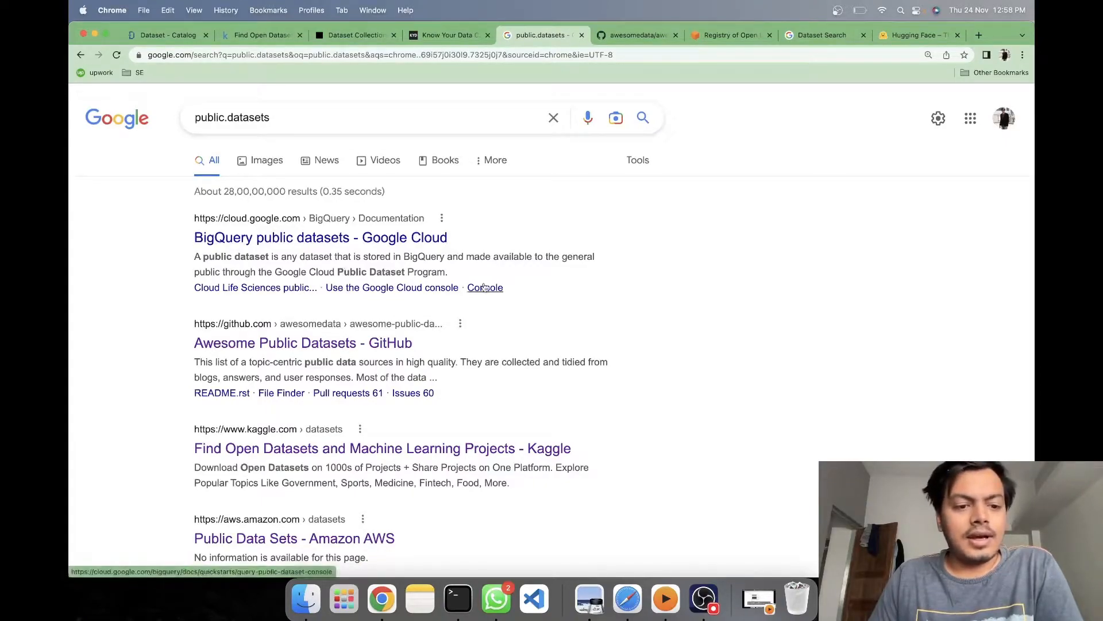
pyautogui.scroll(-3)
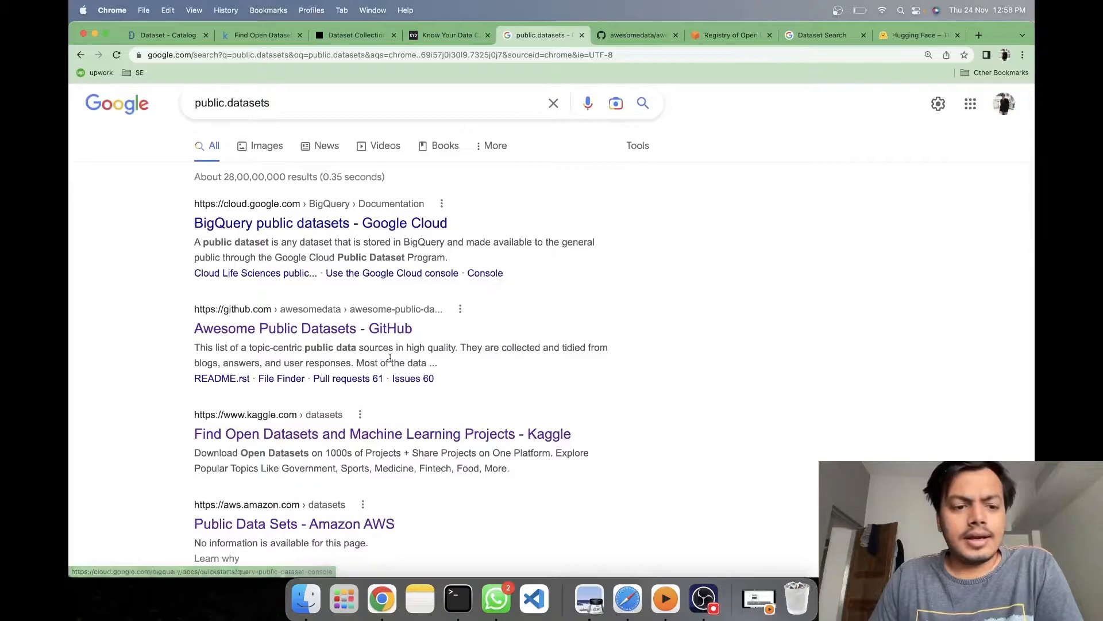
# - Show the AWS Open Data Registry home with 372 datasets, led by The Cancer Genome Atlas
pyautogui.click(734, 35)
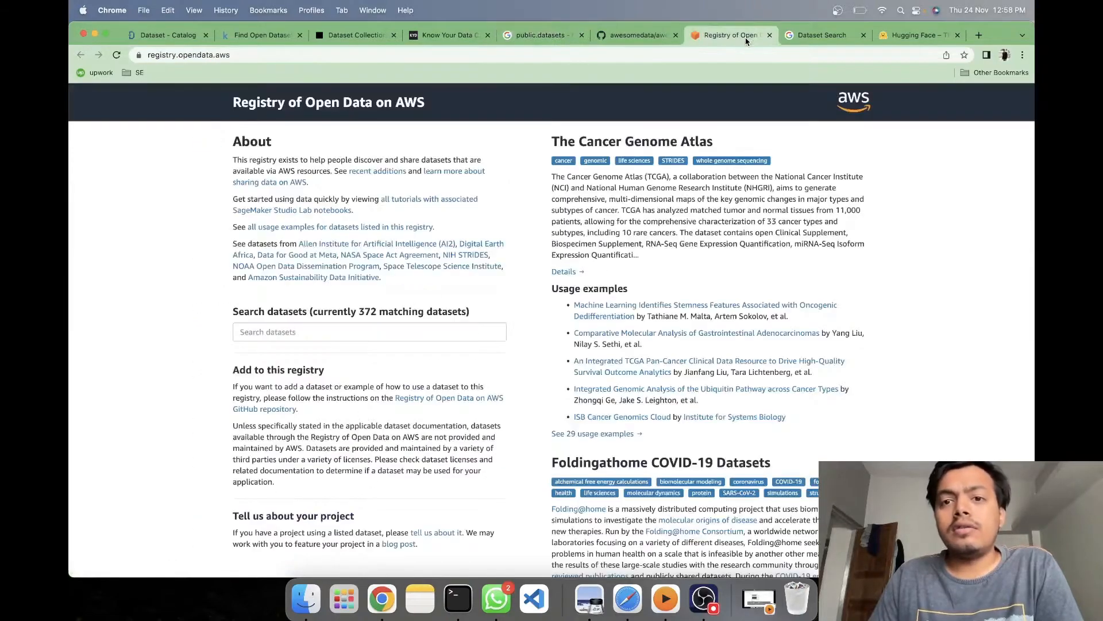
pyautogui.moveTo(518, 113)
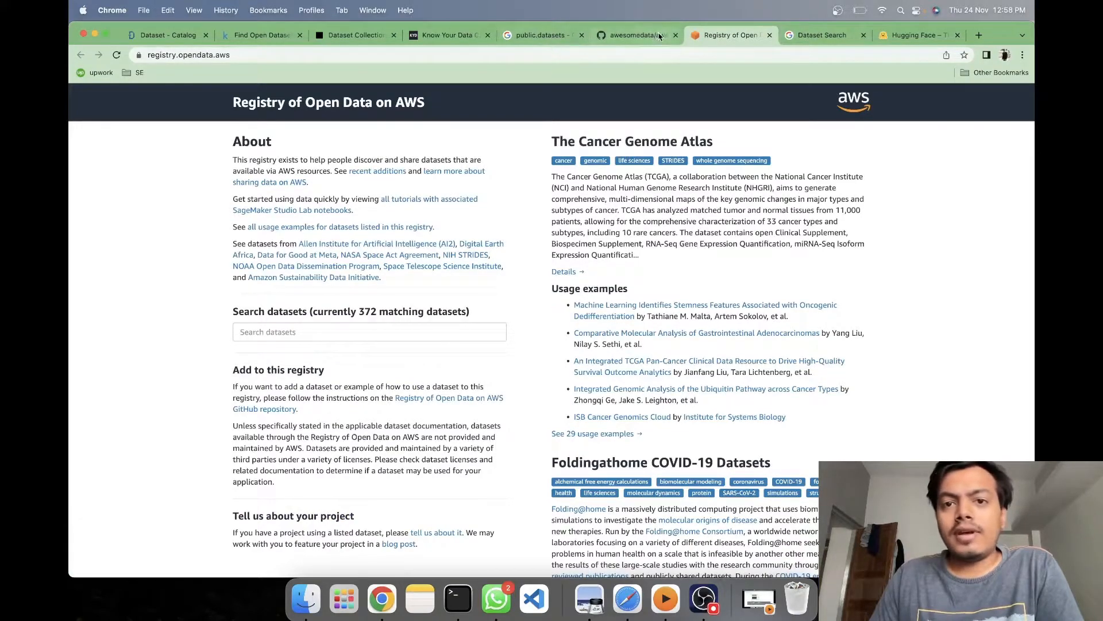
# - Open awesome-public-datasets and scroll through its table of contents and Agriculture links
pyautogui.click(636, 35)
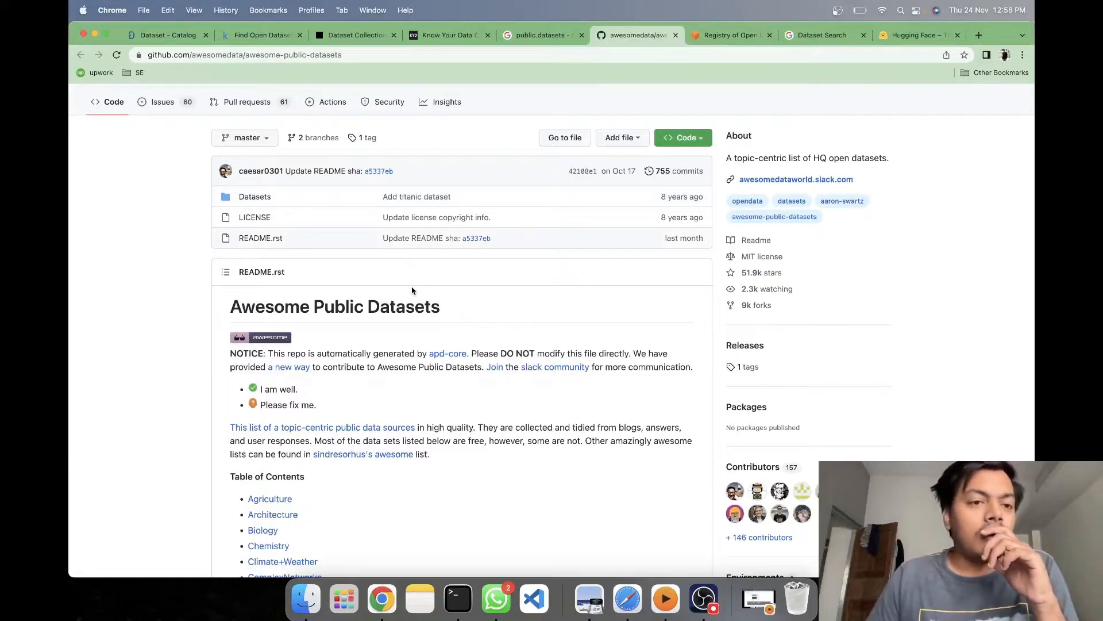
pyautogui.moveTo(465, 339)
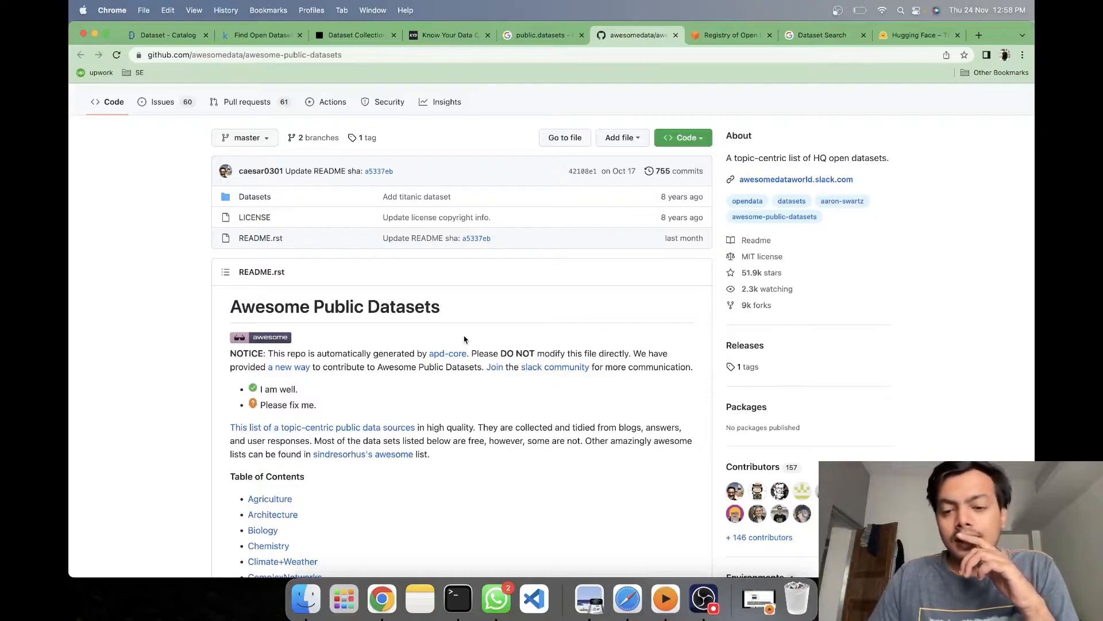
pyautogui.scroll(-3)
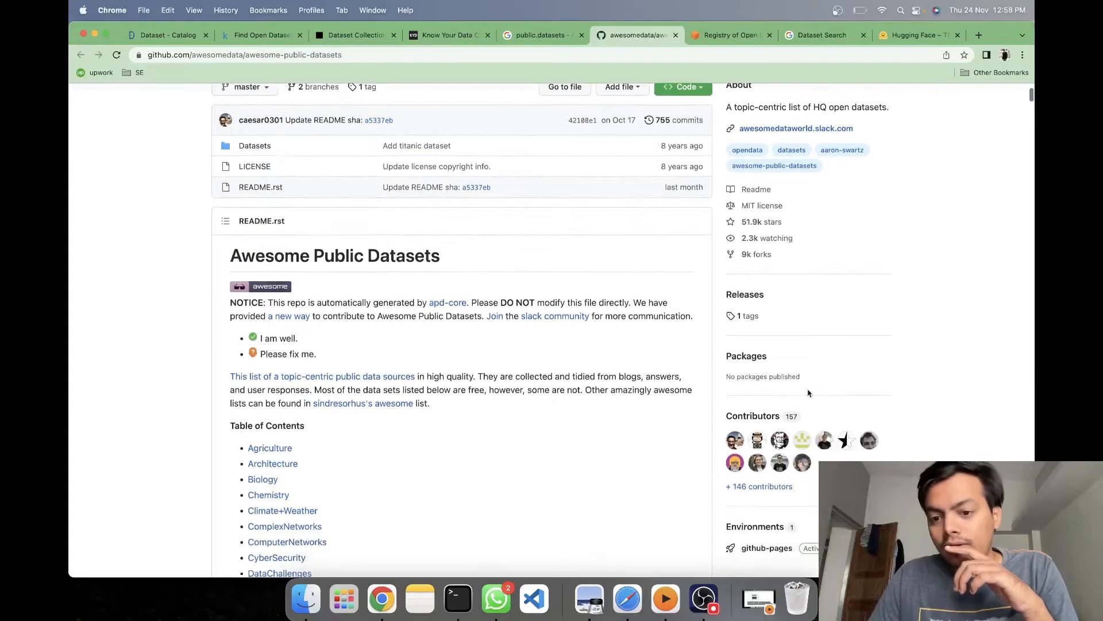
pyautogui.scroll(-3)
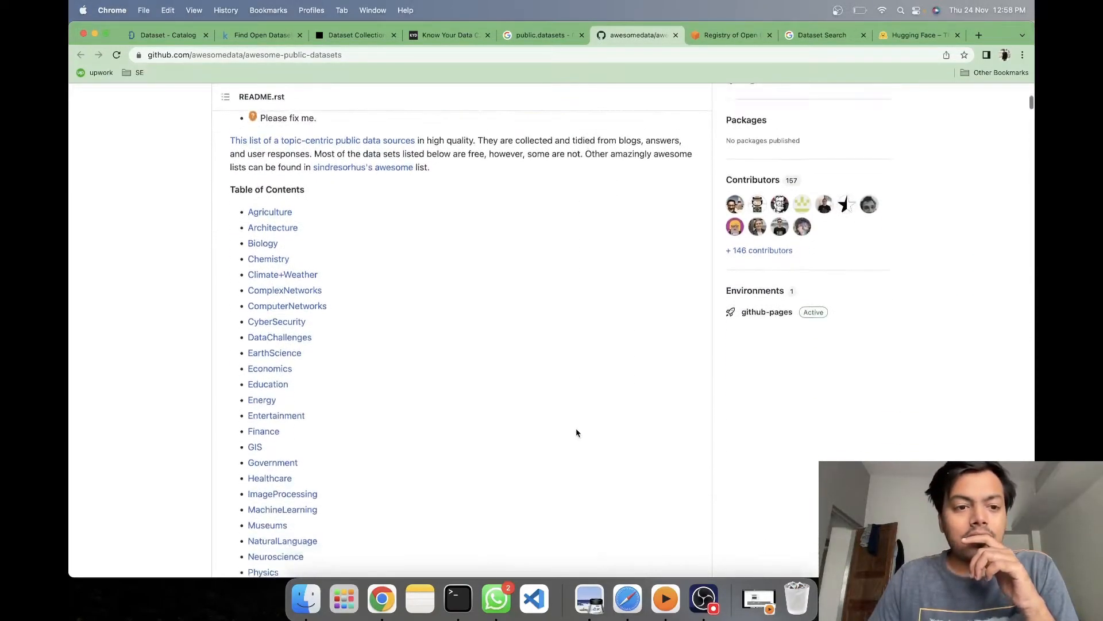
pyautogui.scroll(-3)
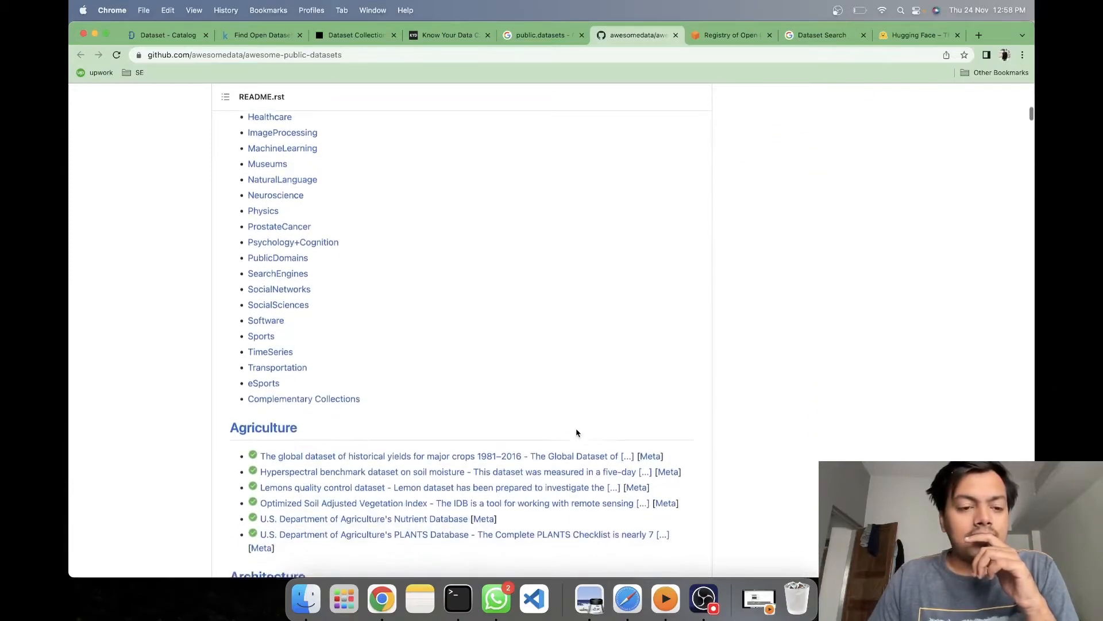
pyautogui.scroll(-3)
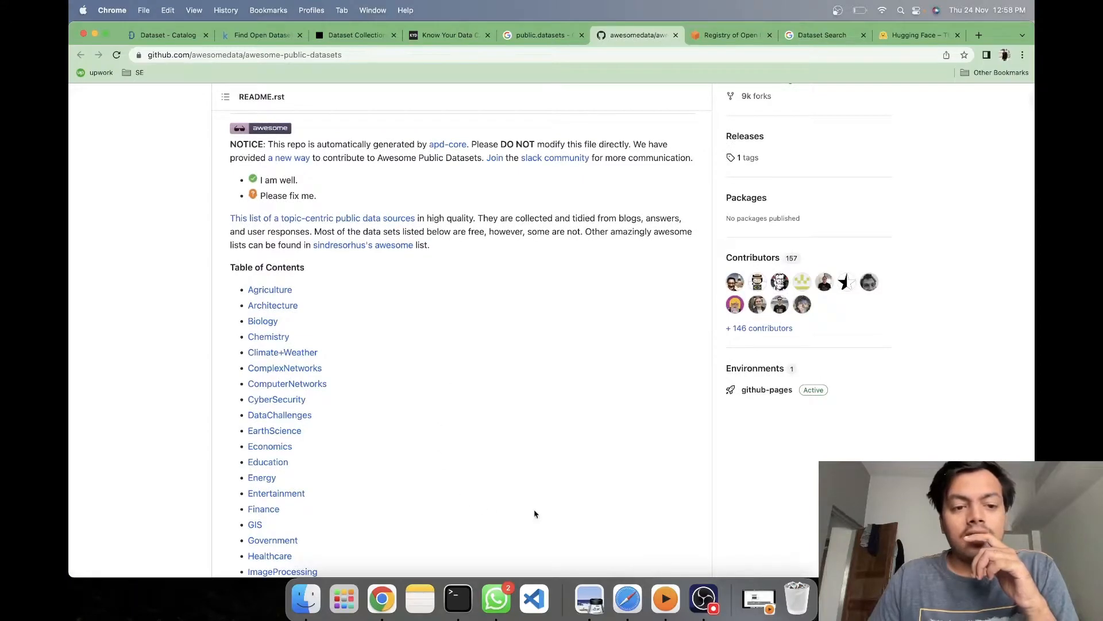
pyautogui.moveTo(629, 179)
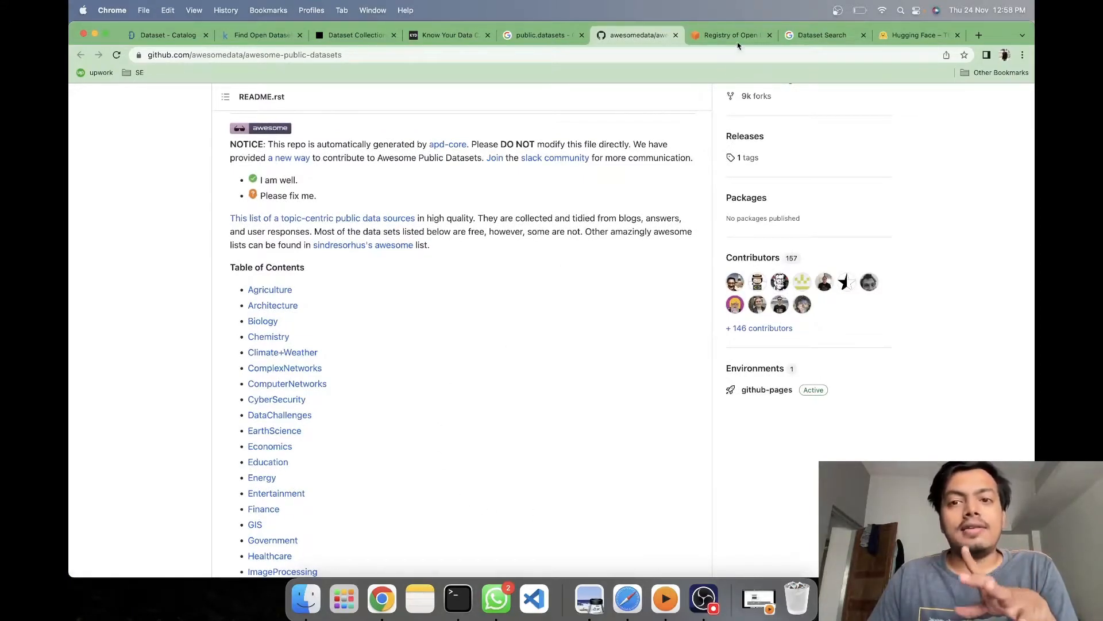
# - Briefly revisit the Registry of Open Data on AWS, then switch to Google Dataset Search
pyautogui.click(731, 35)
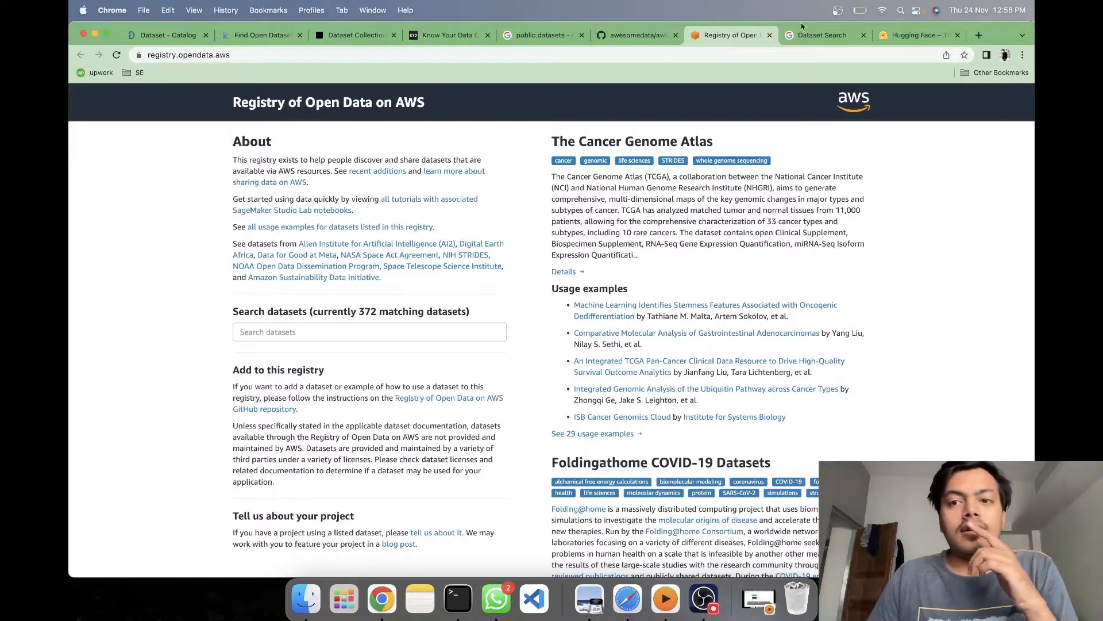
pyautogui.click(821, 35)
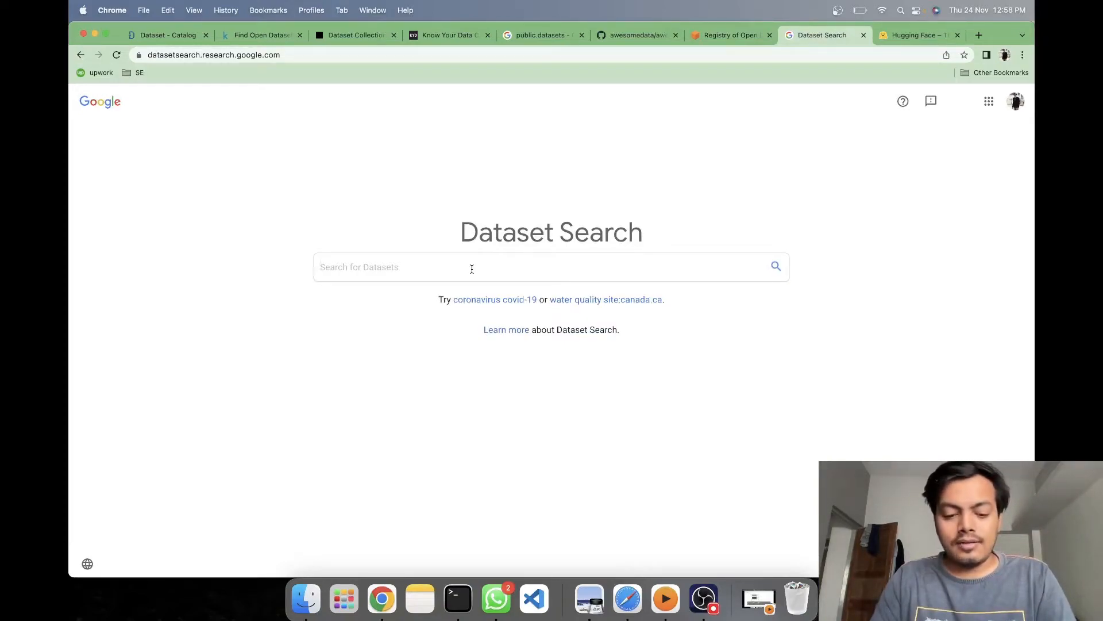
# - Search Google Dataset Search for 'Football' and choose a suggestion
pyautogui.write('Football')
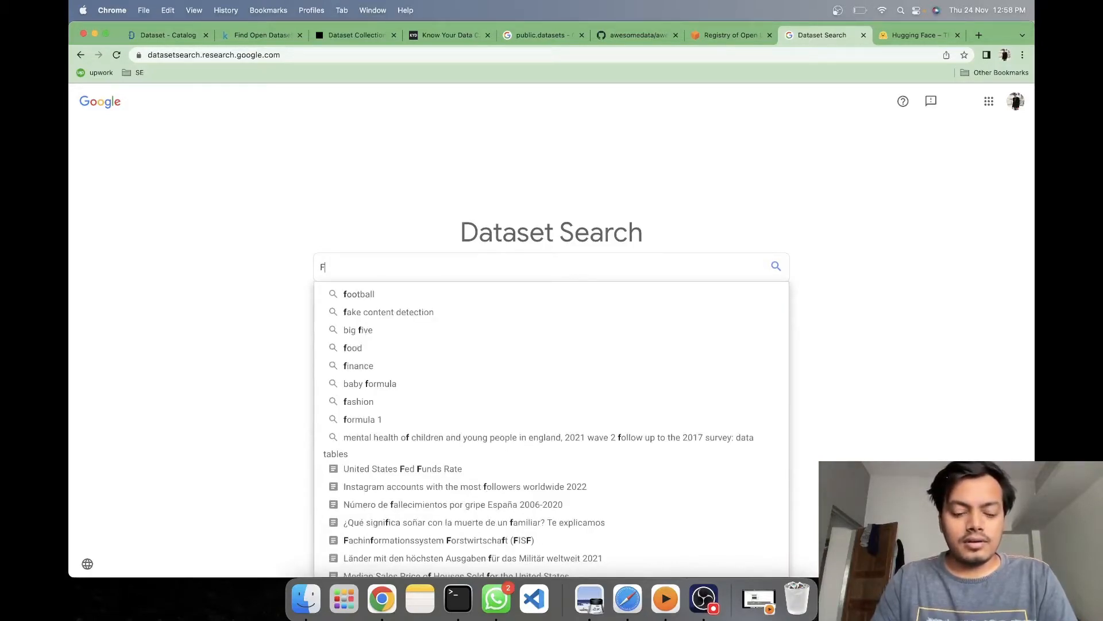
pyautogui.write('ootball')
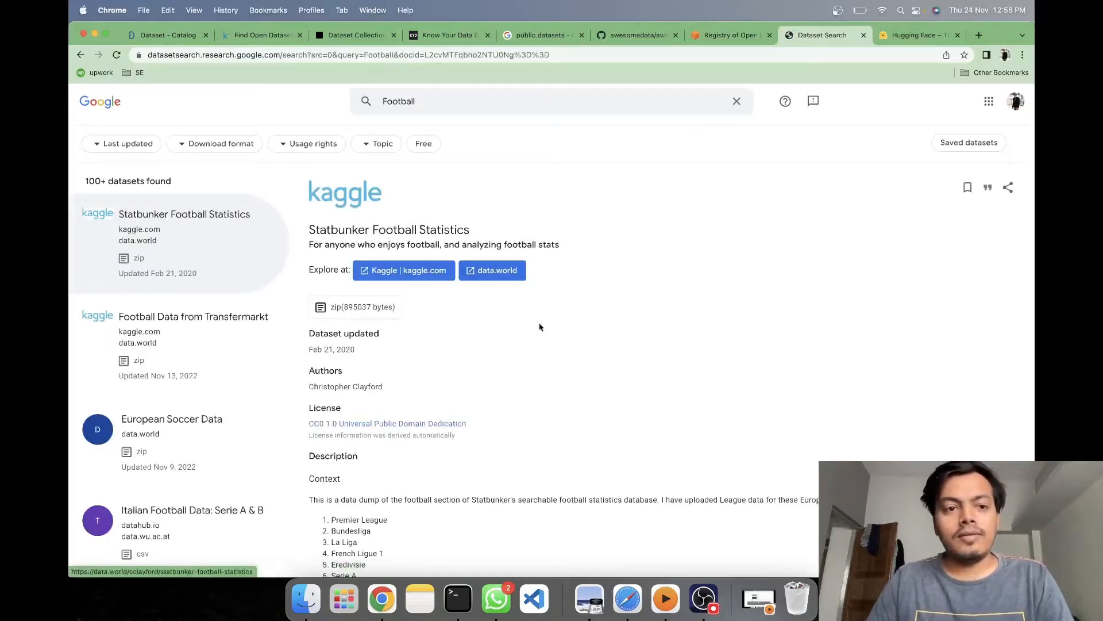
pyautogui.scroll(-3)
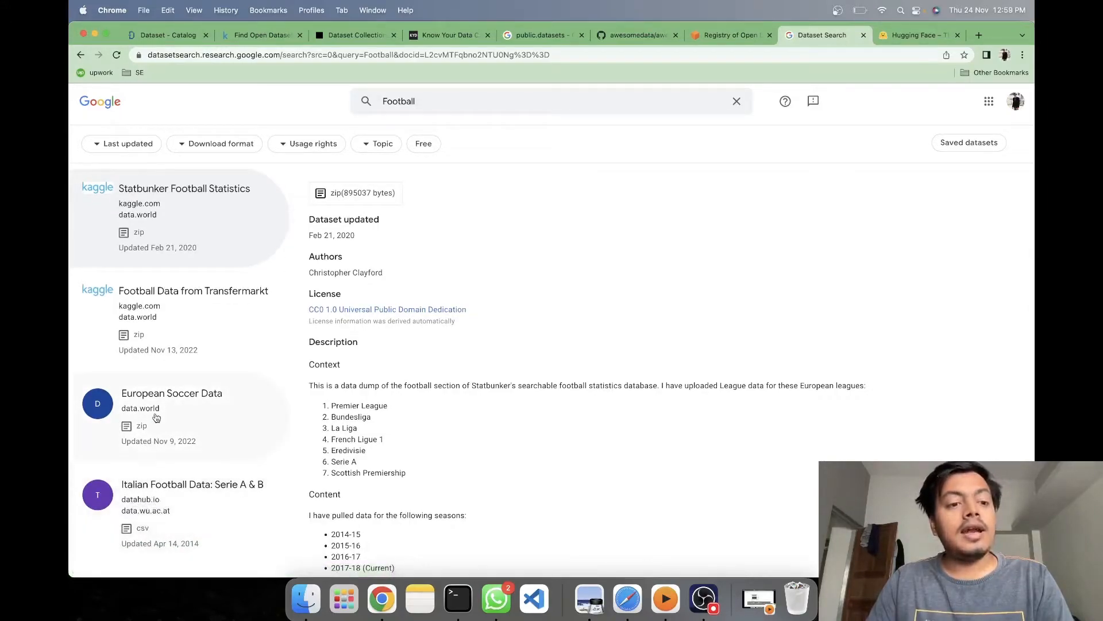
# - Scroll through the 100+ Football results with Statbunker Football Statistics details showing
pyautogui.scroll(-3)
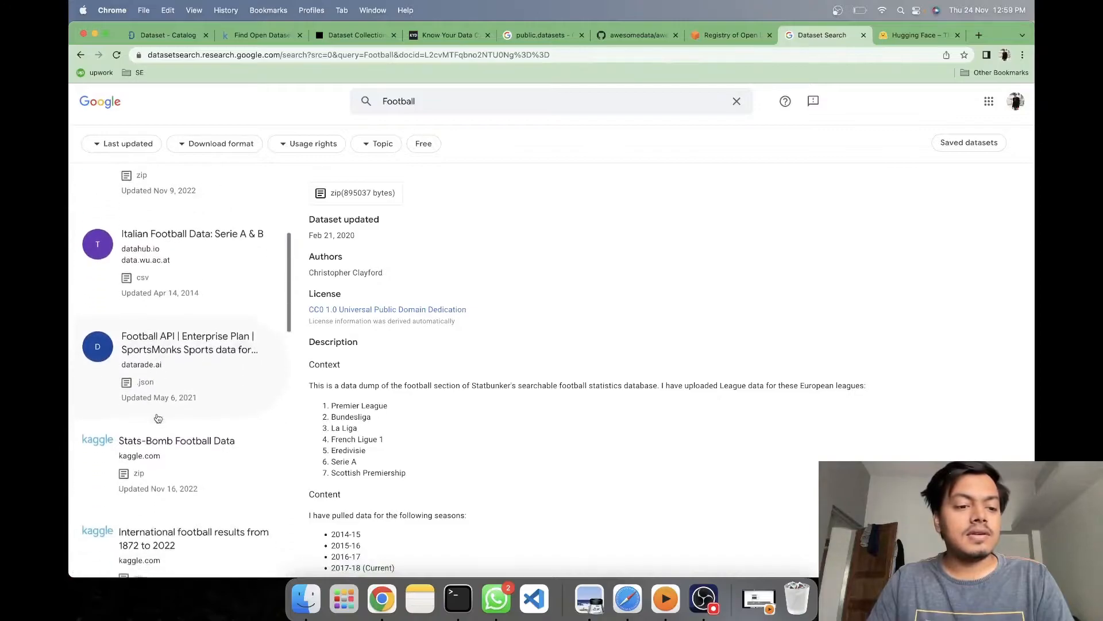
pyautogui.scroll(-3)
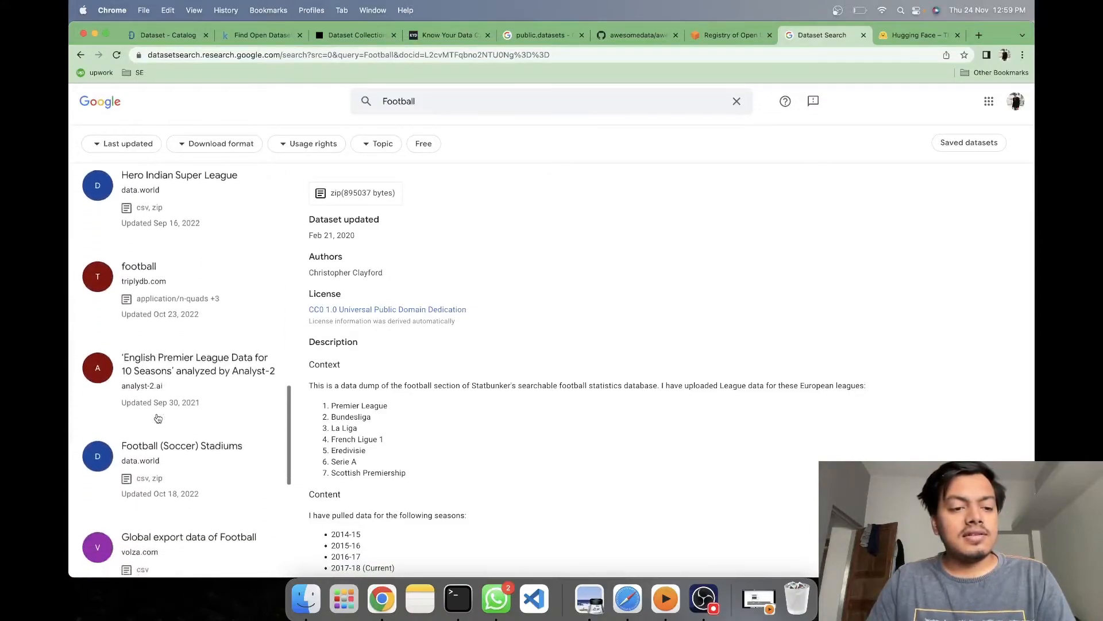
pyautogui.scroll(-3)
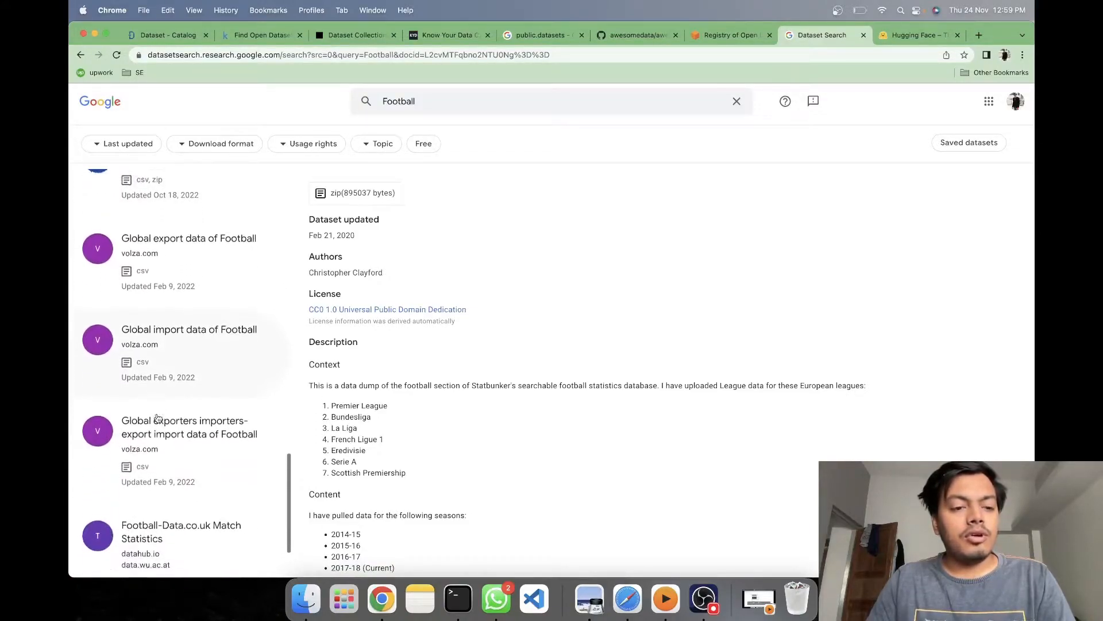
pyautogui.scroll(-3)
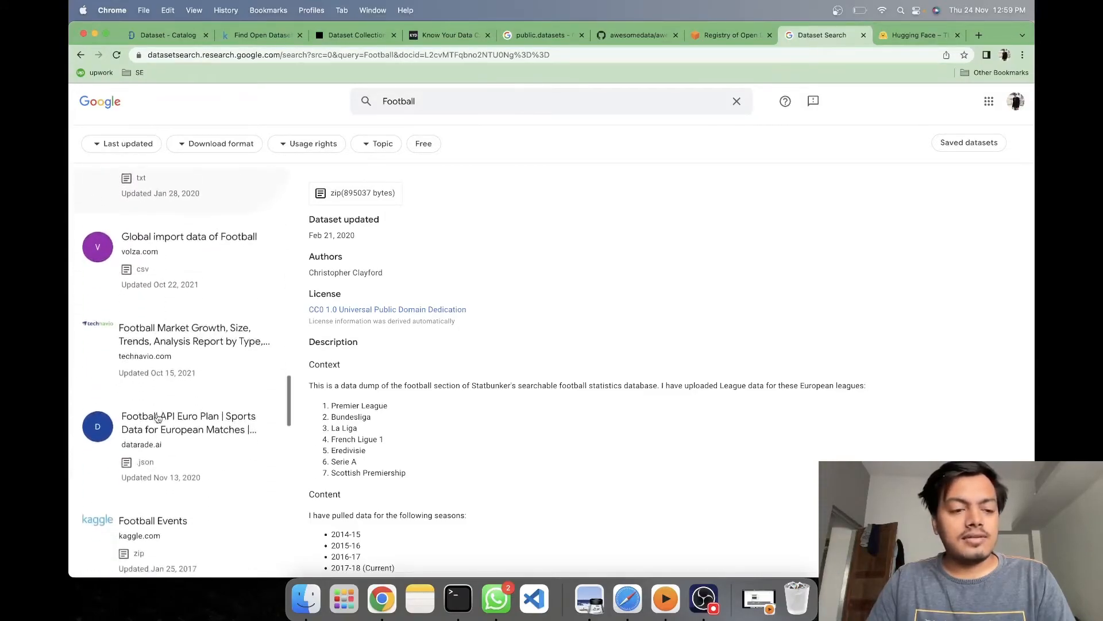
pyautogui.scroll(-3)
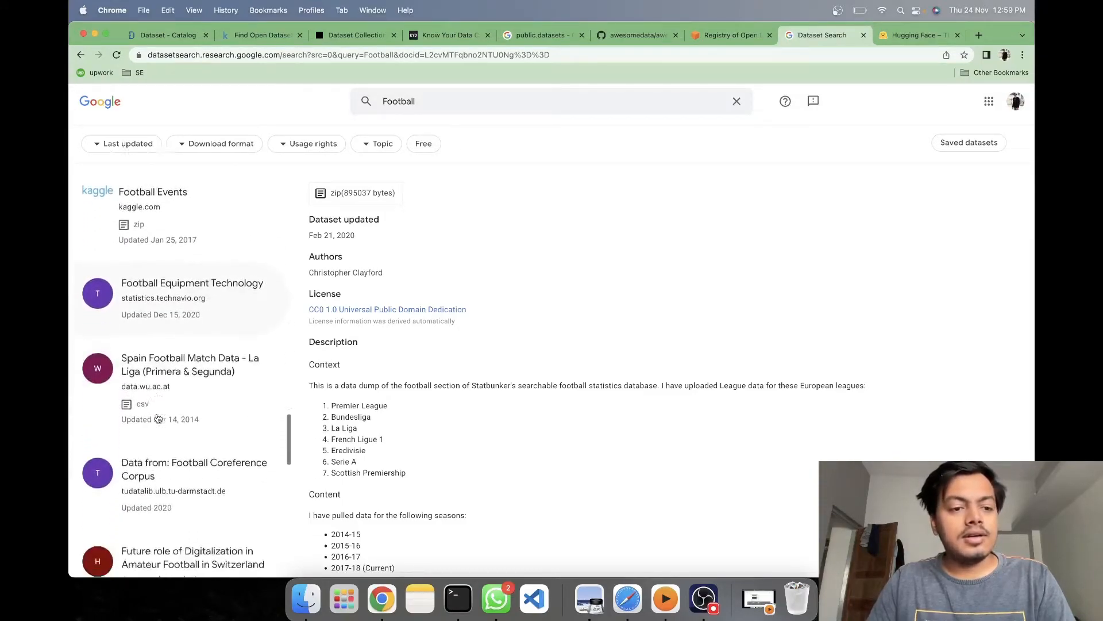
pyautogui.scroll(-3)
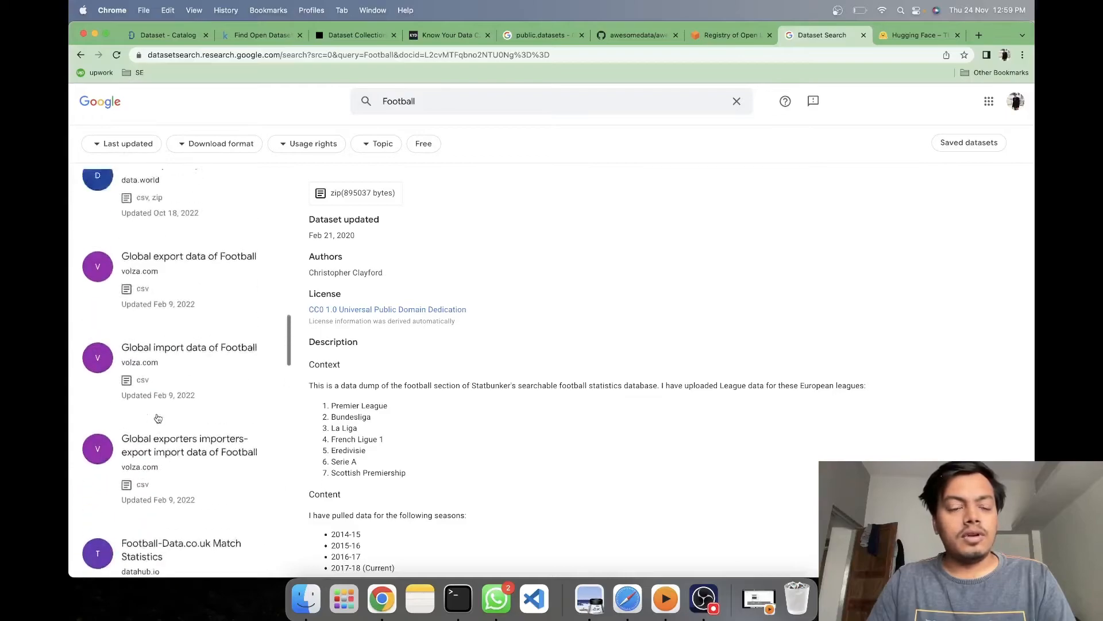
pyautogui.scroll(3)
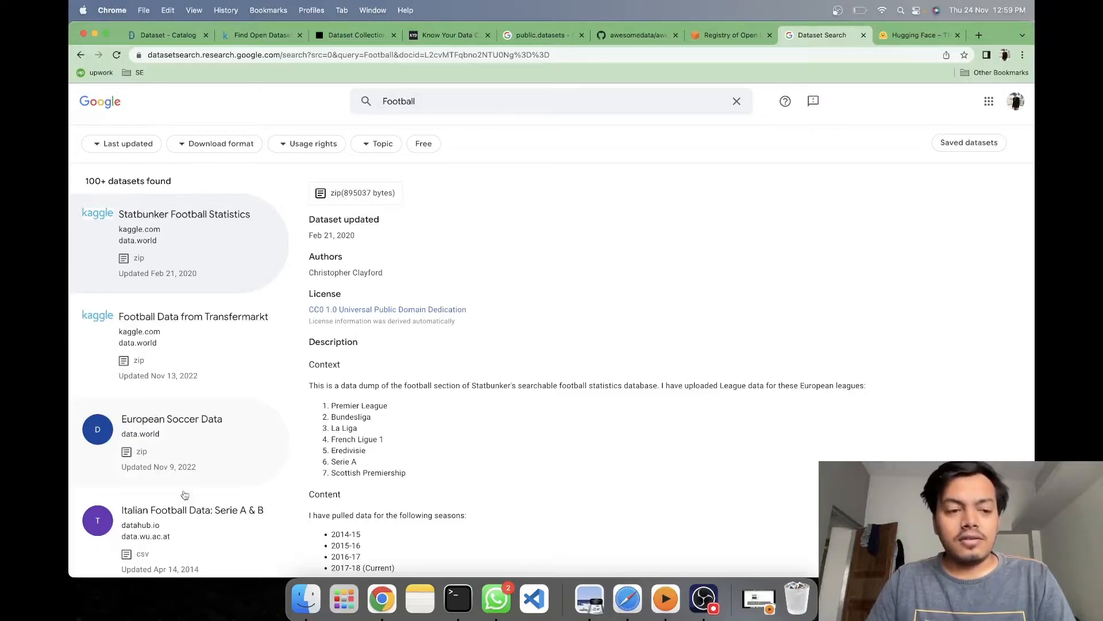
# - Search for 'FIFA', view the Fifa Players details, and open it on data.world
pyautogui.click(445, 101)
pyautogui.write('FIFA')
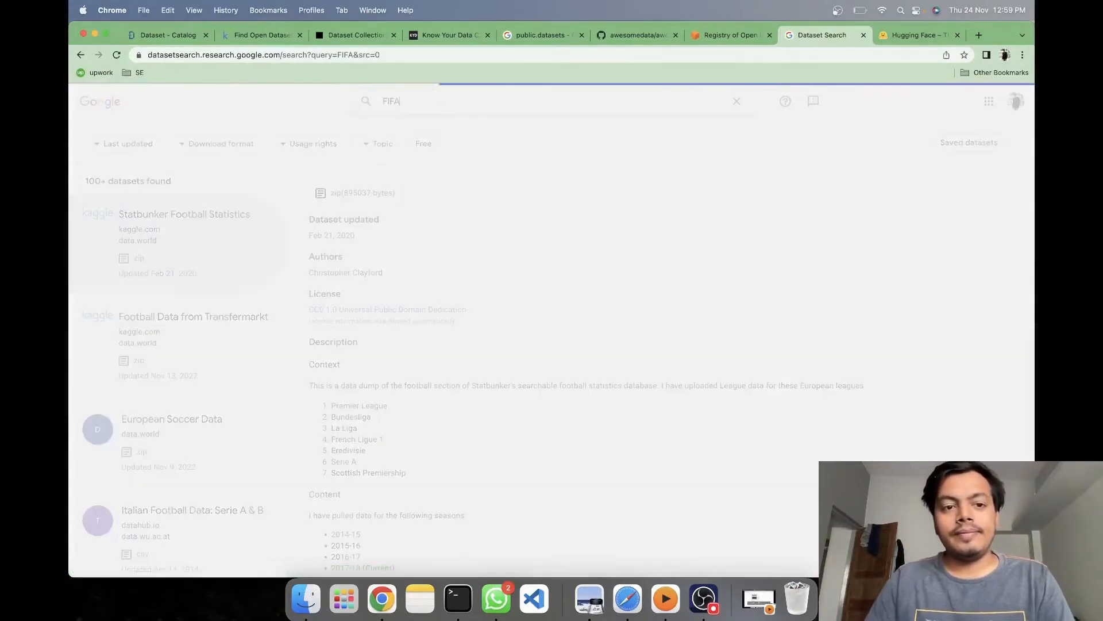
pyautogui.click(184, 220)
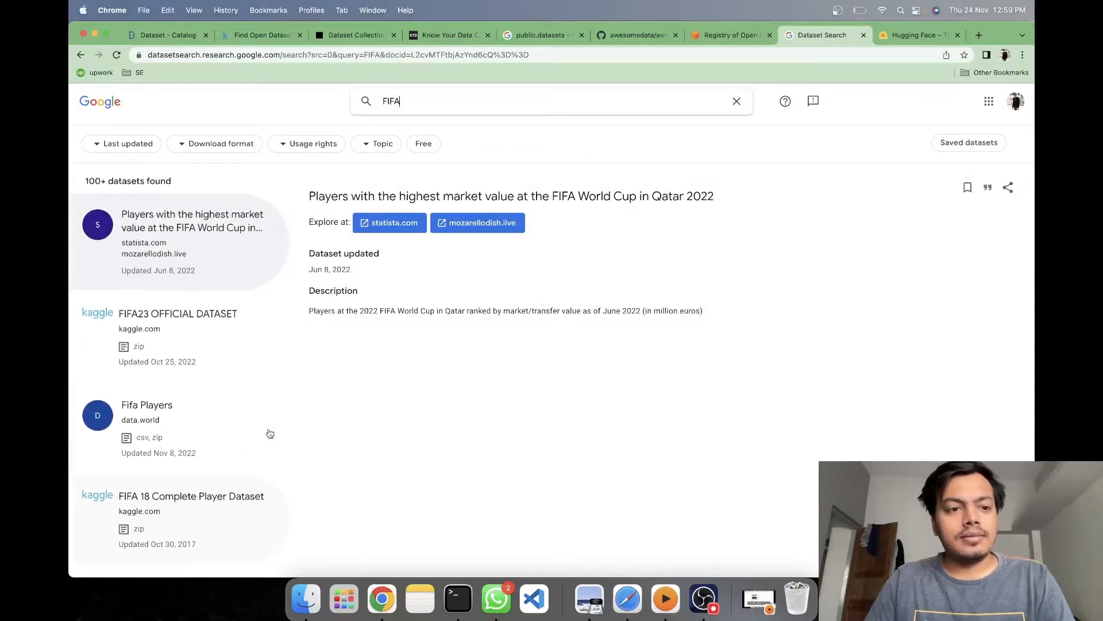
pyautogui.moveTo(172, 281)
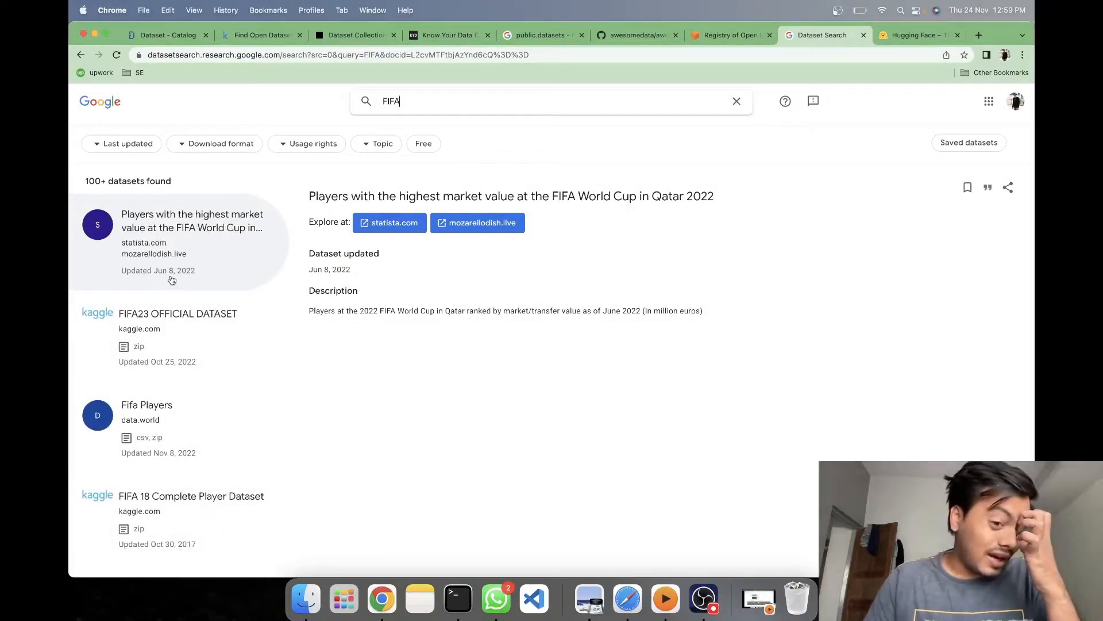
pyautogui.moveTo(216, 452)
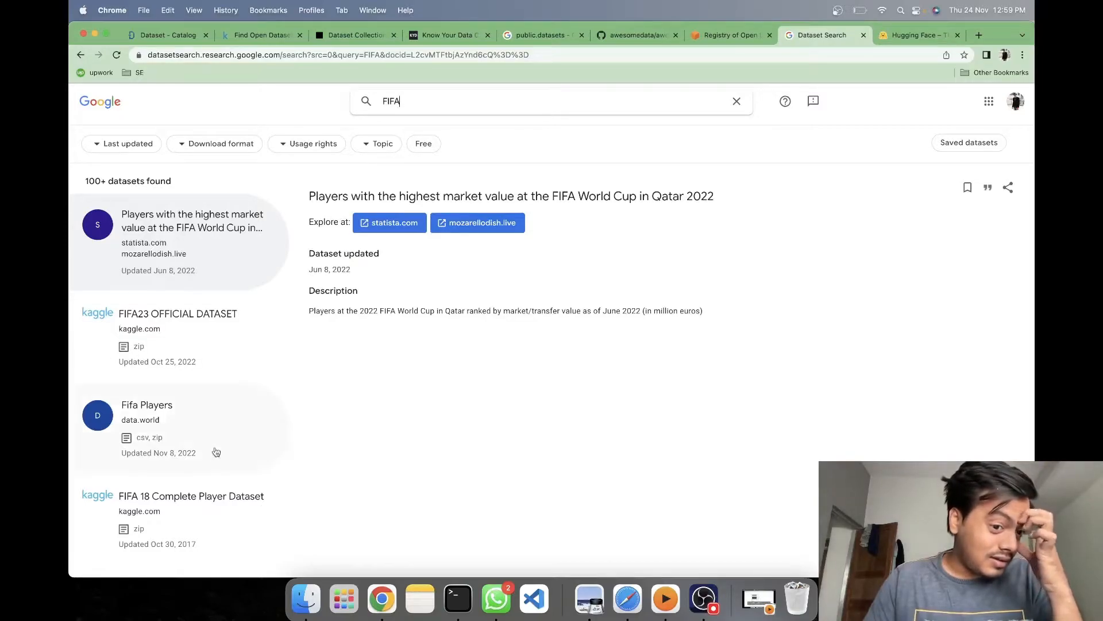
pyautogui.moveTo(189, 465)
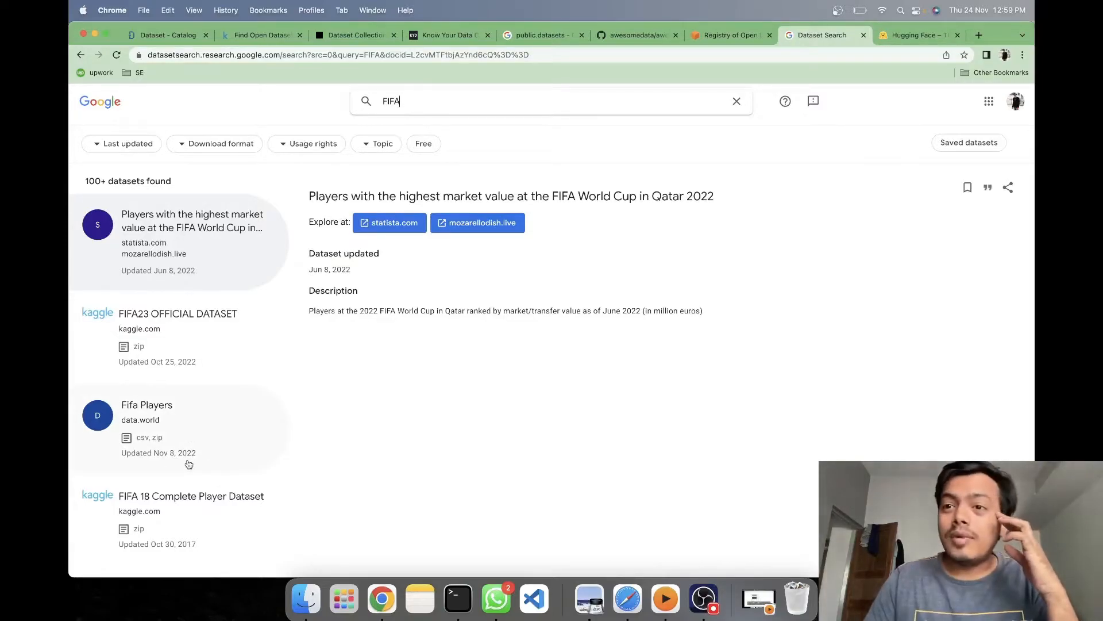
pyautogui.click(147, 405)
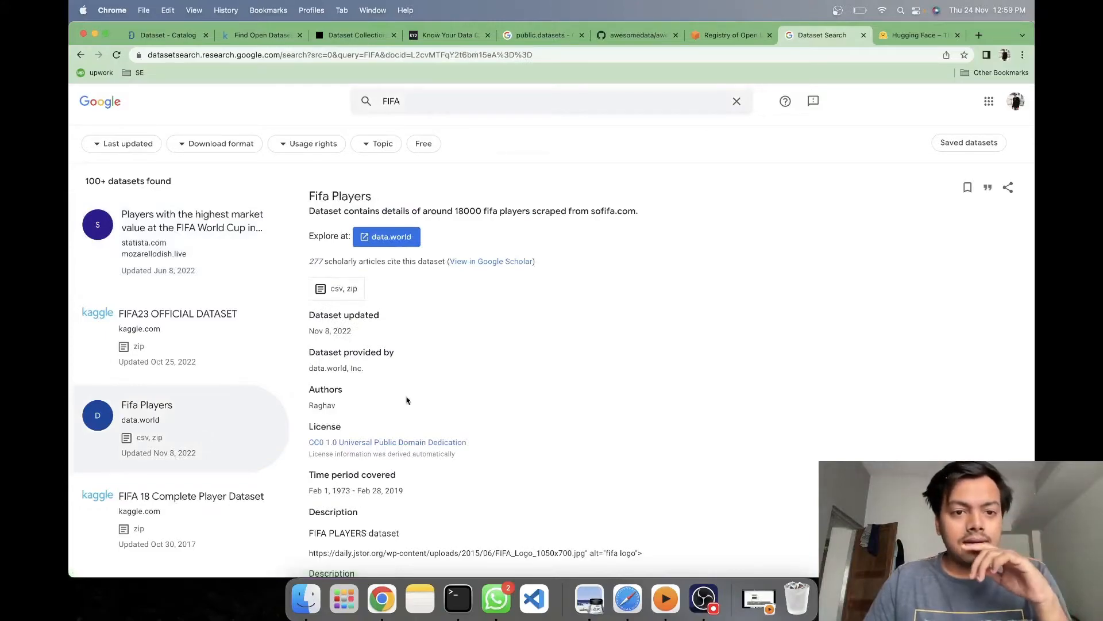
pyautogui.scroll(-3)
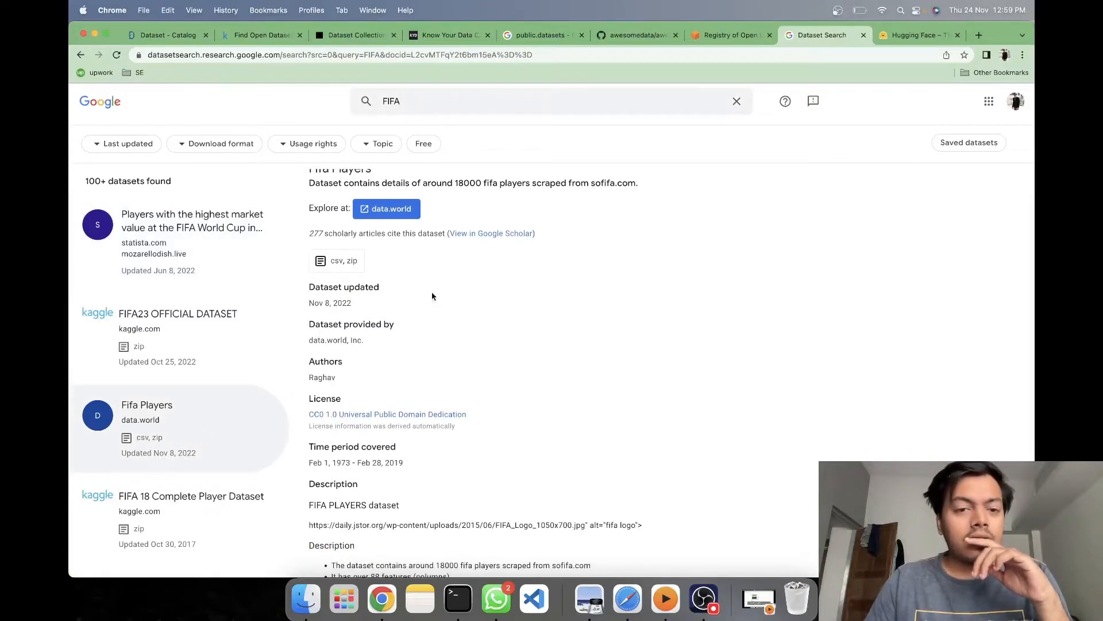
pyautogui.moveTo(533, 386)
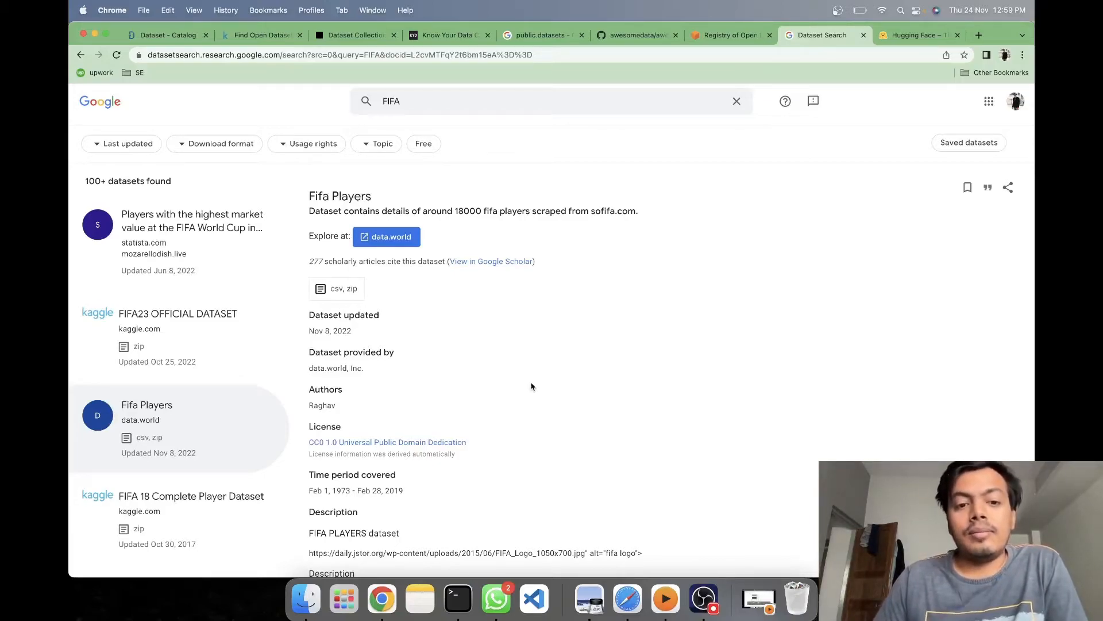
pyautogui.moveTo(426, 427)
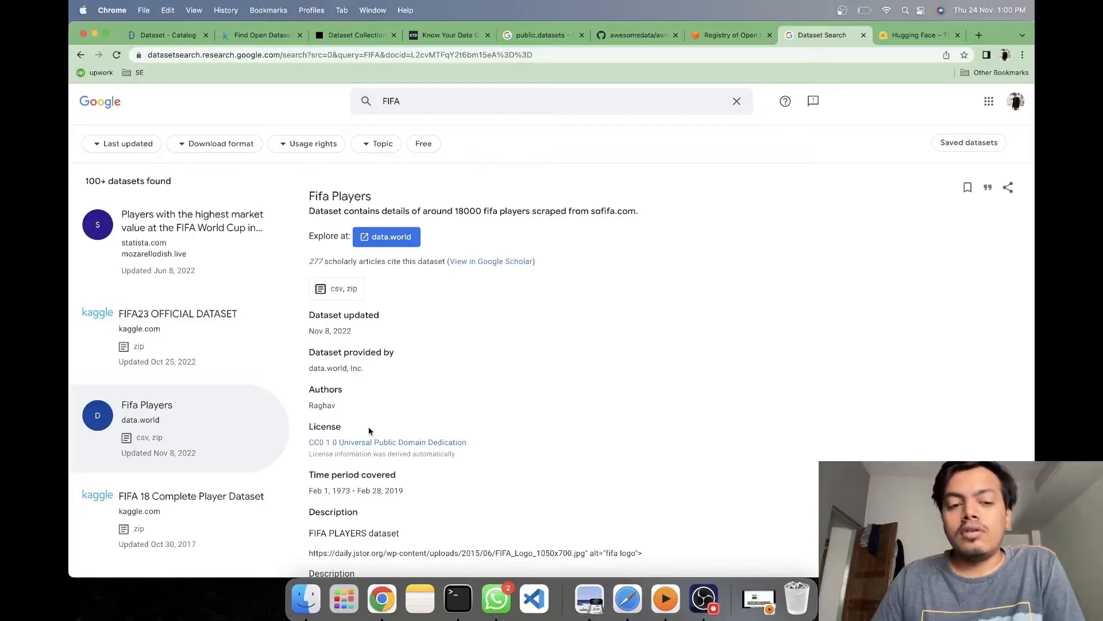
pyautogui.moveTo(504, 443)
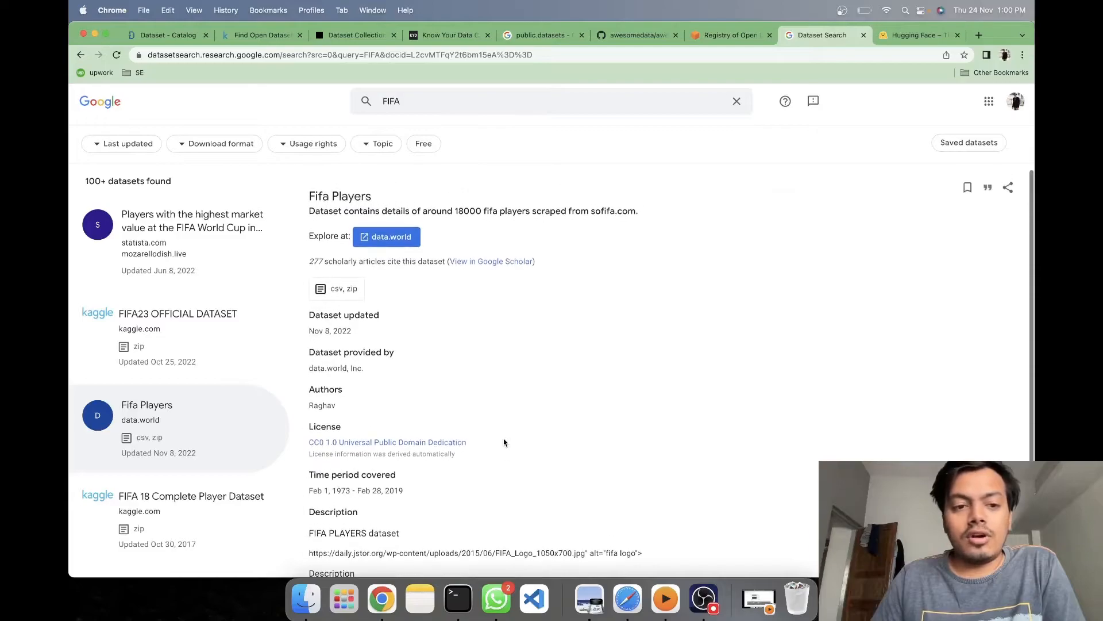
pyautogui.click(977, 35)
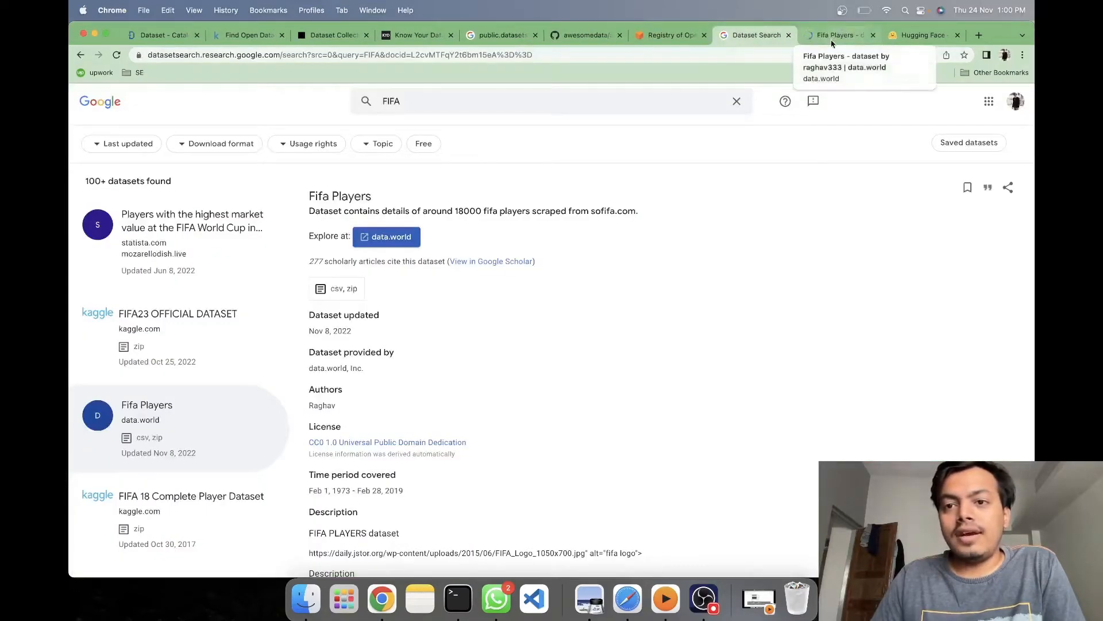
# - Scroll through the Fifa Players dataset overview and preview the fifa_cleaned.csv file
pyautogui.click(837, 35)
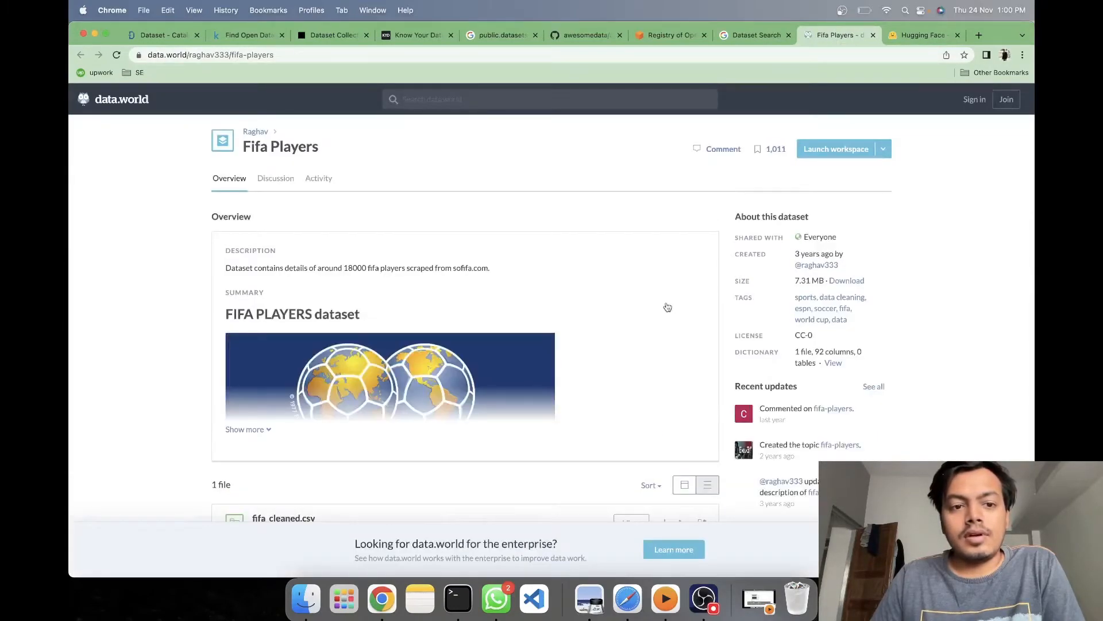
pyautogui.scroll(-3)
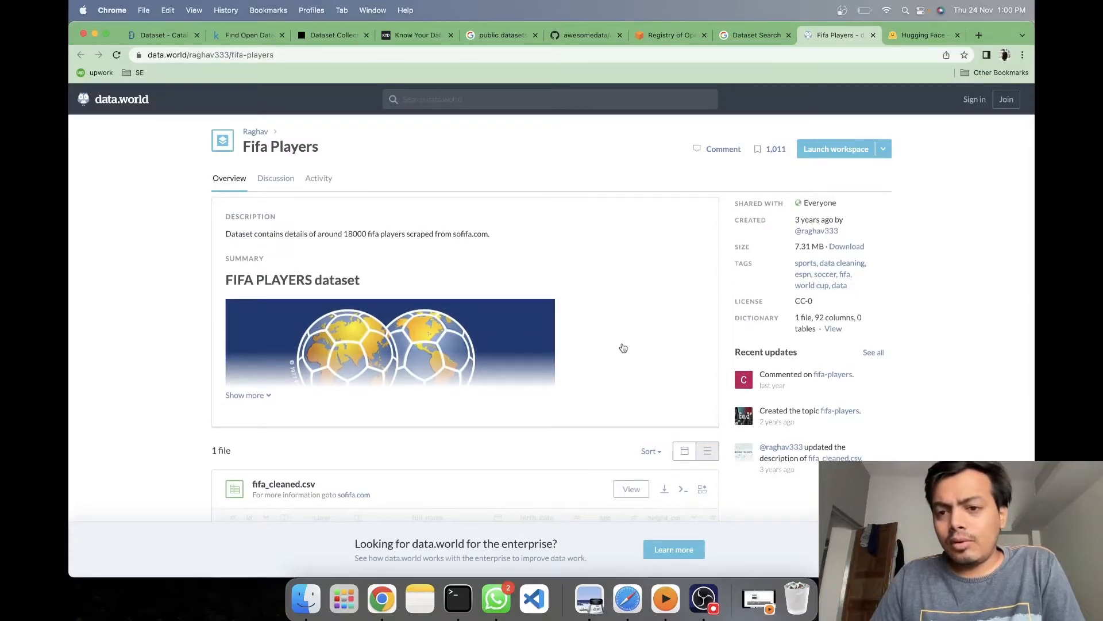
pyautogui.scroll(-3)
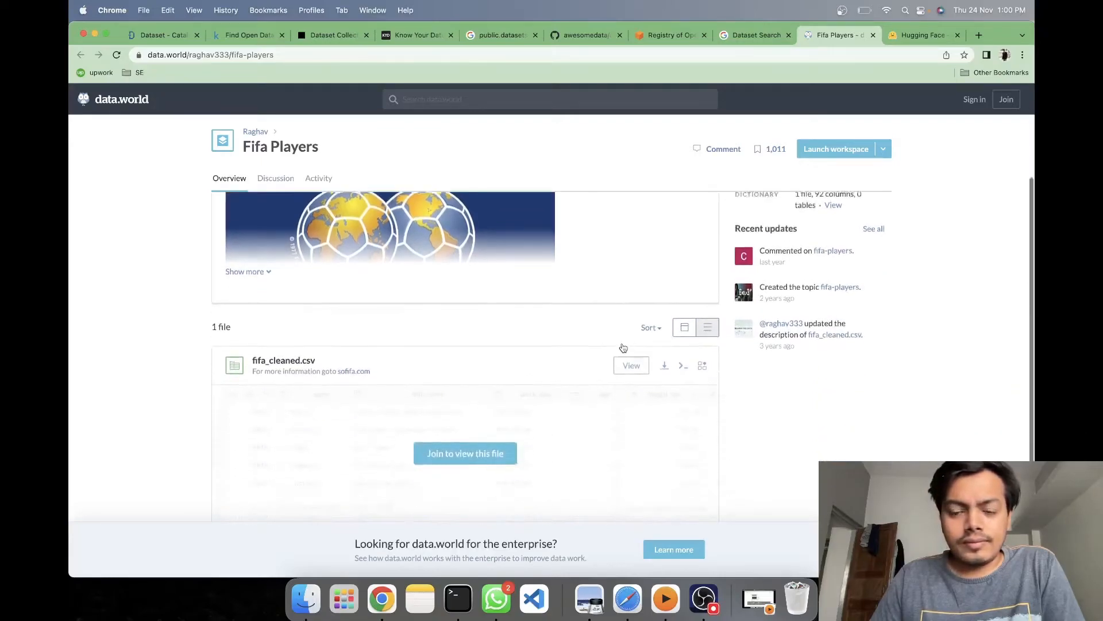
pyautogui.scroll(-3)
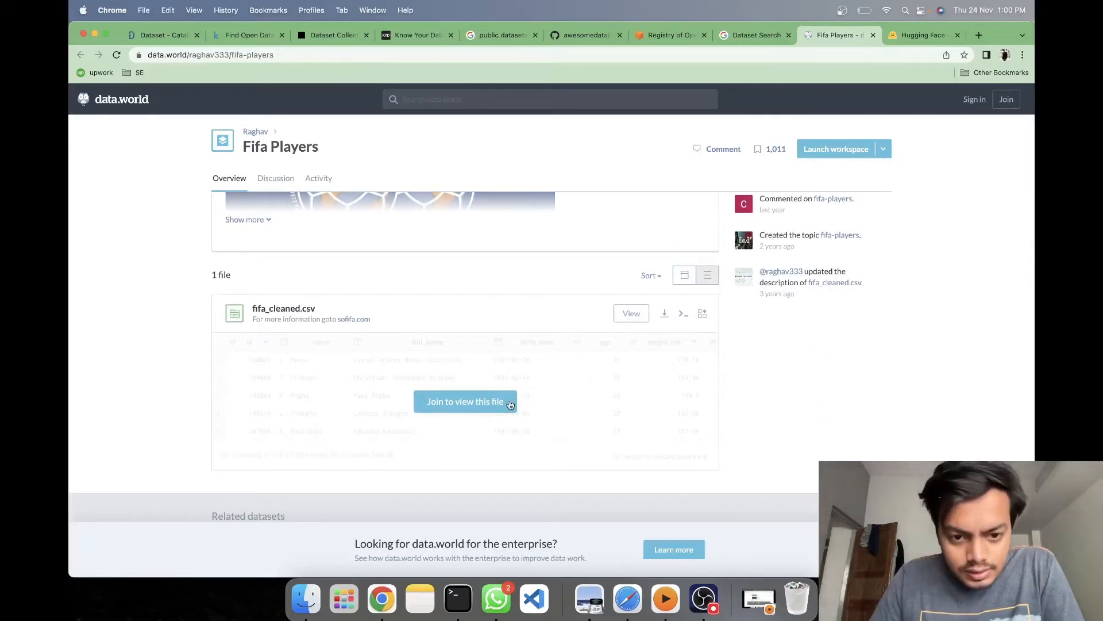
pyautogui.click(465, 401)
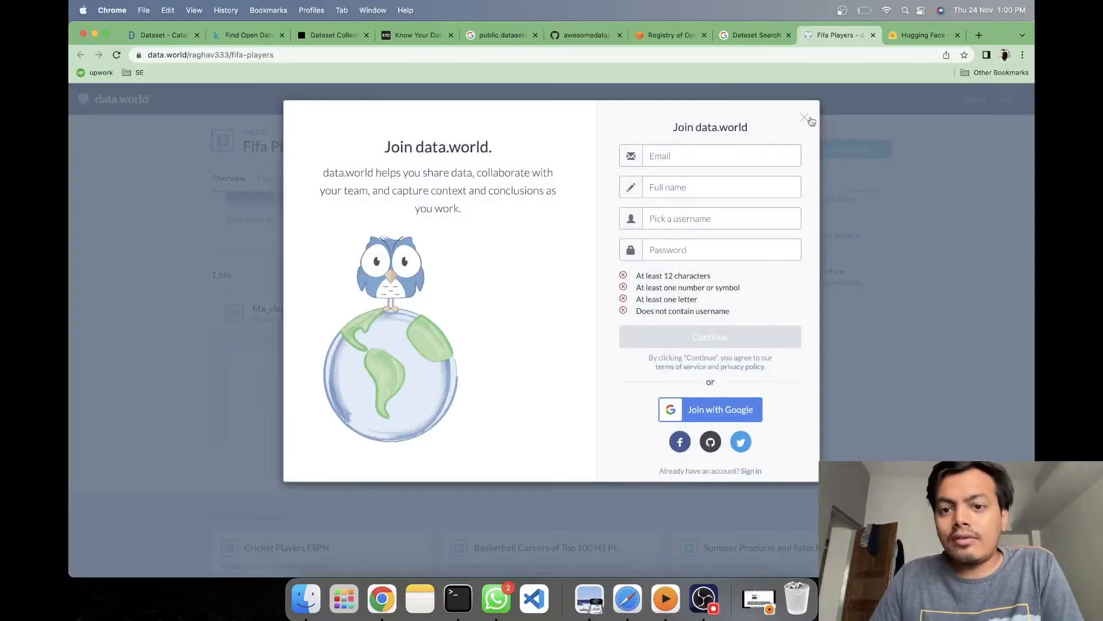
pyautogui.click(804, 117)
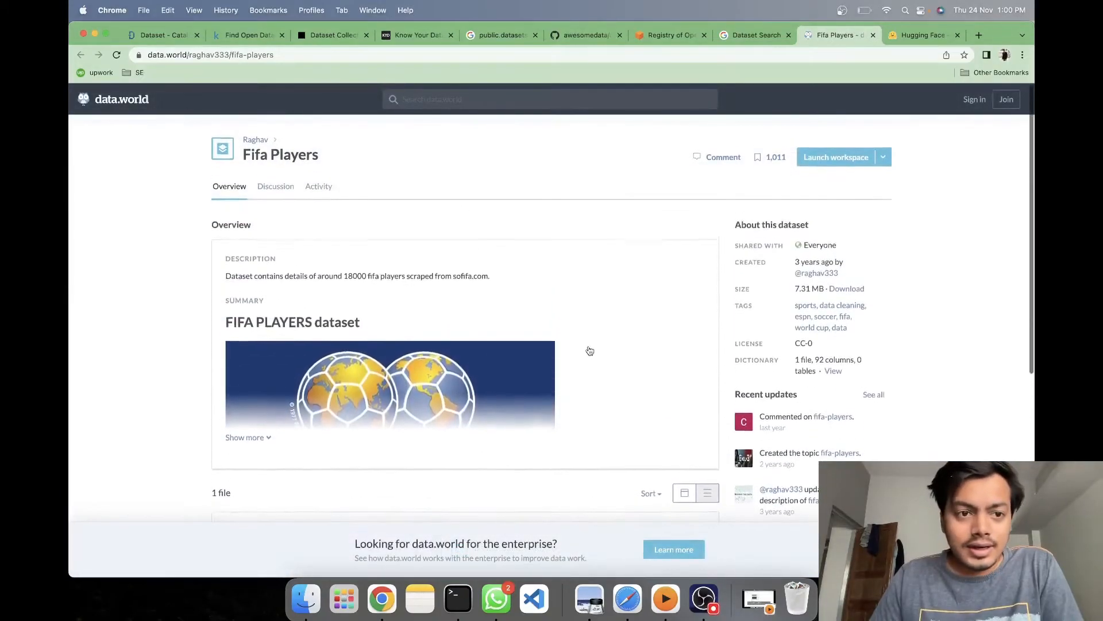
pyautogui.scroll(-3)
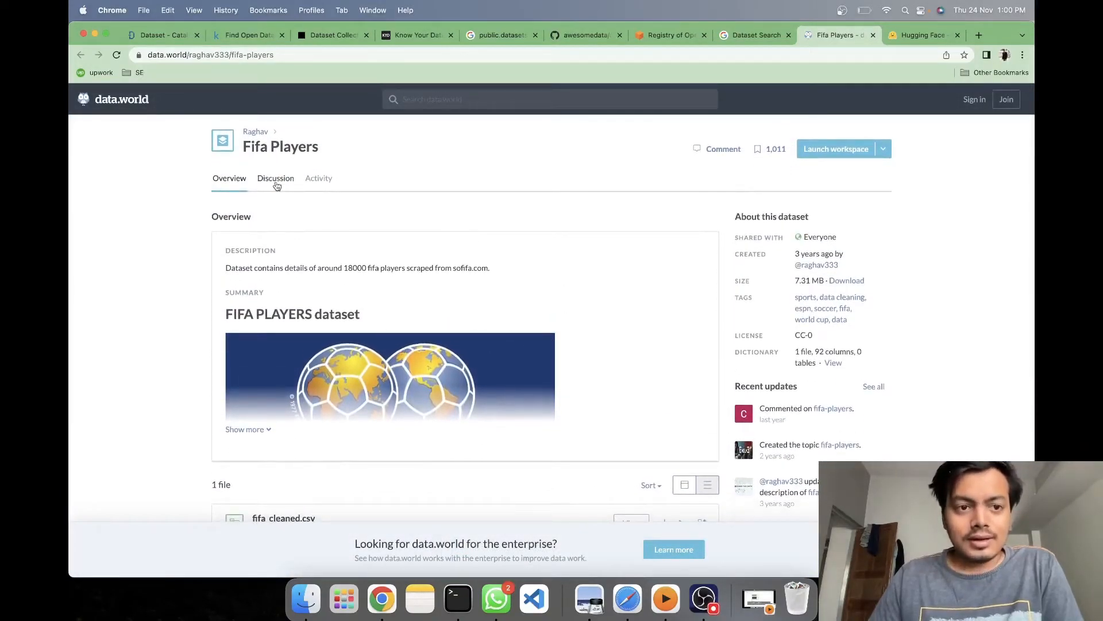
# - Check the dataset's discussion topics, then go back to its overview
pyautogui.click(275, 178)
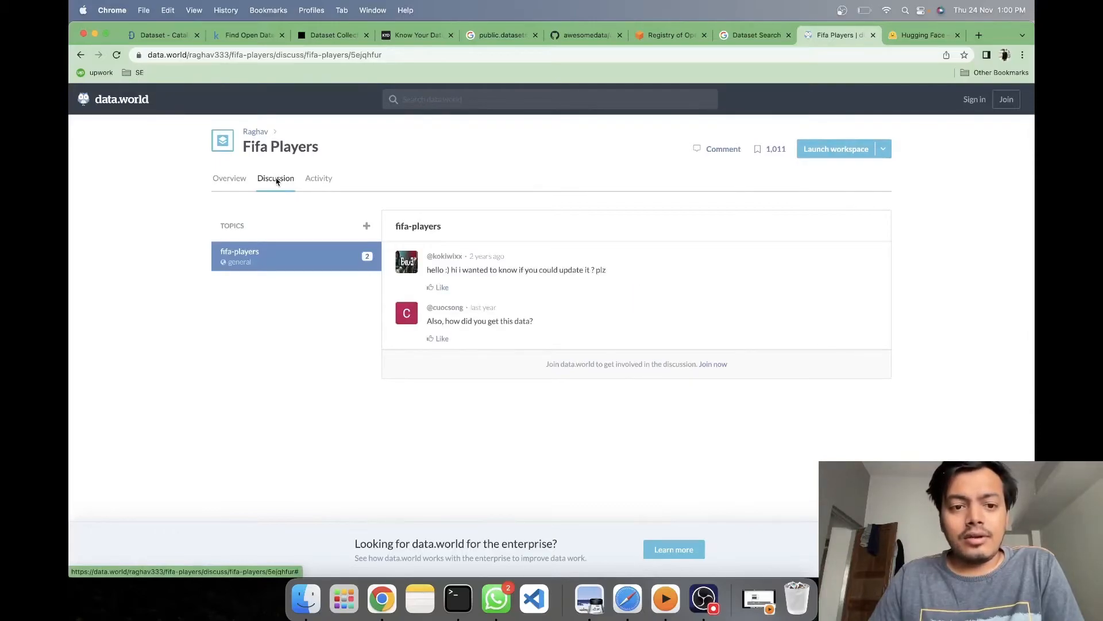
pyautogui.click(230, 179)
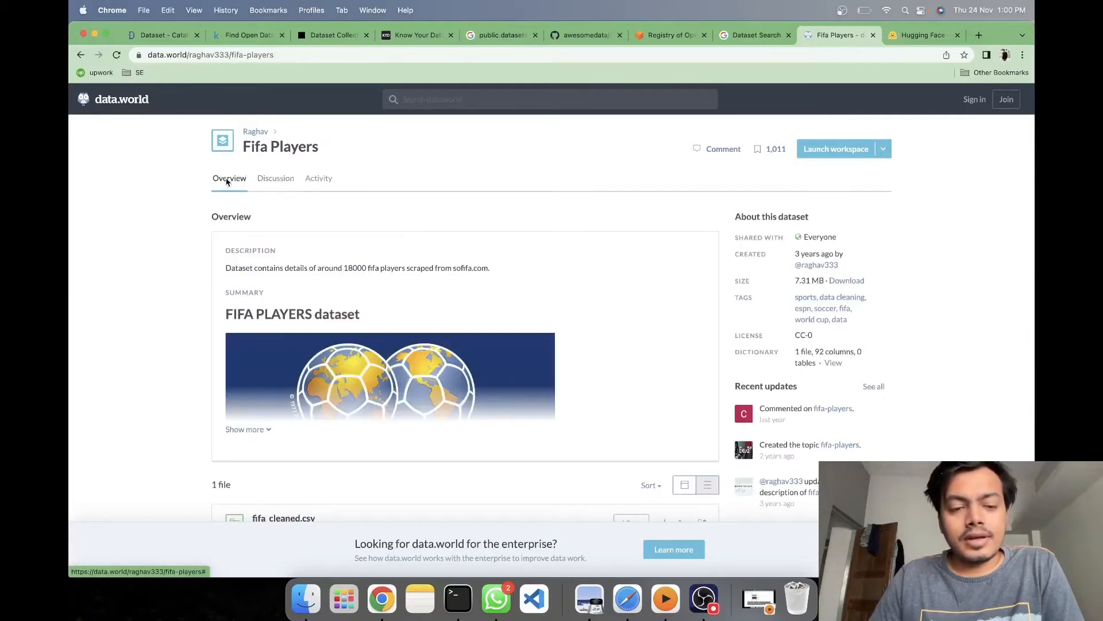
pyautogui.scroll(-3)
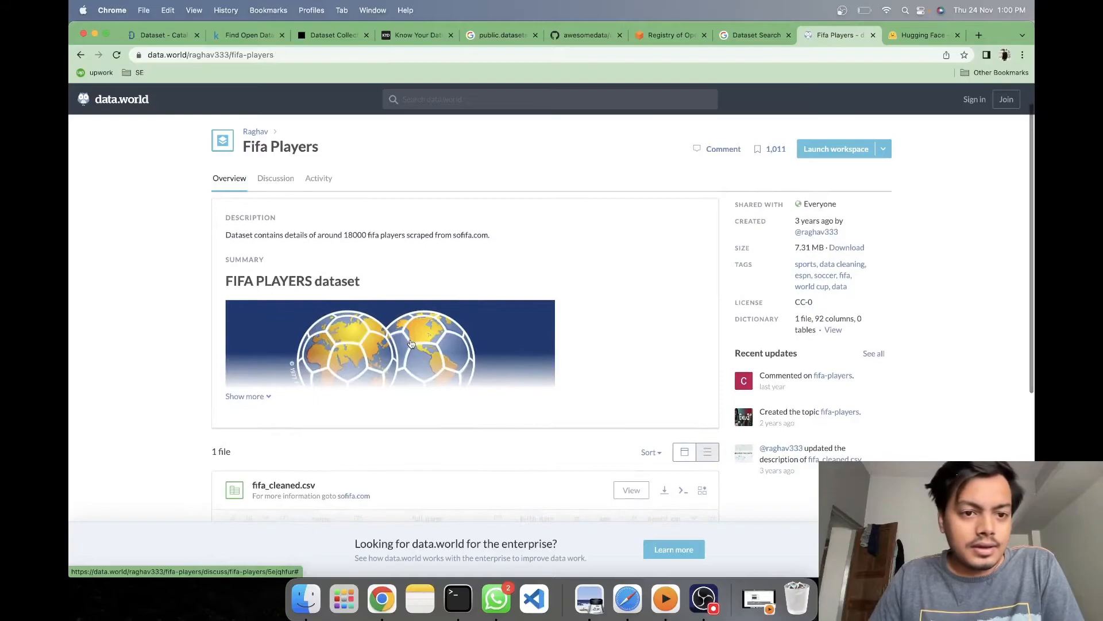
pyautogui.moveTo(472, 270)
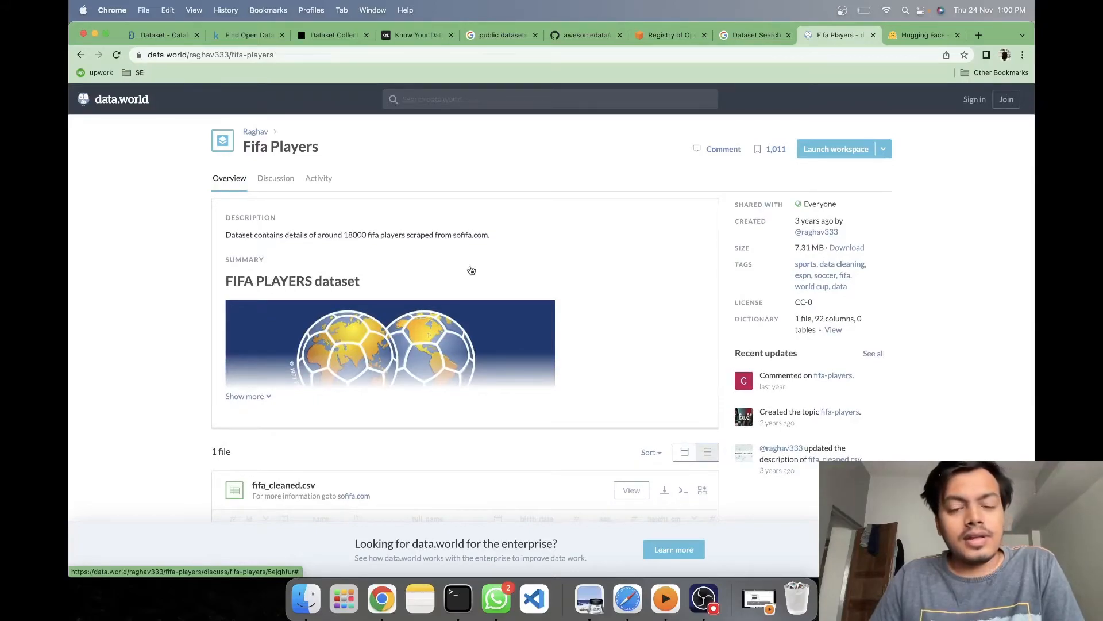
pyautogui.moveTo(484, 281)
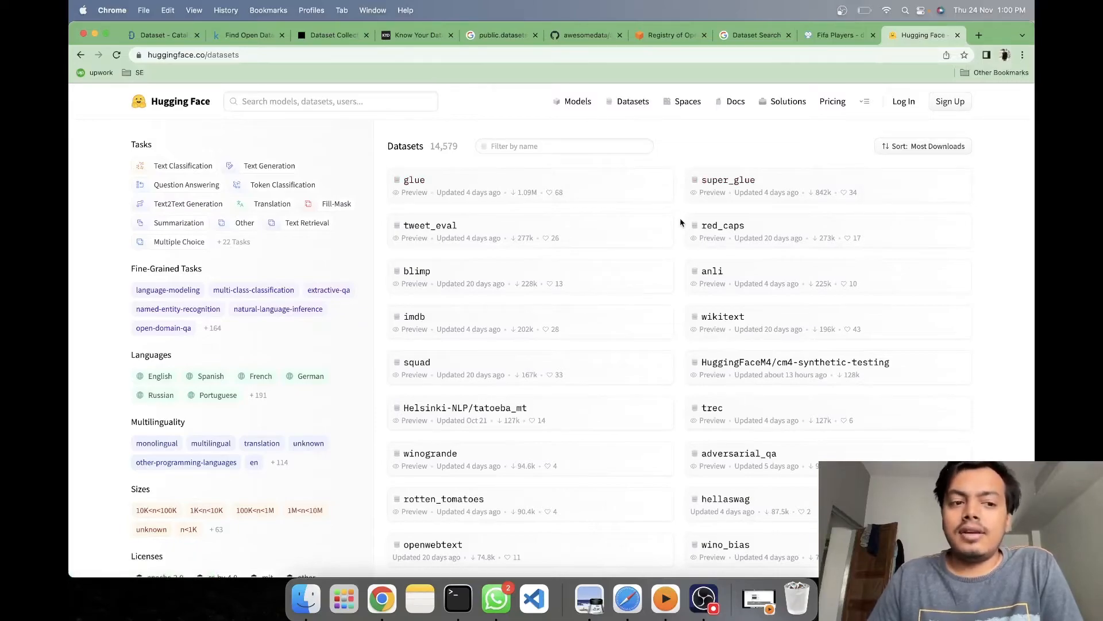
# - Scroll the Hugging Face datasets list sorted by most downloads, led by glue and super_glue
pyautogui.scroll(-3)
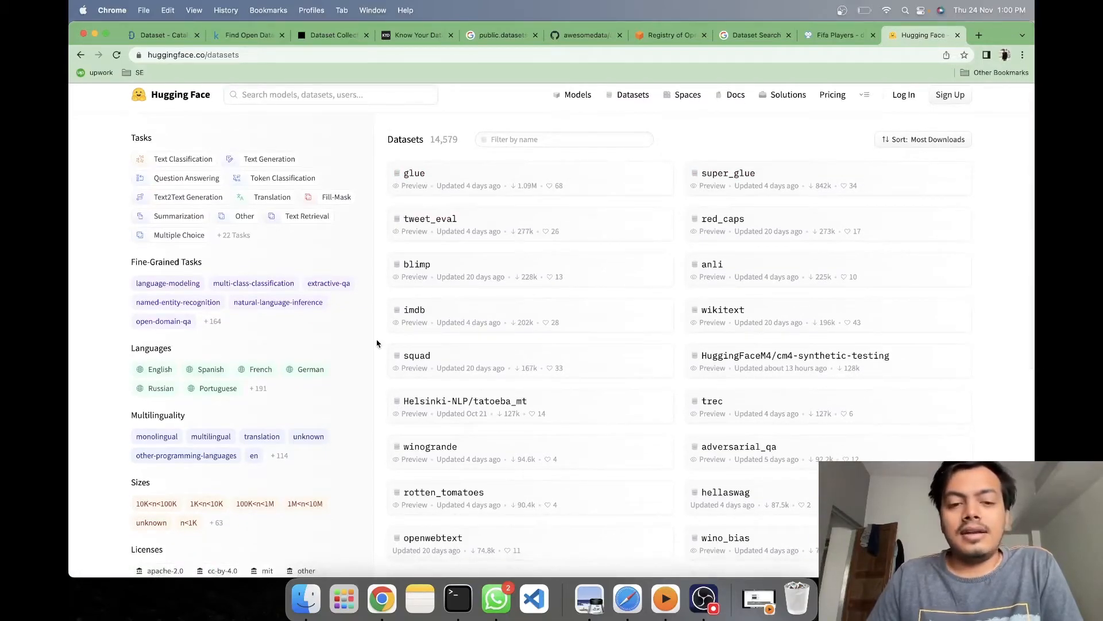
pyautogui.scroll(-3)
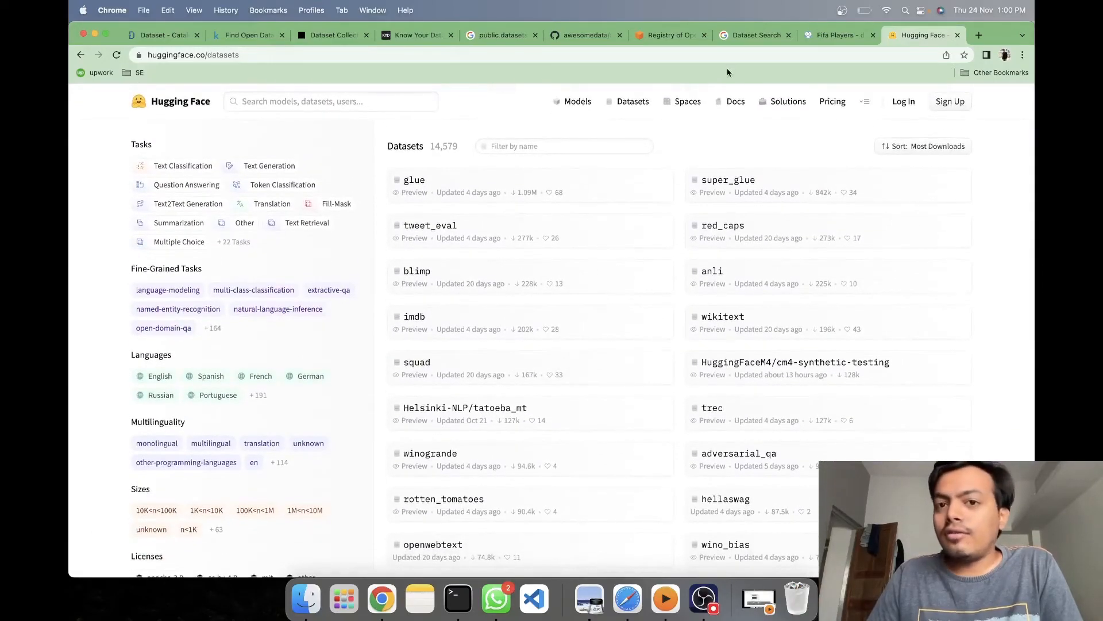
# - Return to the 'FIFA' Dataset Search results and dismiss the suggested searches
pyautogui.click(756, 35)
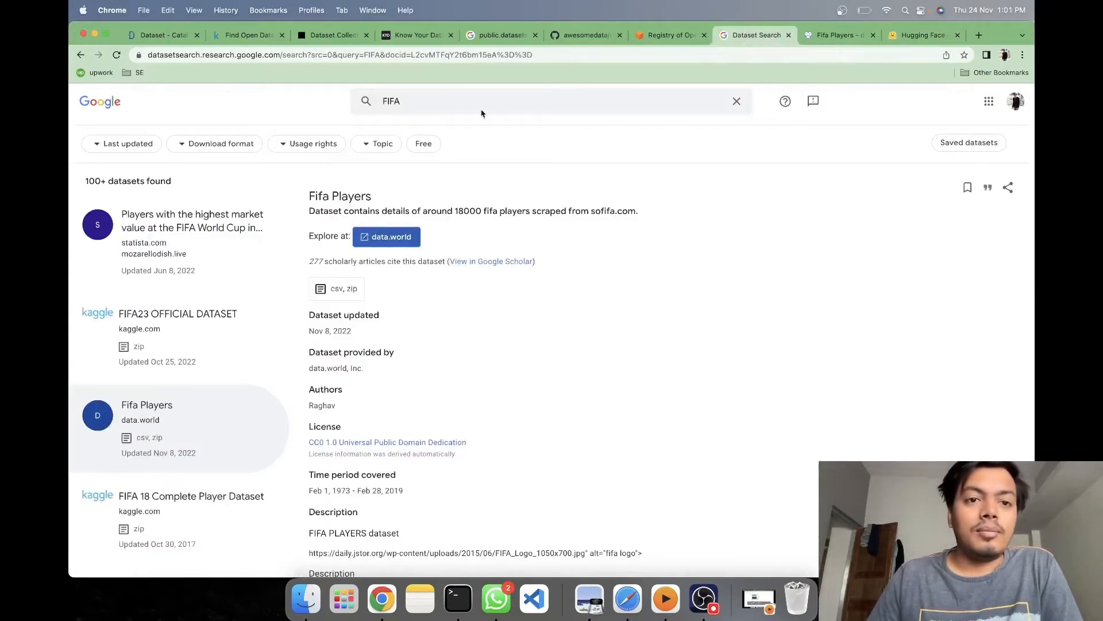
pyautogui.click(407, 101)
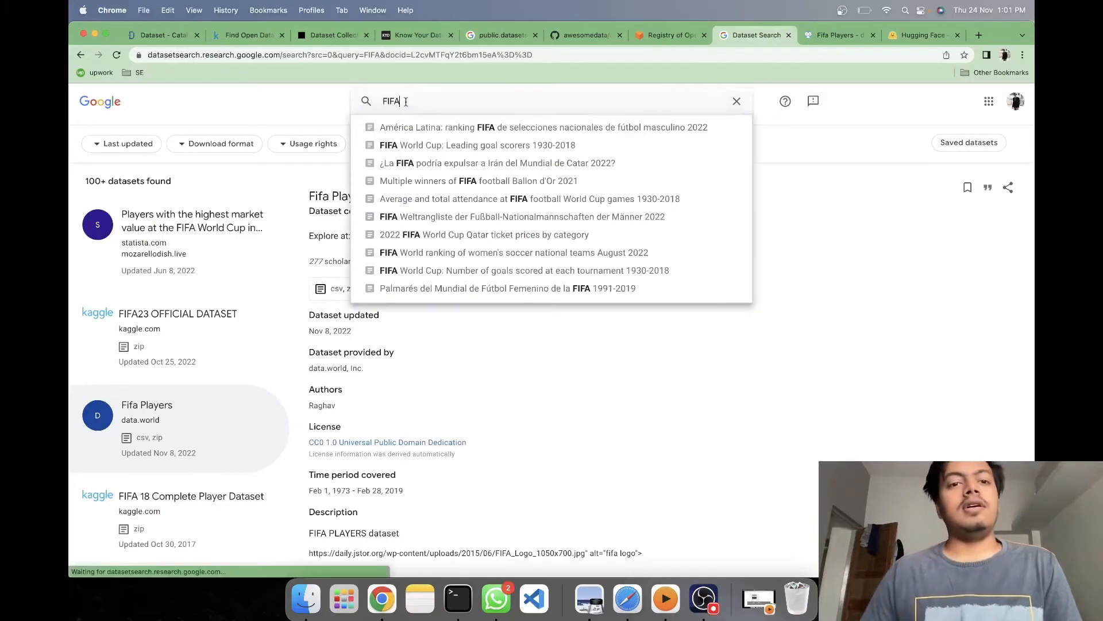
pyautogui.click(304, 103)
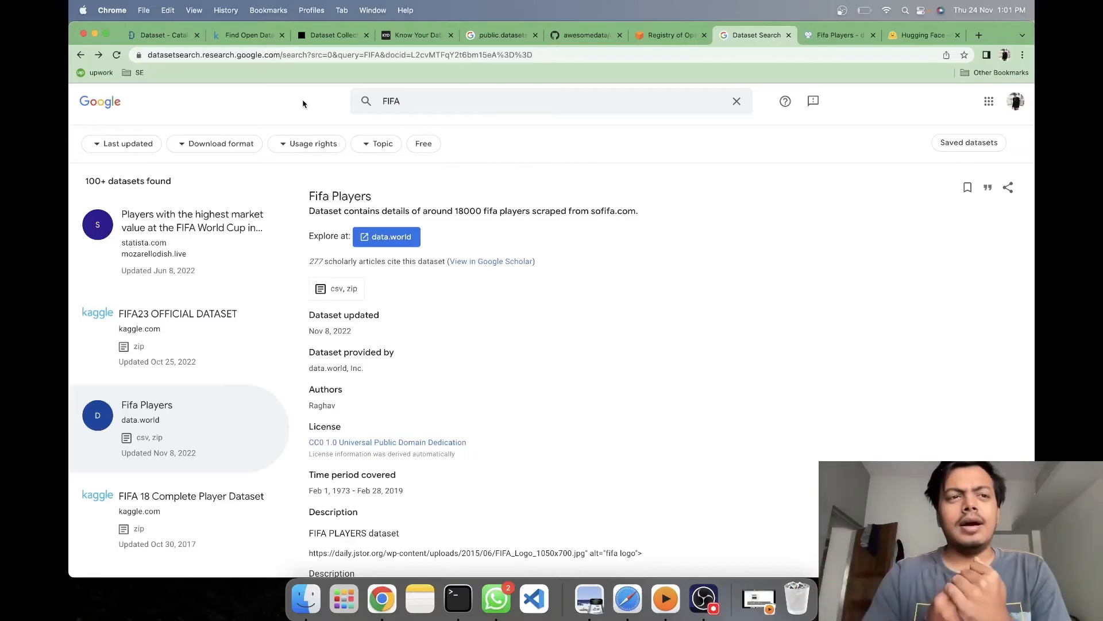
# - Search Google for 'UIC datasets' and open the UCI Machine Learning Repository Data Sets result
pyautogui.write('UIC')
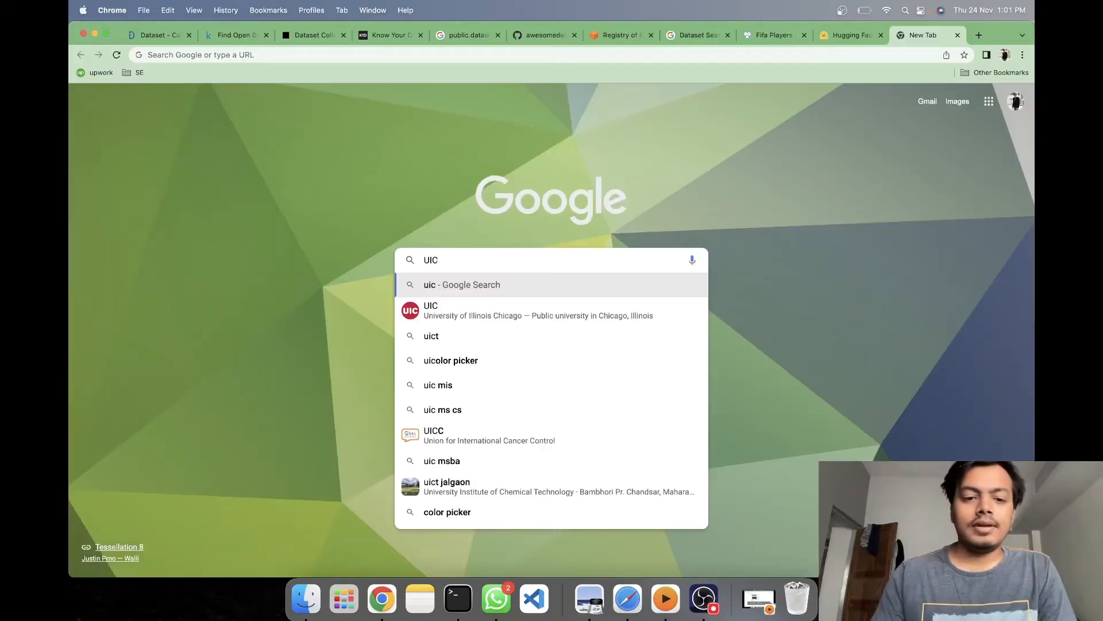
pyautogui.moveTo(483, 265)
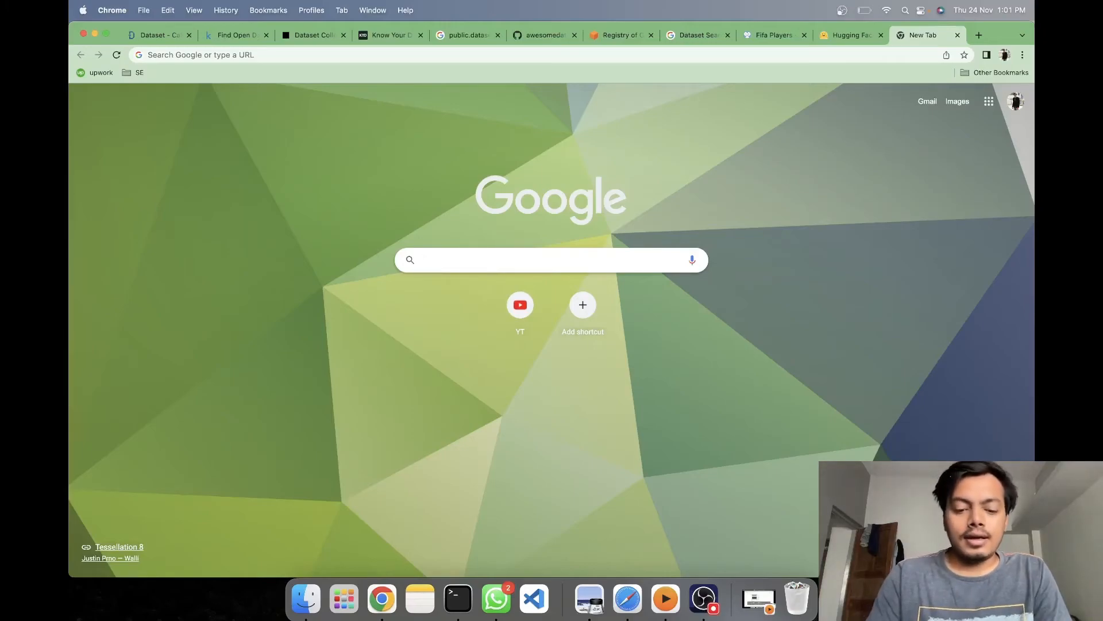
pyautogui.write('UIC')
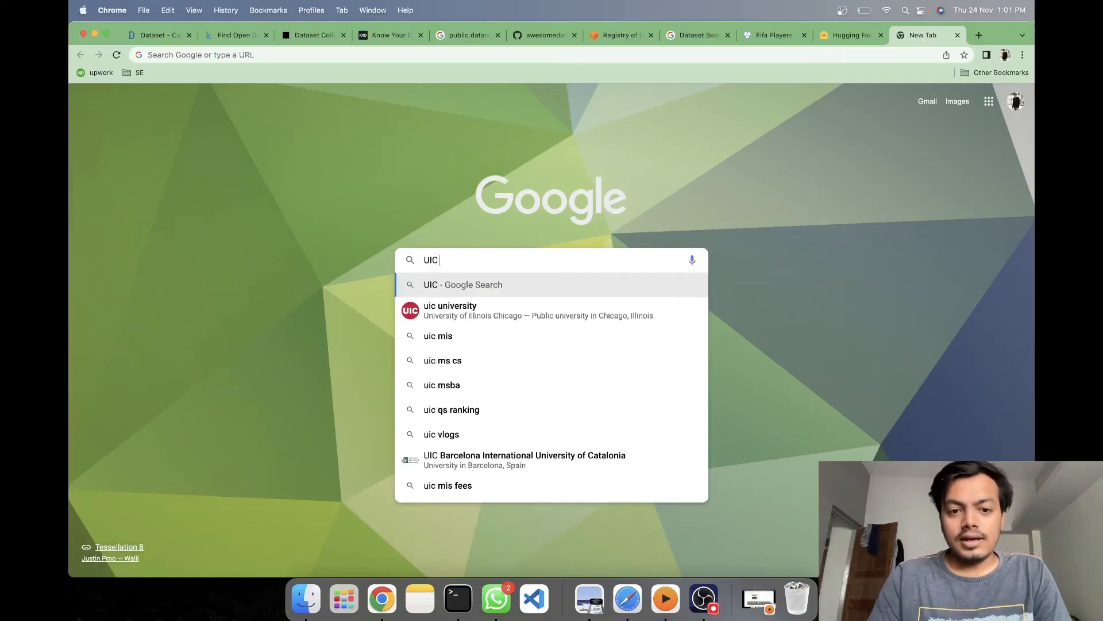
pyautogui.write('datas')
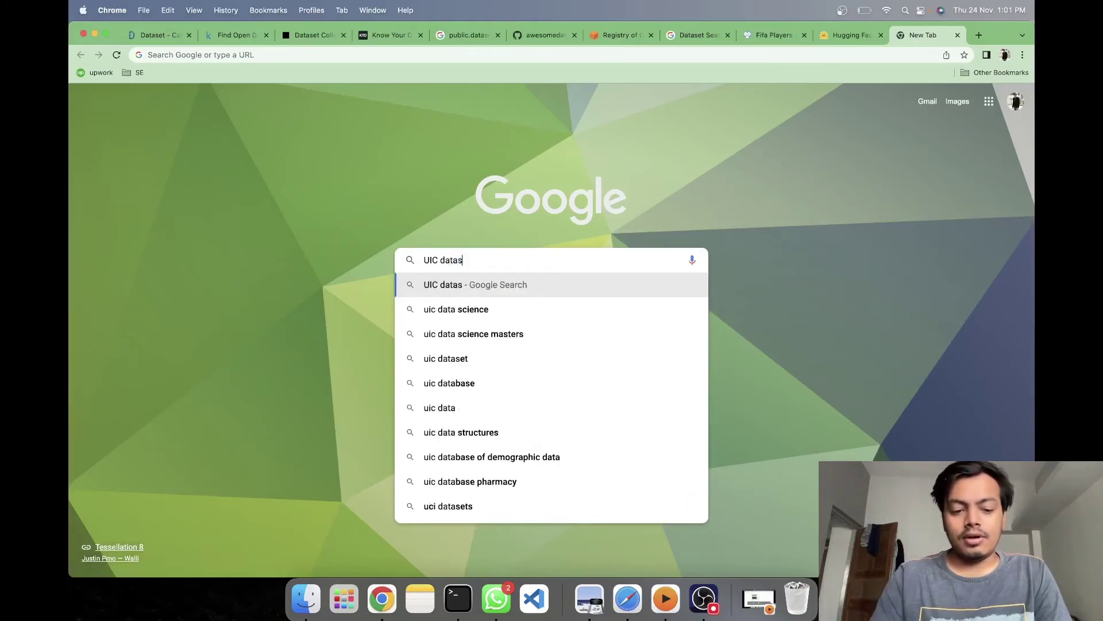
pyautogui.press('Enter')
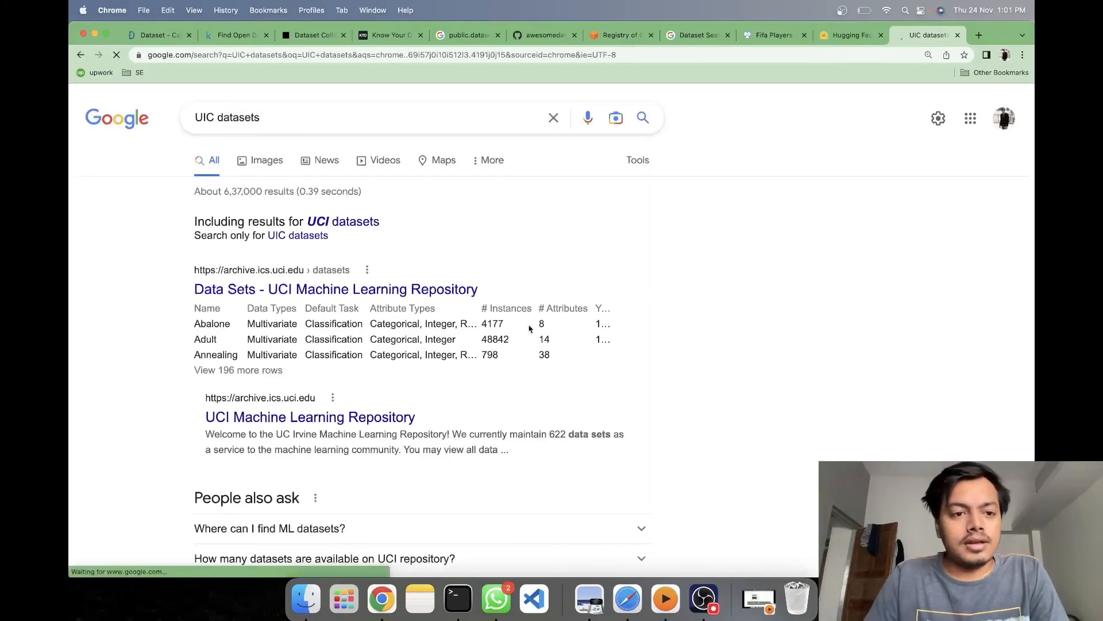
pyautogui.scroll(-3)
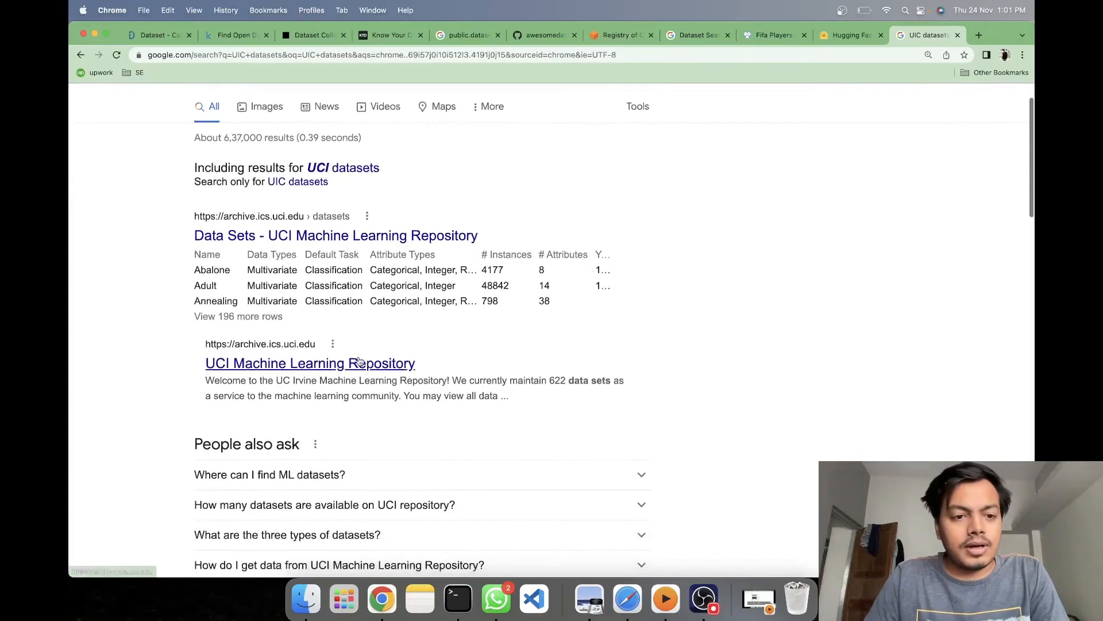
pyautogui.click(336, 235)
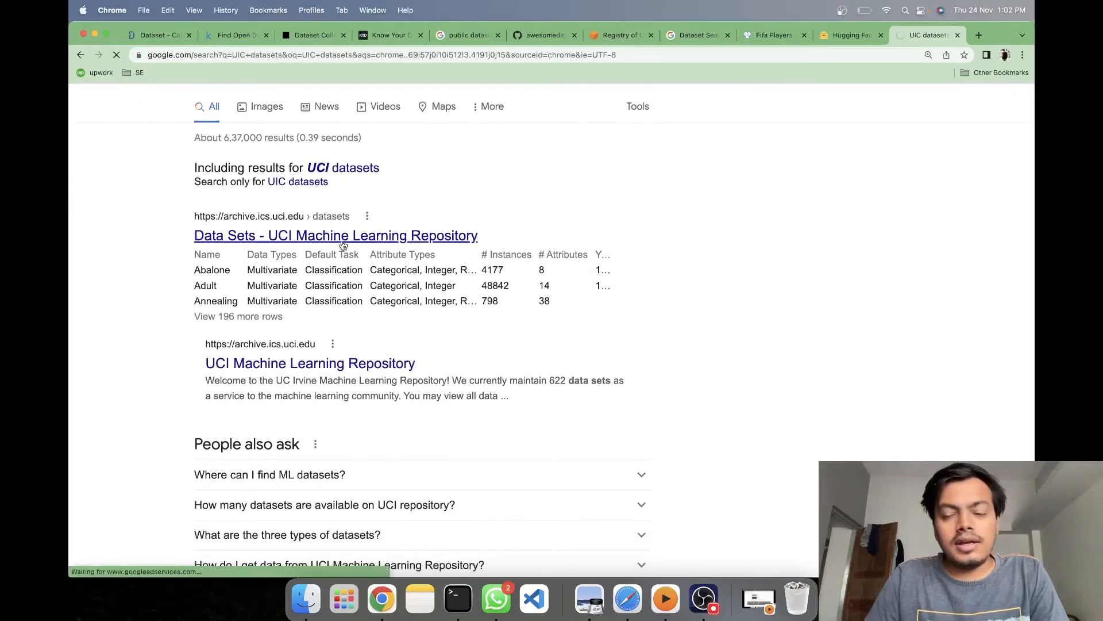
# - Browse the UCI 622-data-set listing, then return to the FIFA Dataset Search tab
pyautogui.click(335, 235)
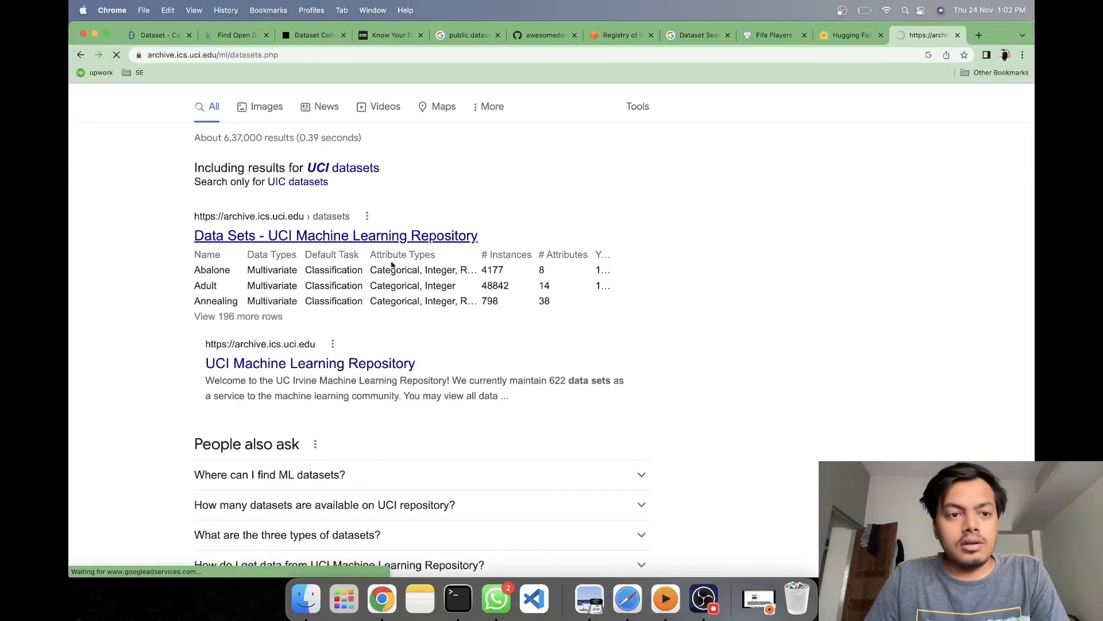
pyautogui.click(335, 235)
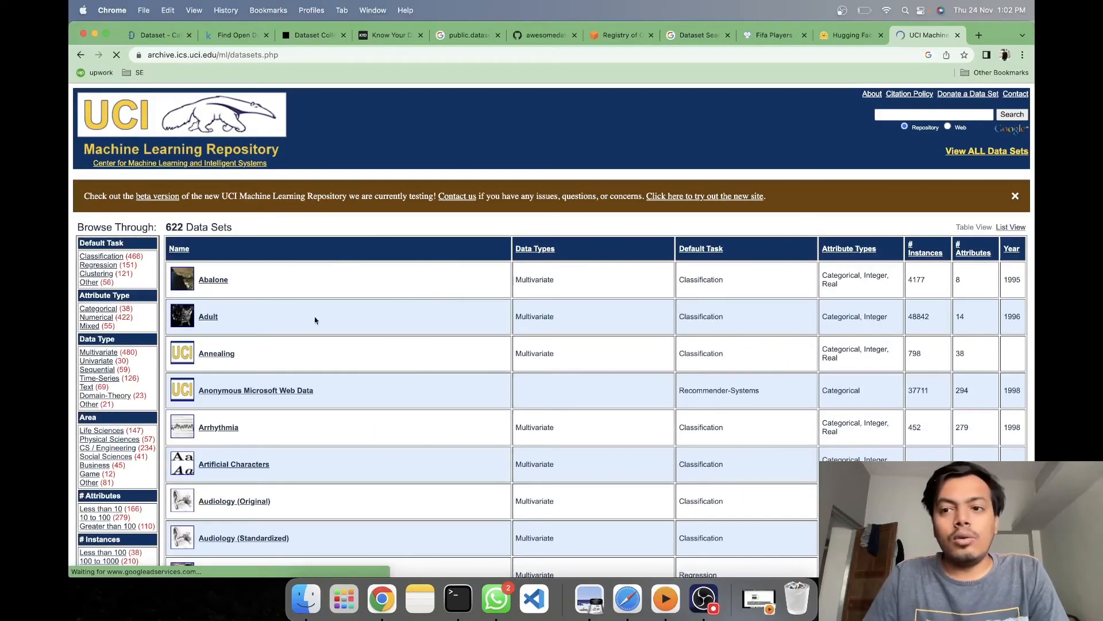
pyautogui.scroll(-3)
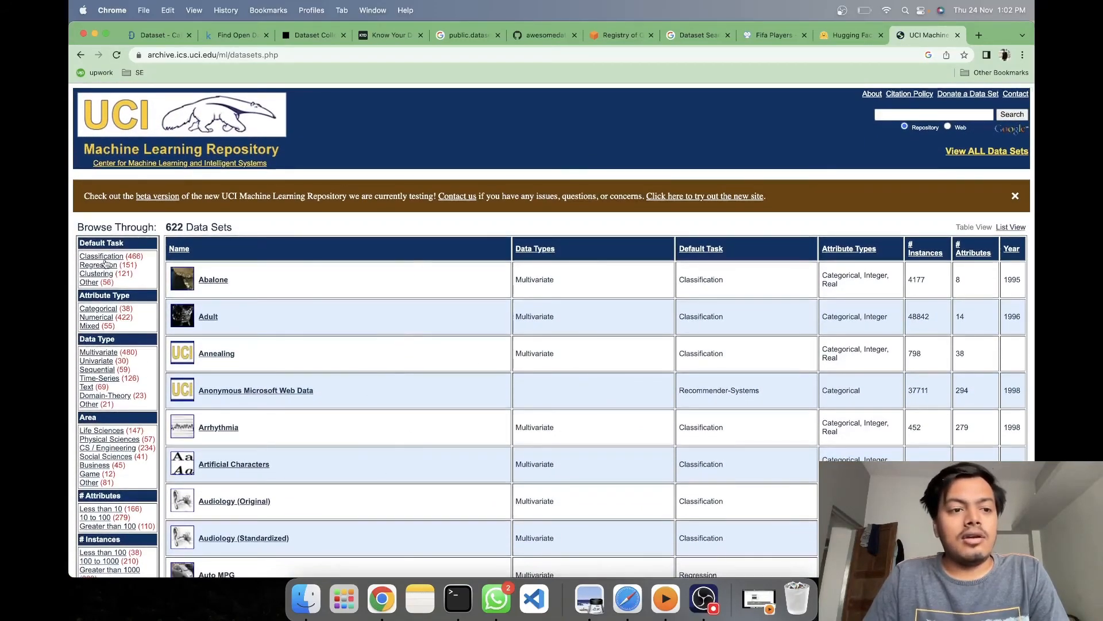
pyautogui.moveTo(101, 435)
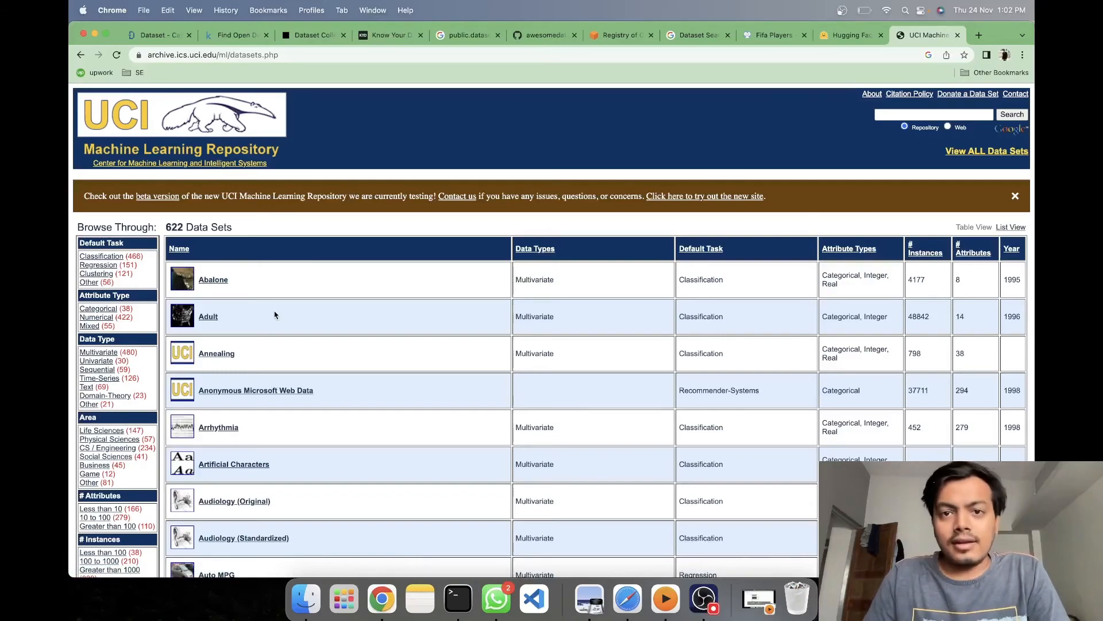
pyautogui.click(696, 35)
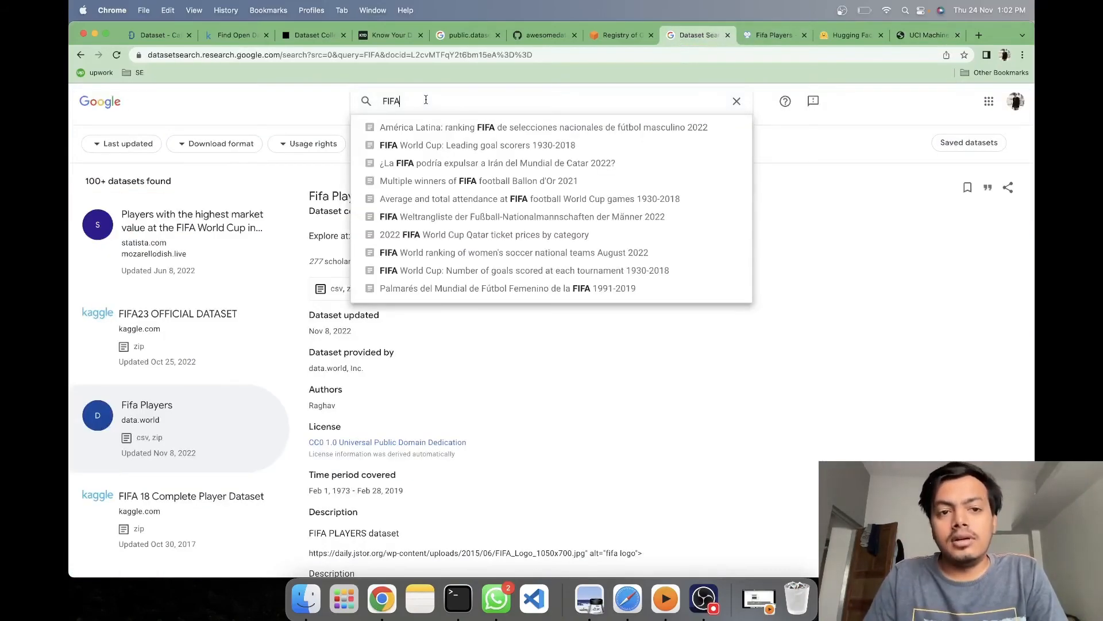
# - Dismiss the search suggestions, revisit the UCI listing, then switch to Hugging Face datasets
pyautogui.click(326, 114)
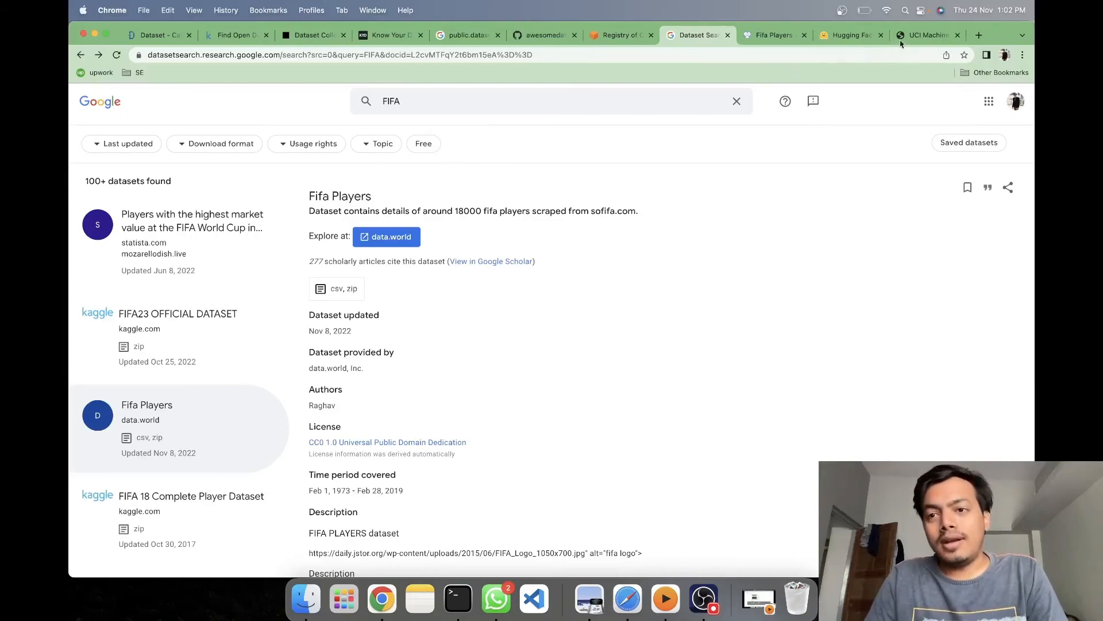
pyautogui.click(926, 35)
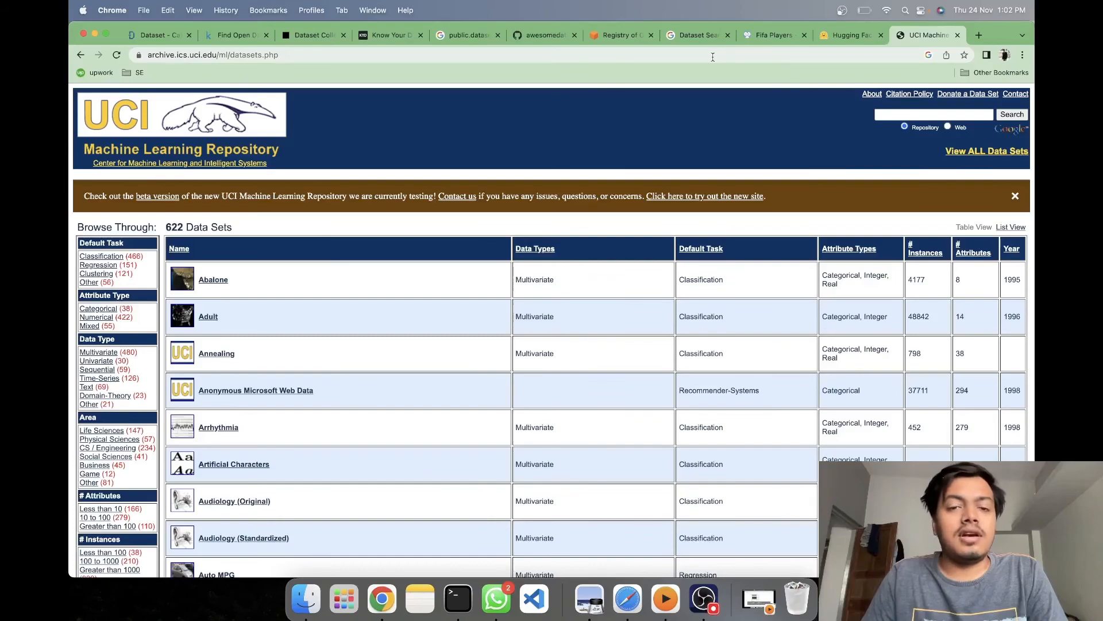
pyautogui.click(847, 35)
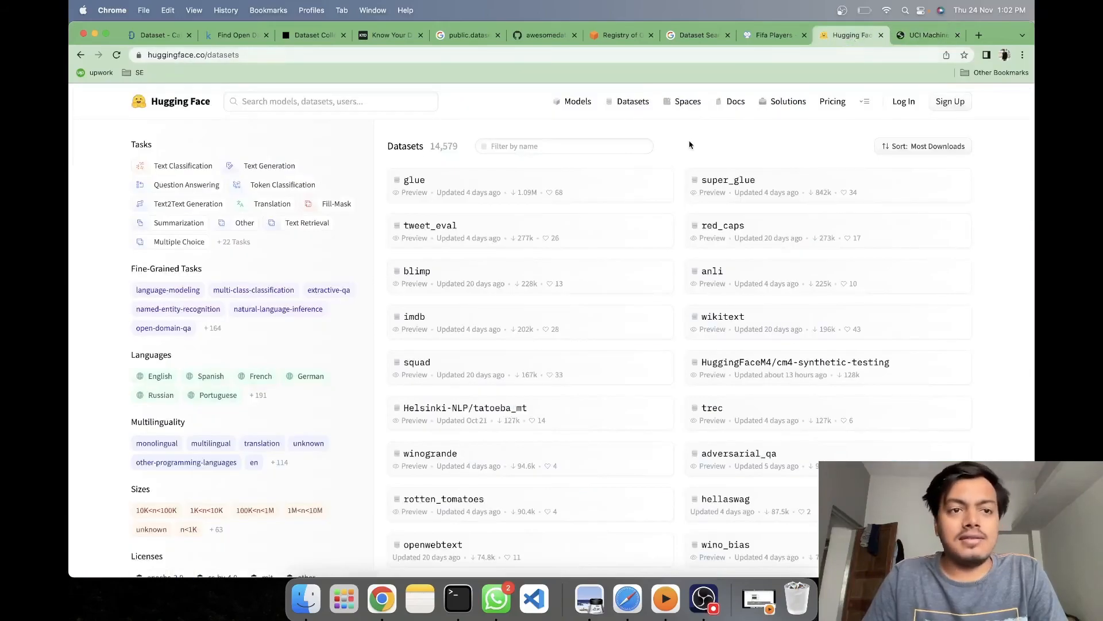